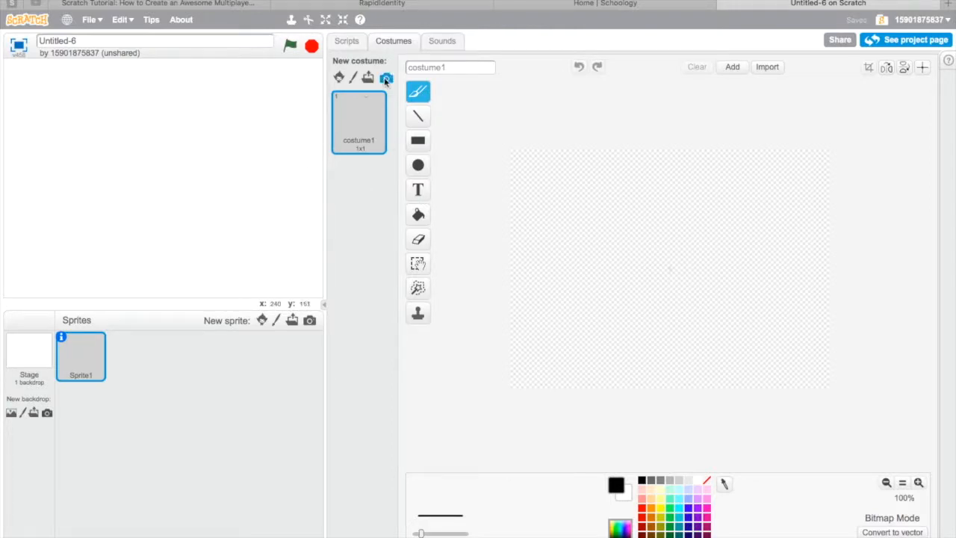
mouse_move(418, 215)
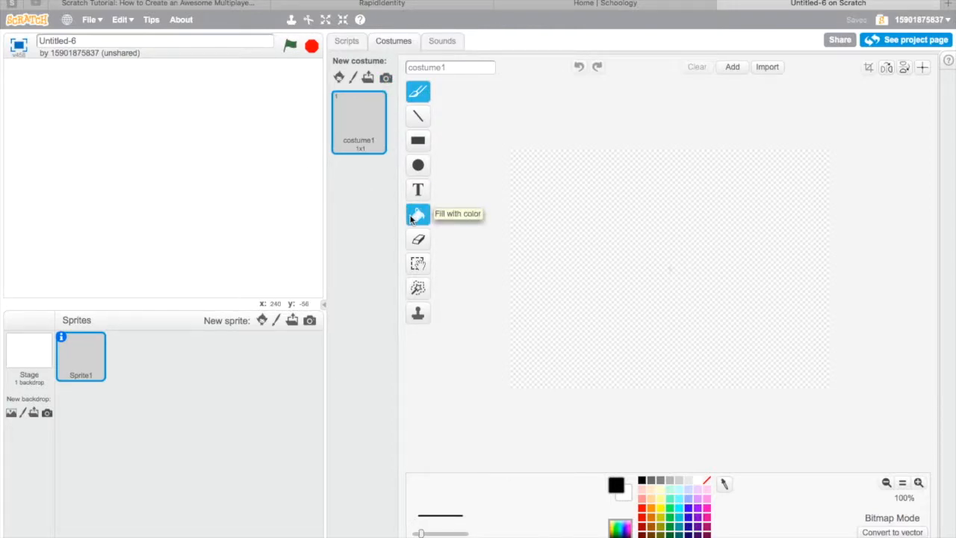
mouse_move(485, 195)
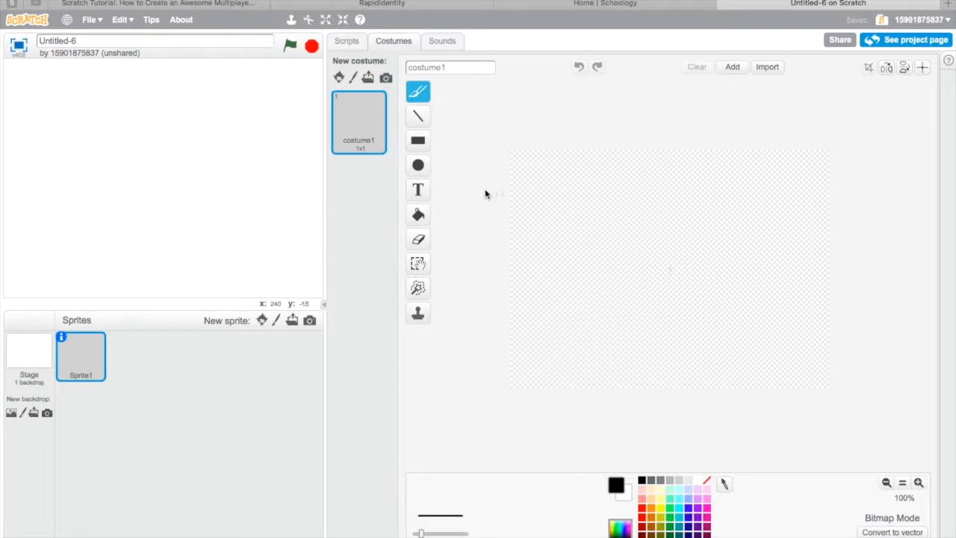
Convert the blank costume to vector mode for drawing.
click(418, 164)
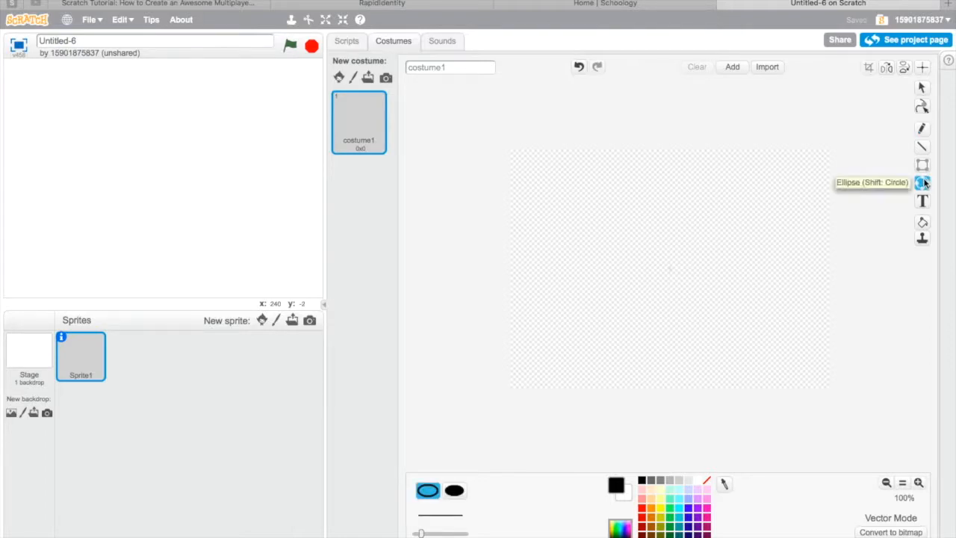
Zoom in and draw a round skin-coloured head for the gunman.
click(919, 483)
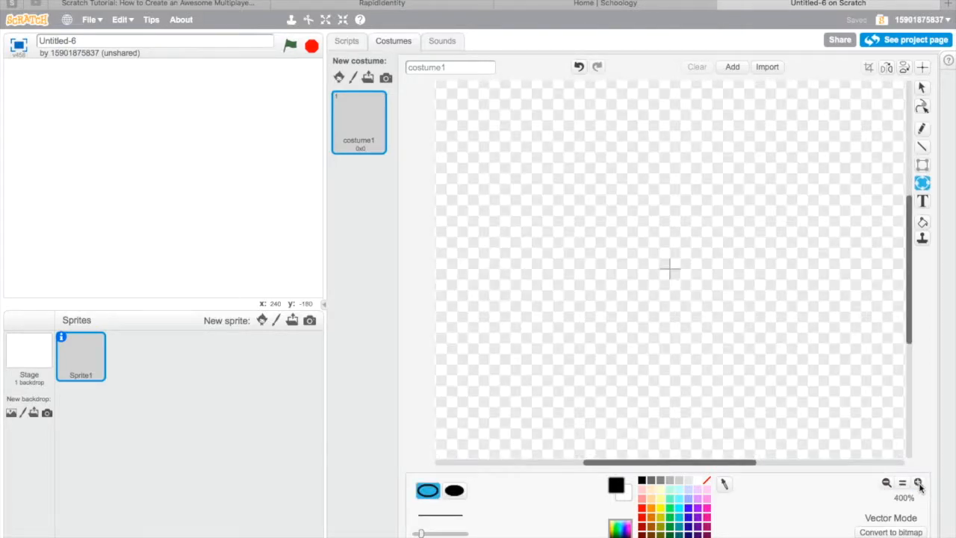
drag(614, 185, 690, 261)
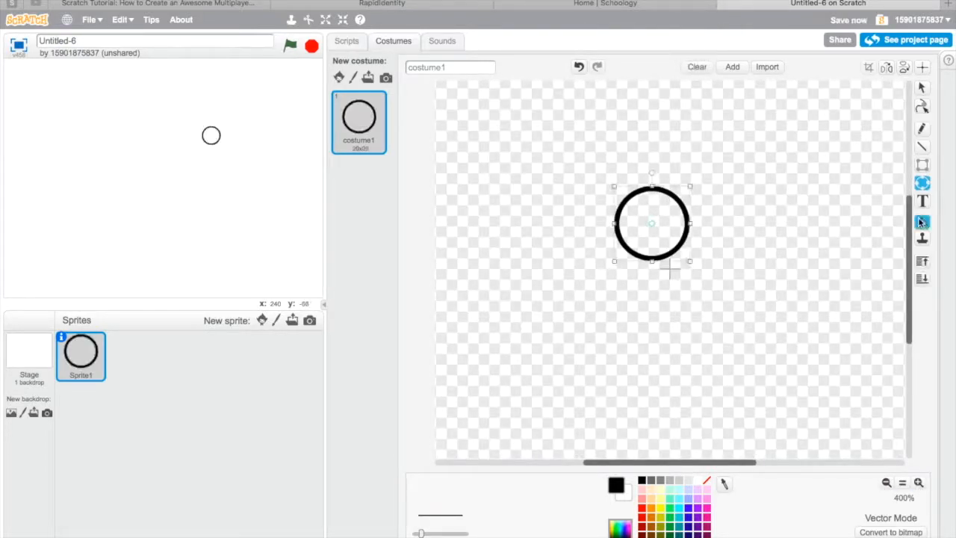
click(651, 222)
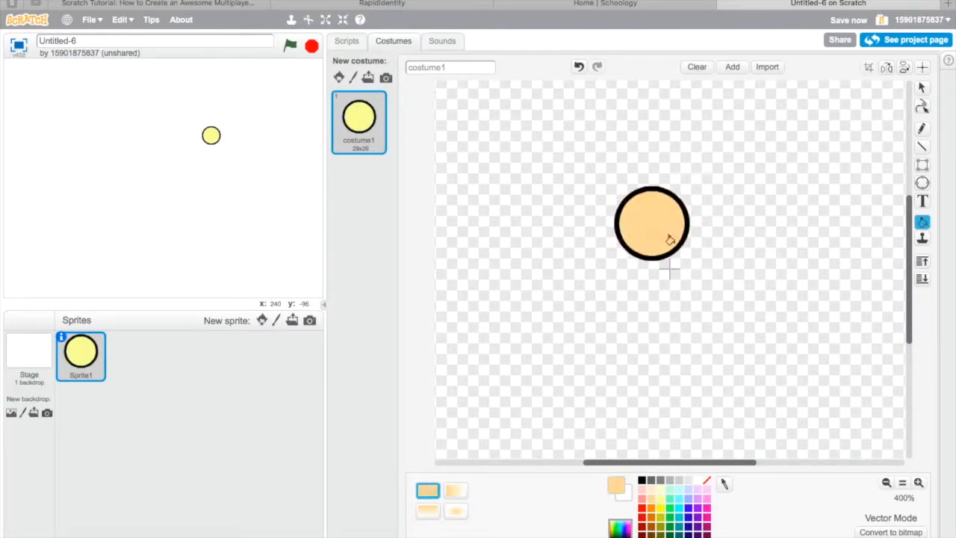
Draw the body, limbs and black gun, then convert the costume to bitmap.
drag(651, 266, 651, 321)
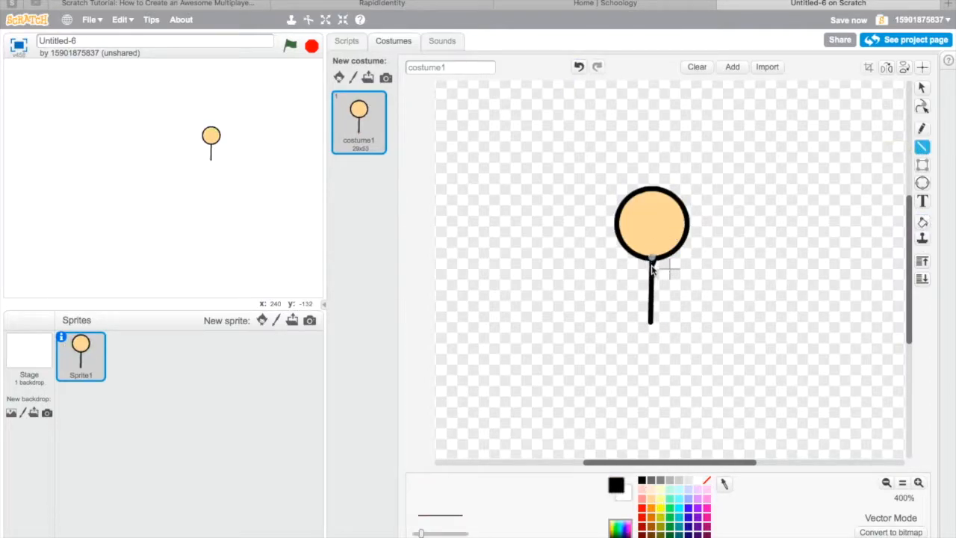
drag(651, 267, 680, 281)
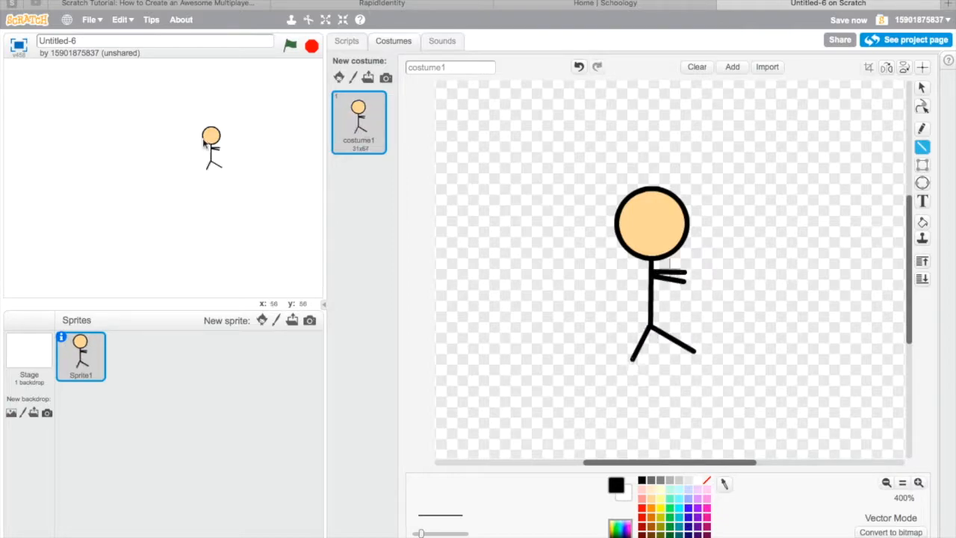
drag(211, 146, 32, 216)
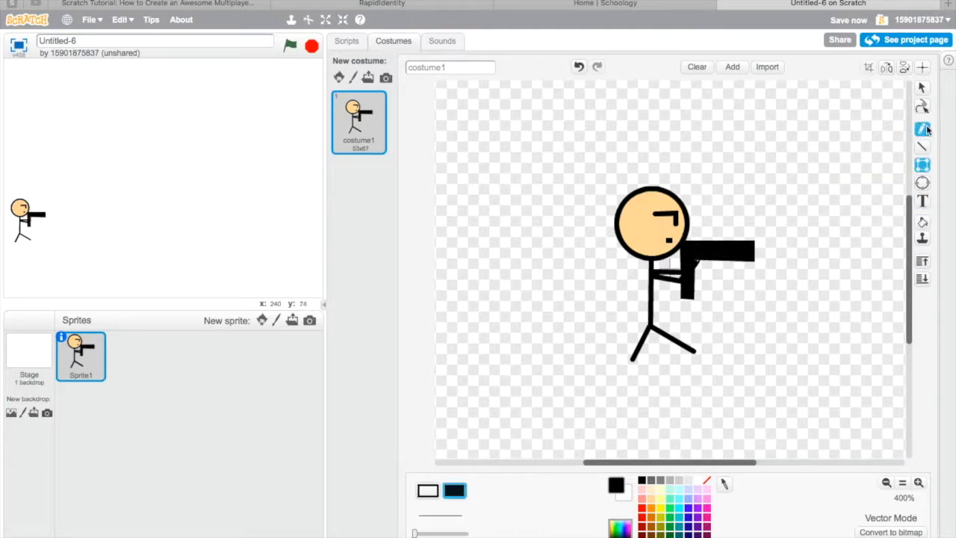
click(891, 532)
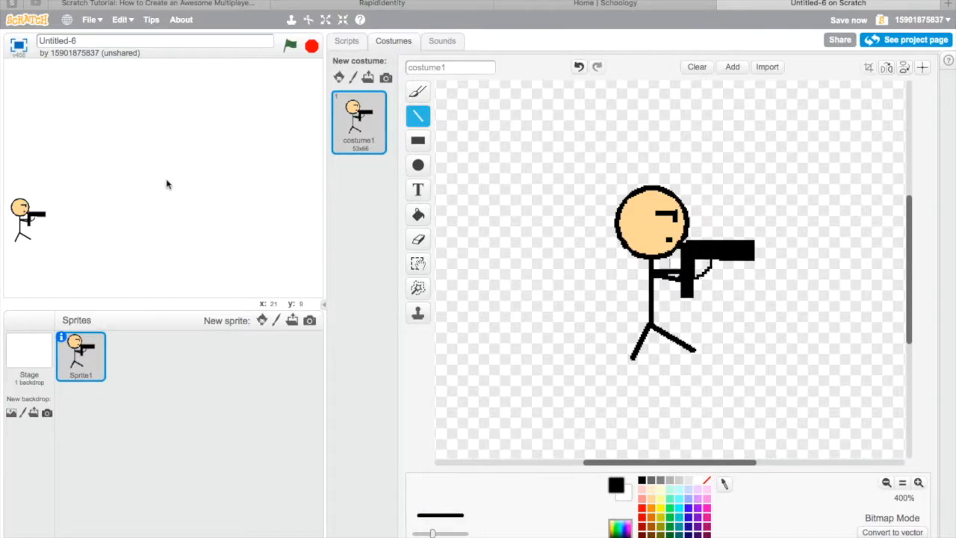
mouse_move(46, 428)
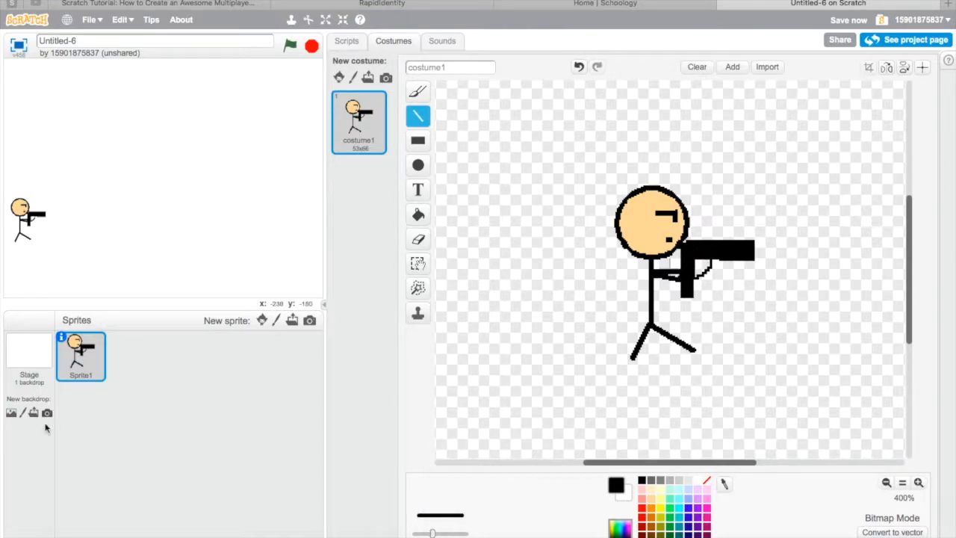
Start a green-flag script that goes to a start x y position and loops forever.
click(347, 42)
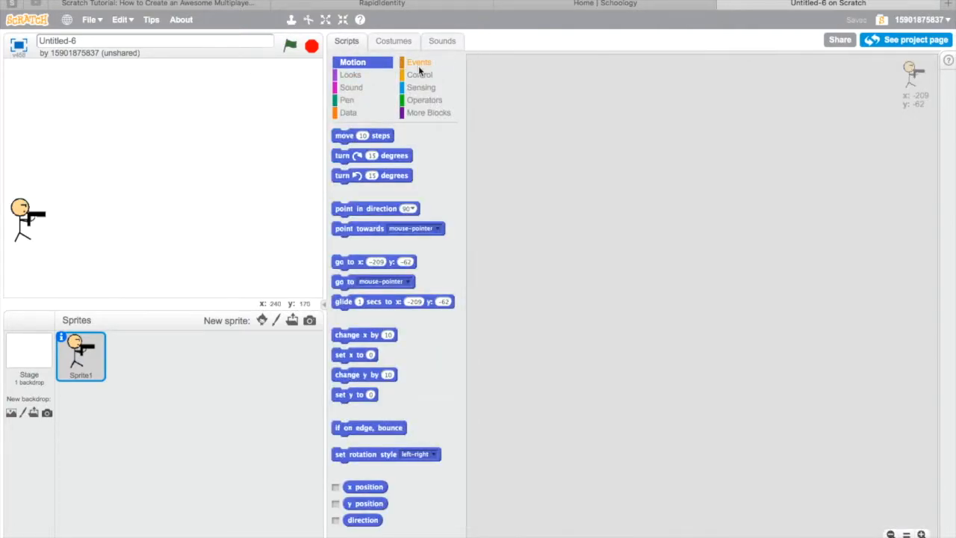
click(418, 63)
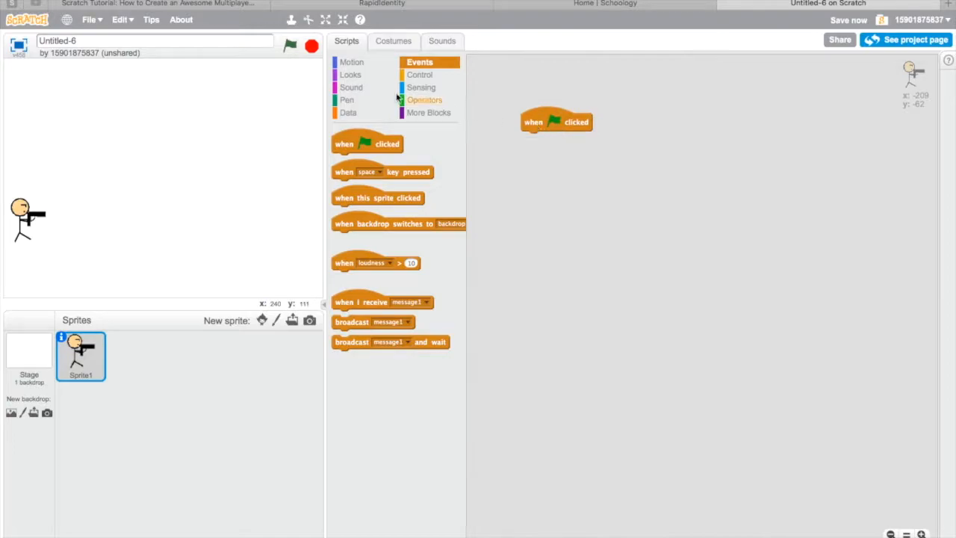
click(353, 63)
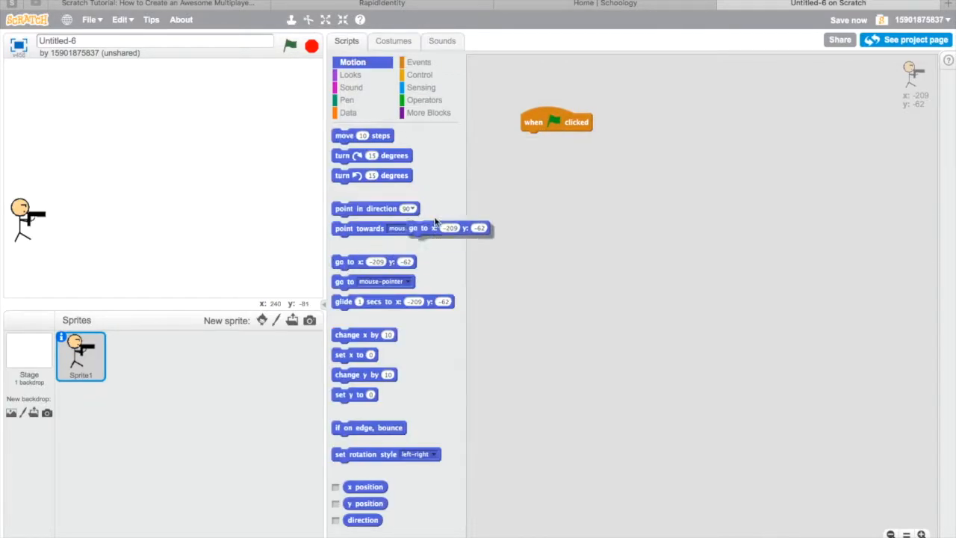
drag(376, 261, 562, 137)
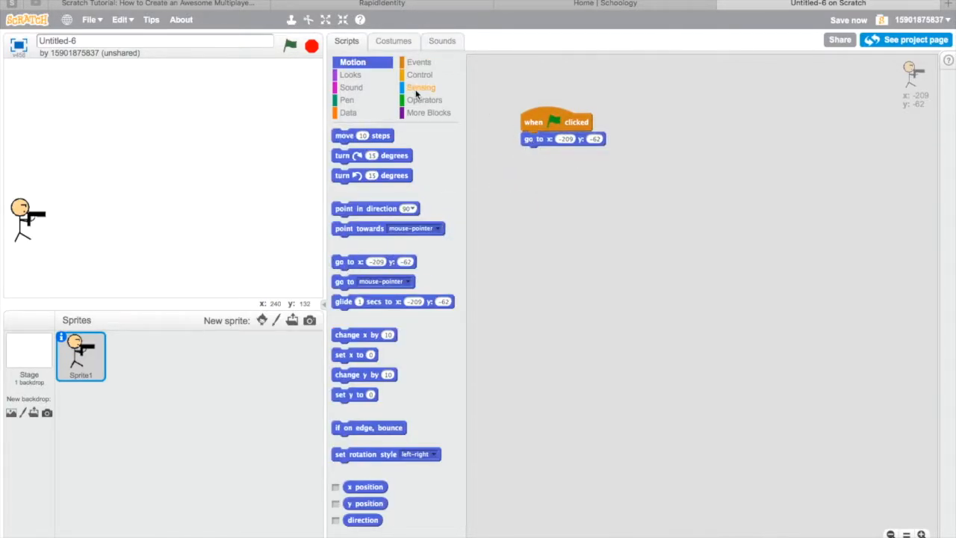
click(419, 74)
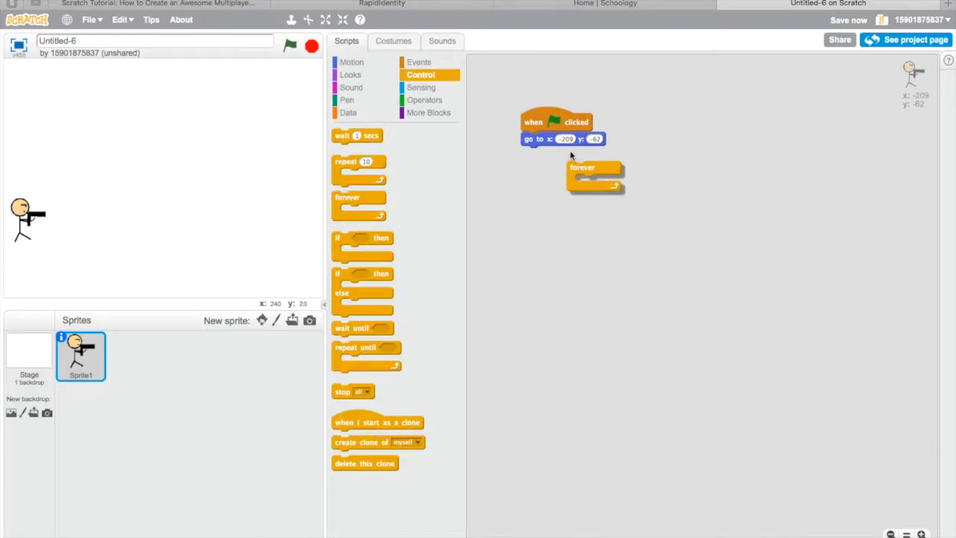
drag(594, 167, 553, 157)
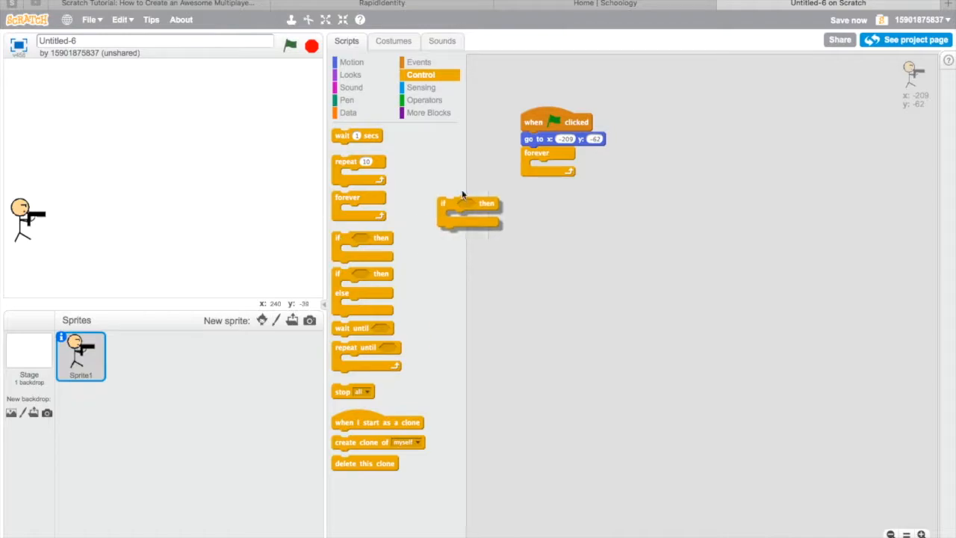
Inside the loop, change y up or down when up/down arrow is pressed, then test run.
drag(466, 204, 553, 182)
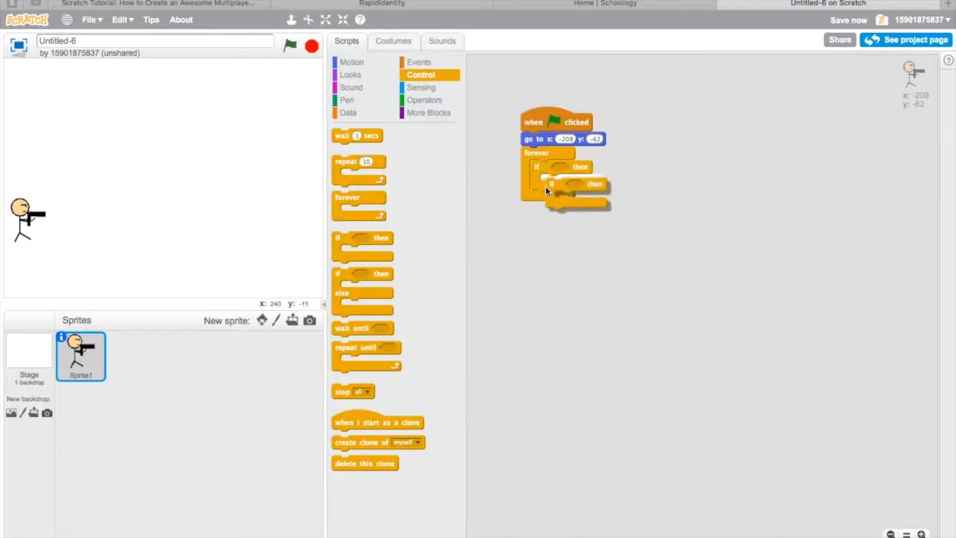
click(421, 87)
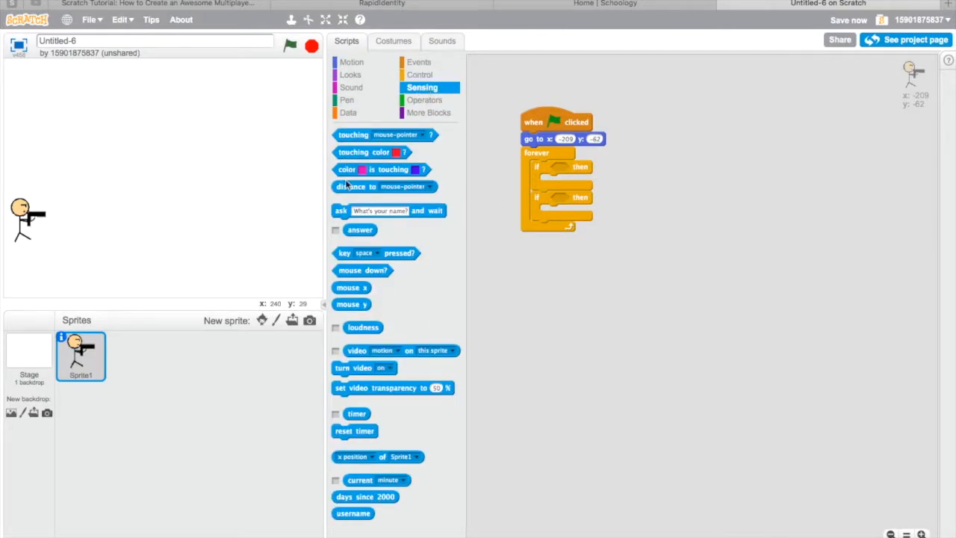
drag(376, 254, 560, 155)
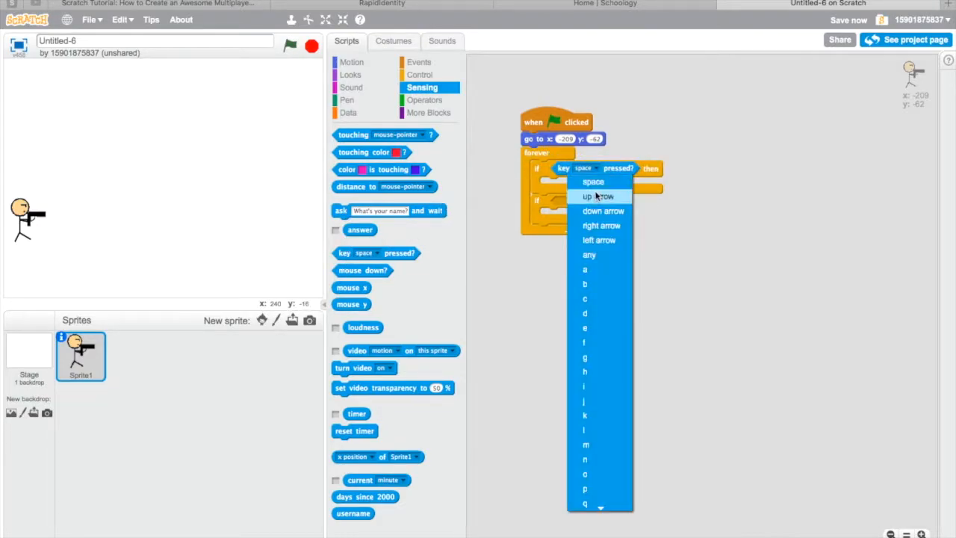
click(598, 196)
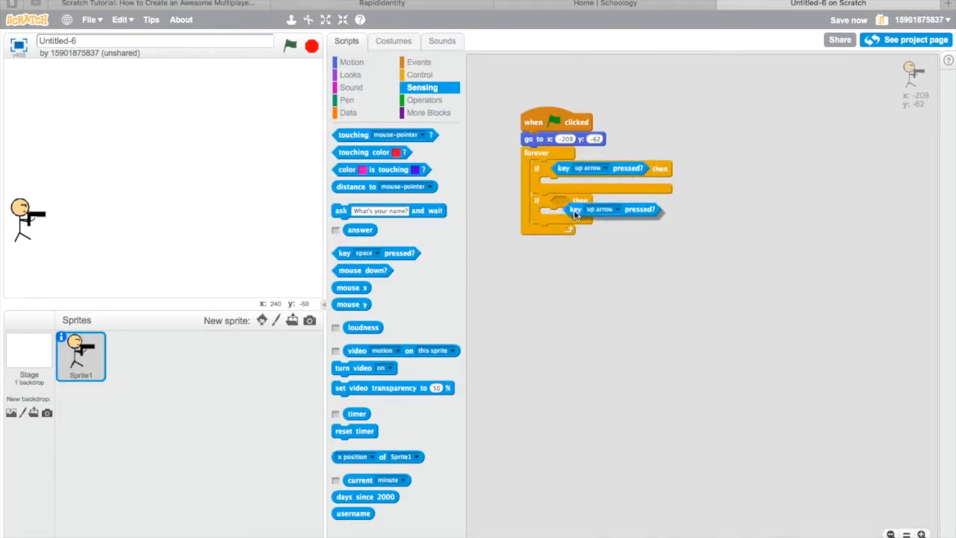
click(601, 210)
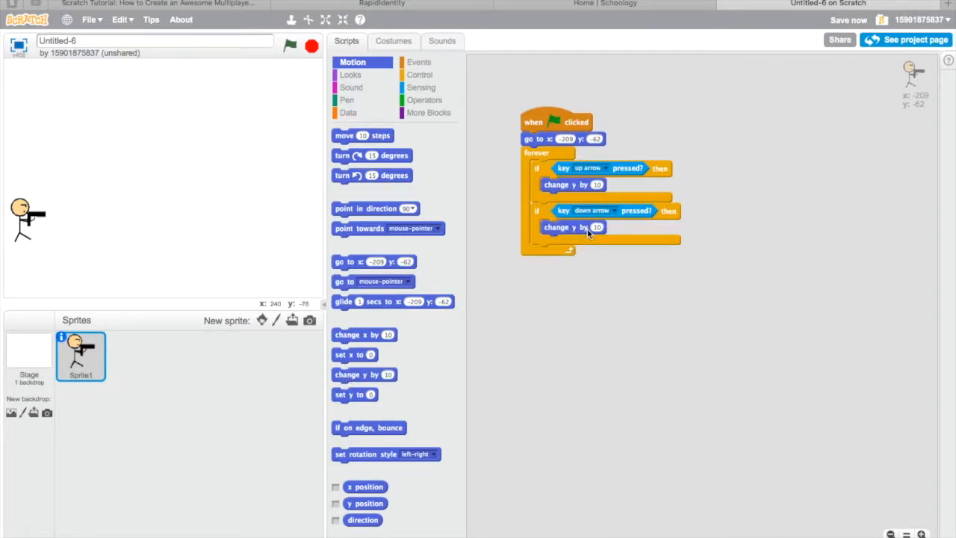
click(596, 227)
text(-10)
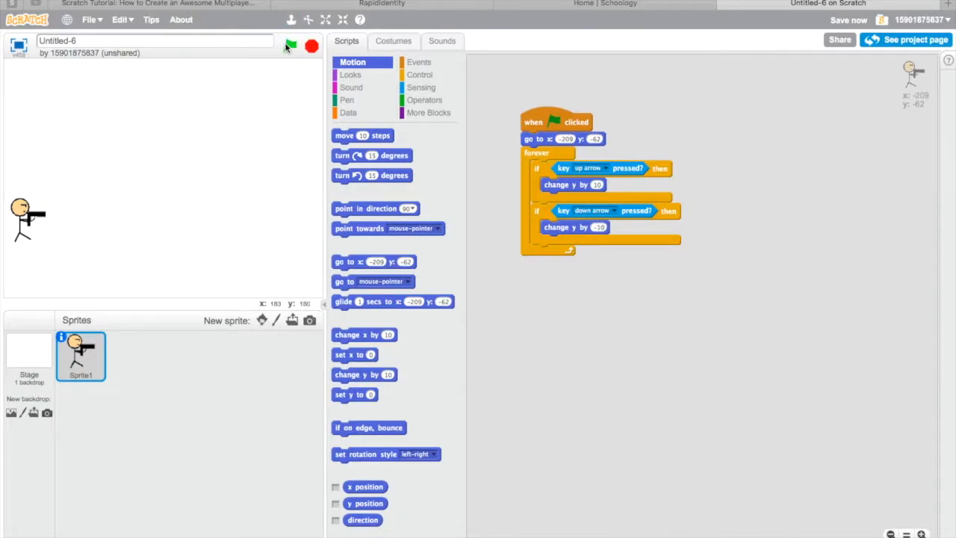
click(290, 45)
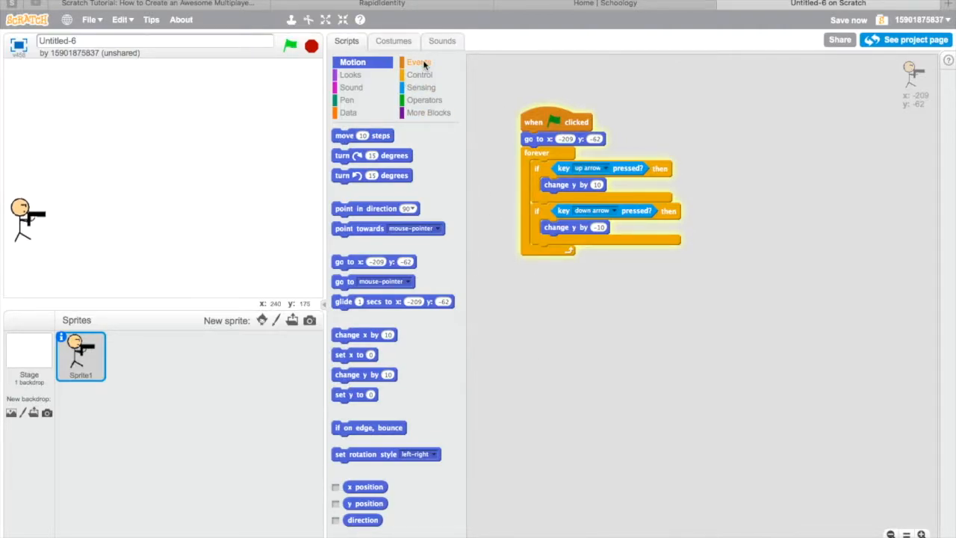
Paint a new sprite and draw a black rectangular bullet shape.
click(277, 320)
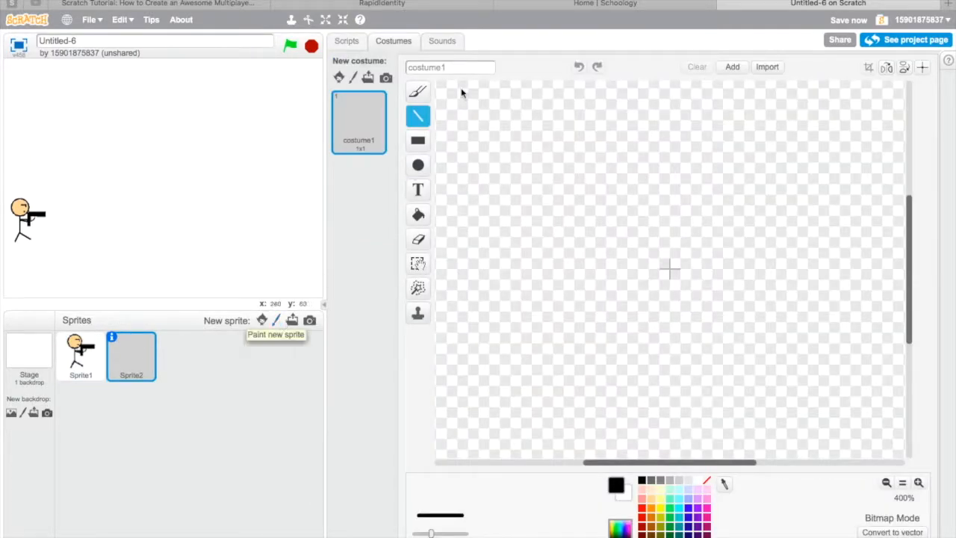
mouse_move(418, 215)
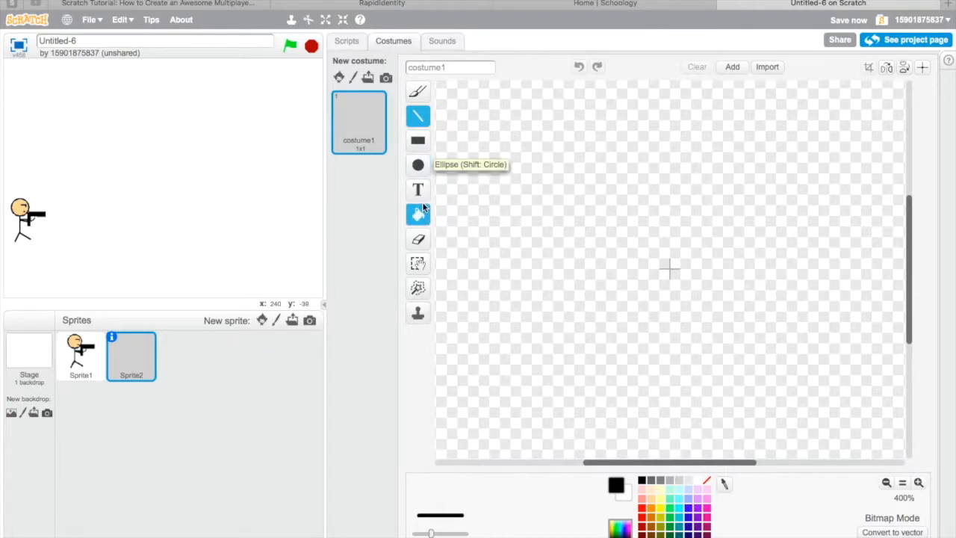
click(419, 141)
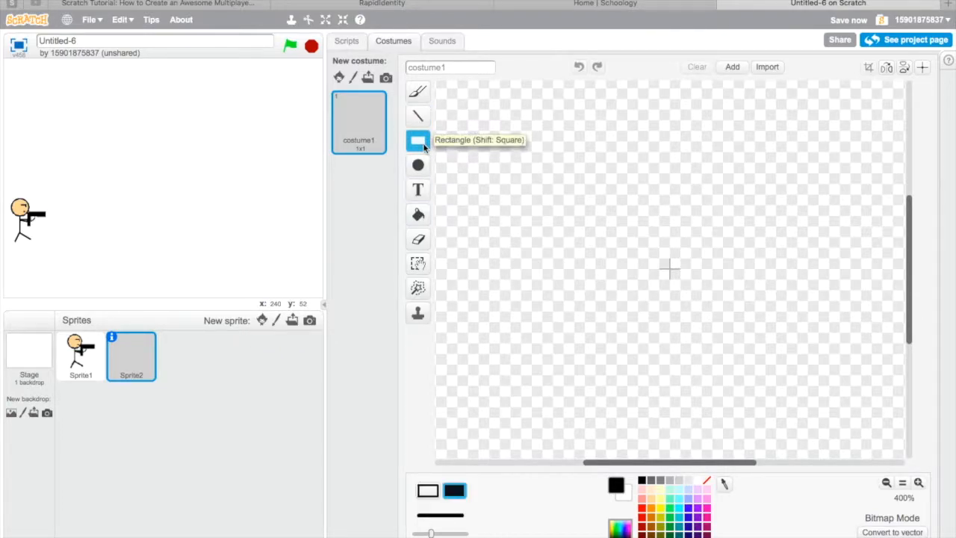
drag(590, 233, 714, 257)
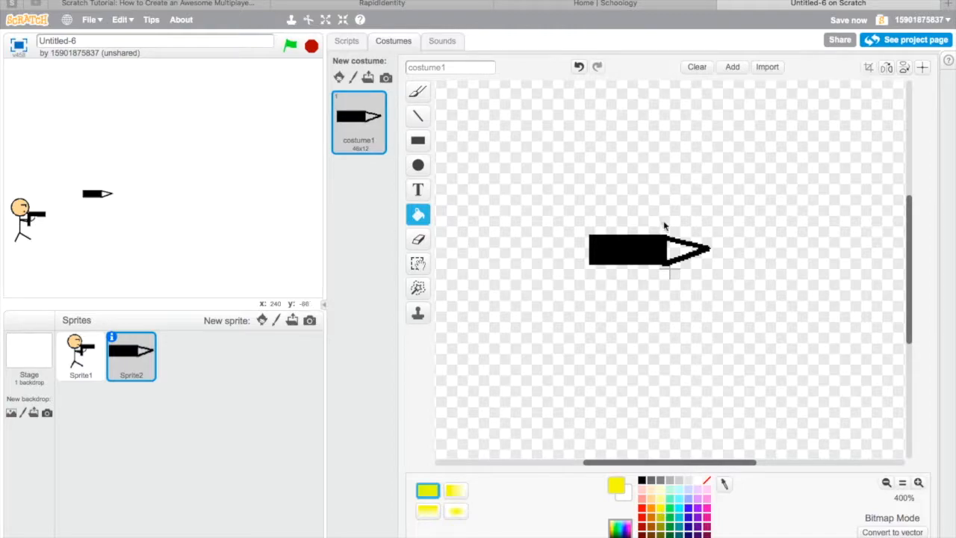
Colour the bullet tip yellow then orange and shrink the costume small.
click(680, 251)
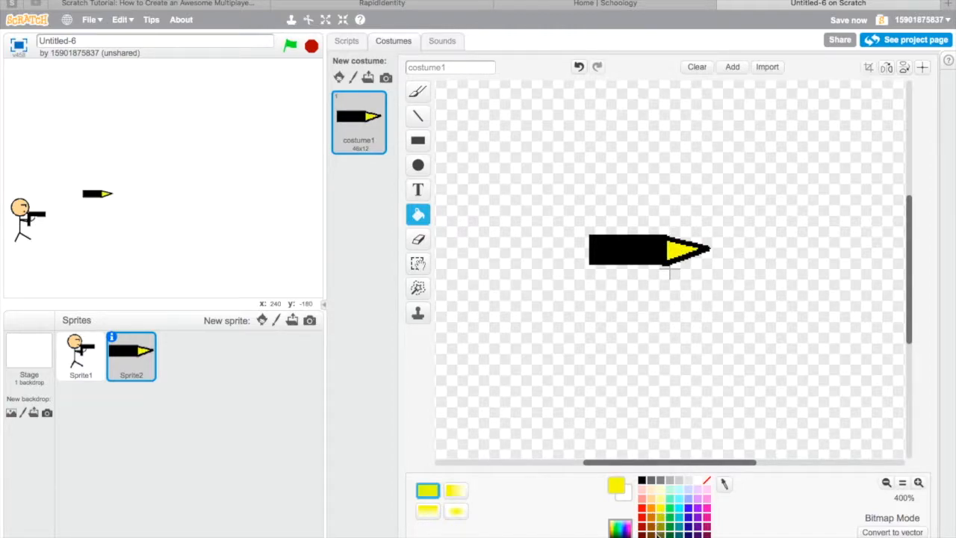
click(679, 254)
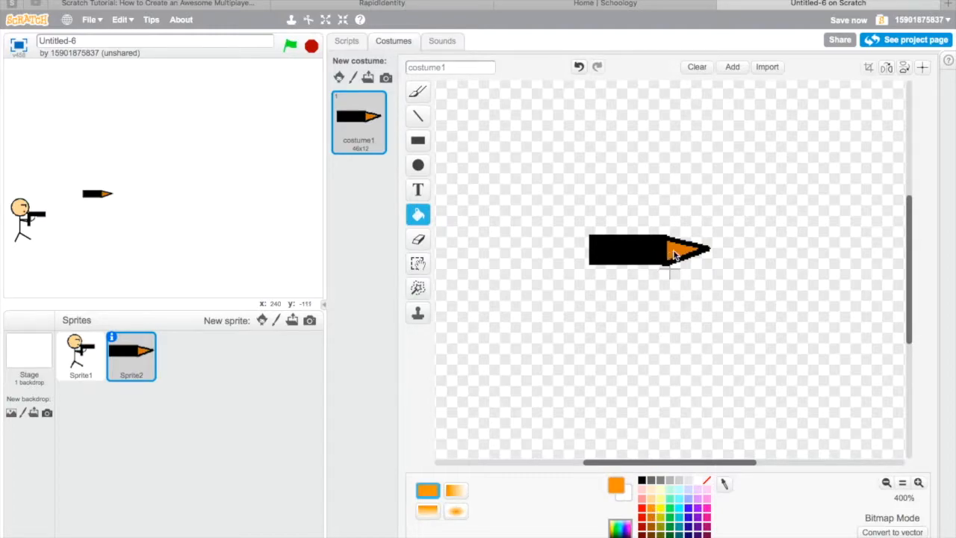
mouse_move(675, 254)
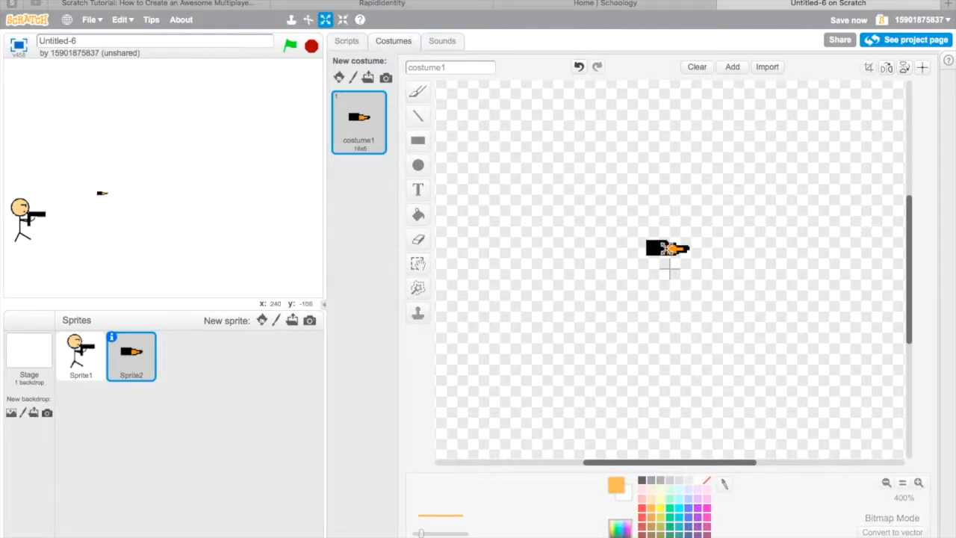
click(346, 41)
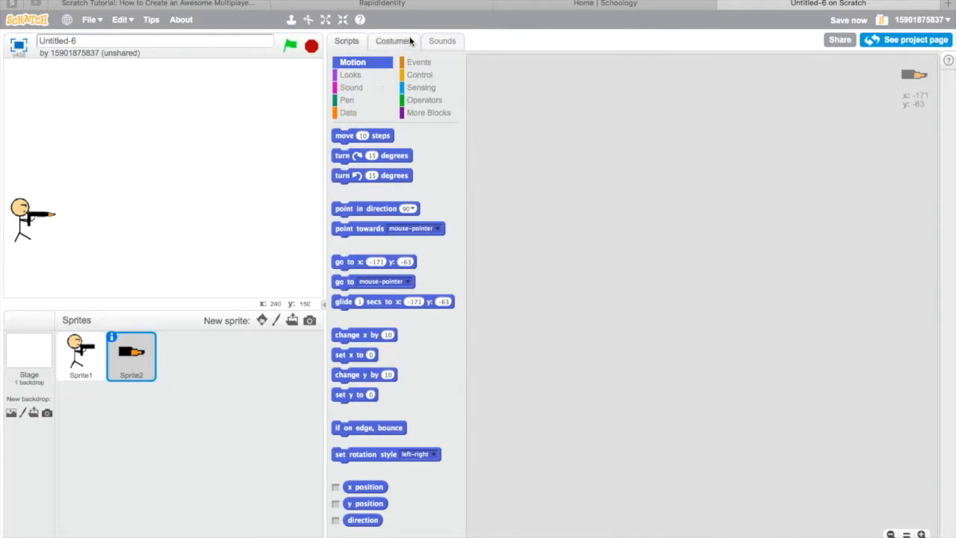
On green flag, hide the bullet and go to x: -171 y: -63, then select Sprite1.
click(418, 63)
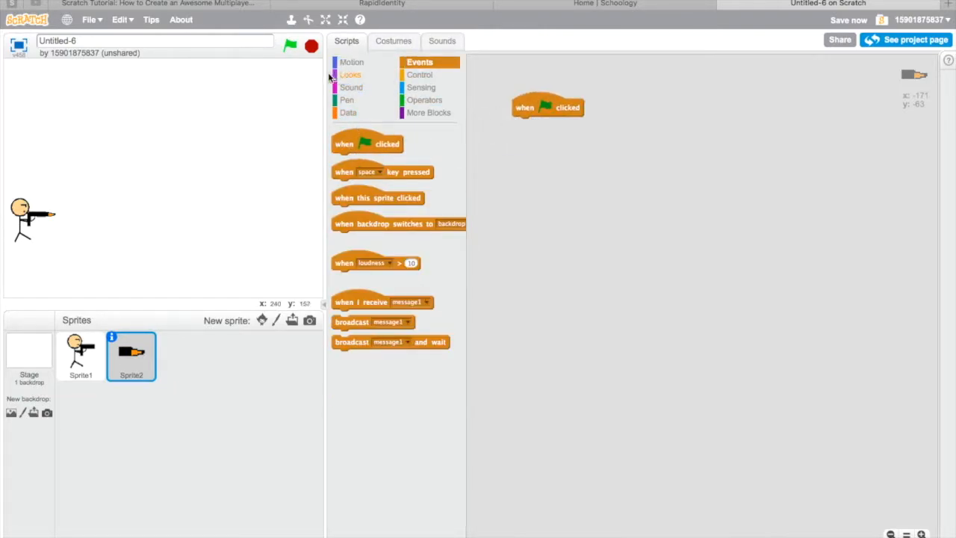
click(352, 62)
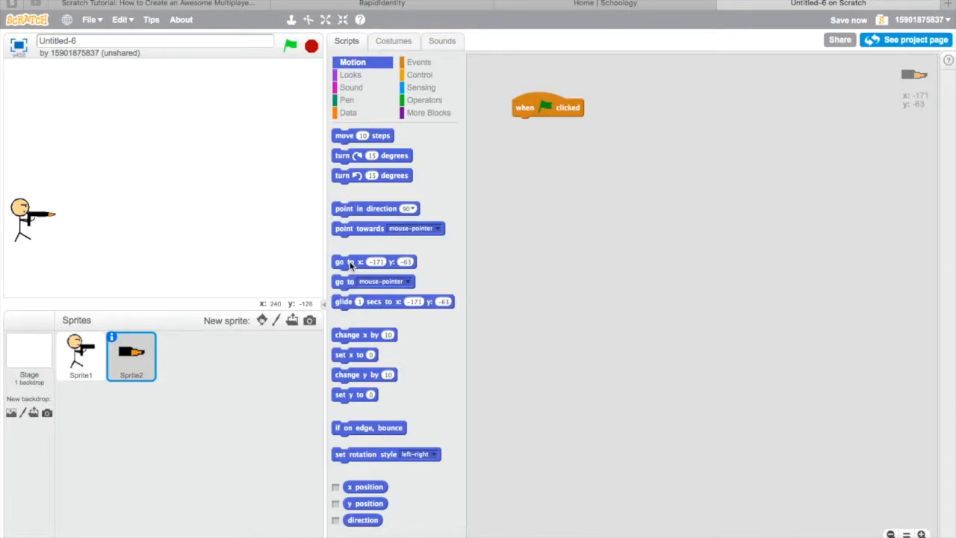
drag(373, 261, 553, 124)
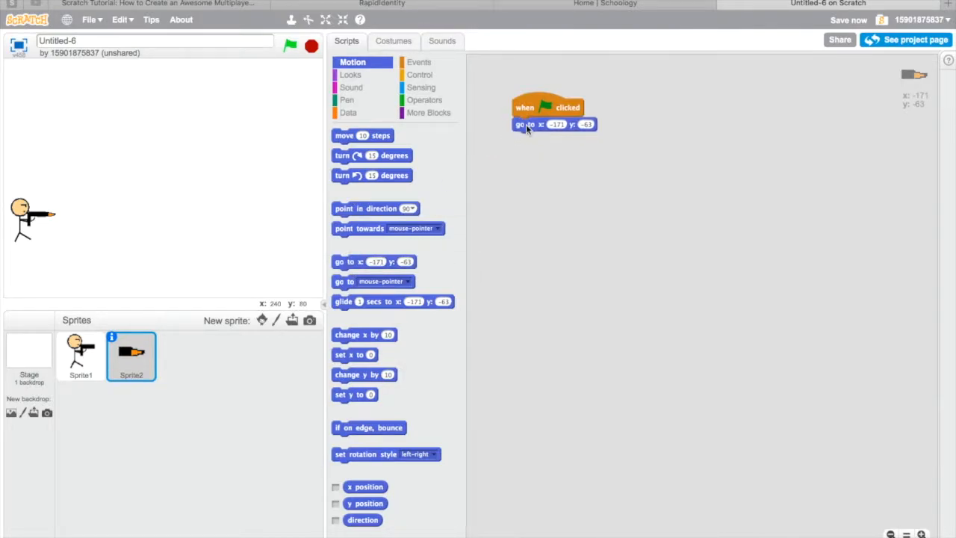
mouse_move(508, 174)
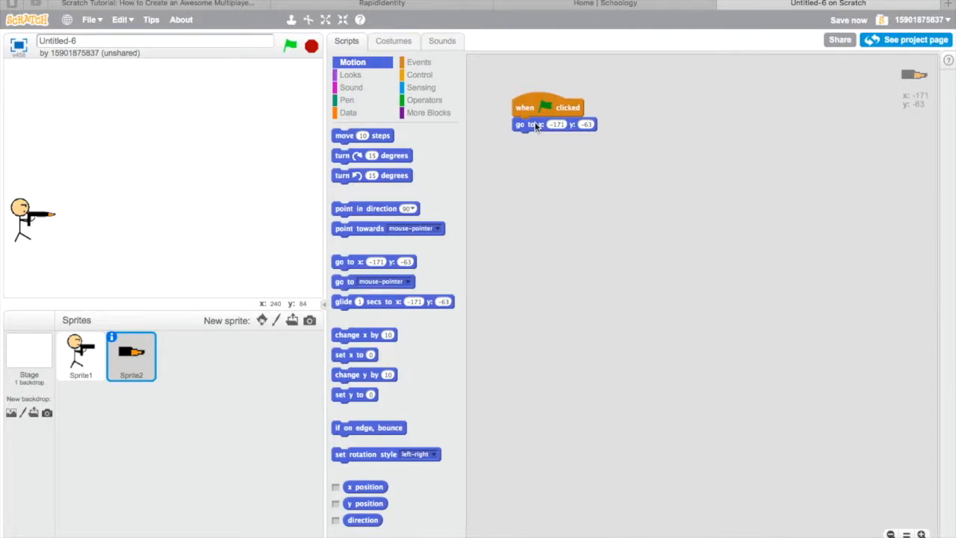
click(351, 75)
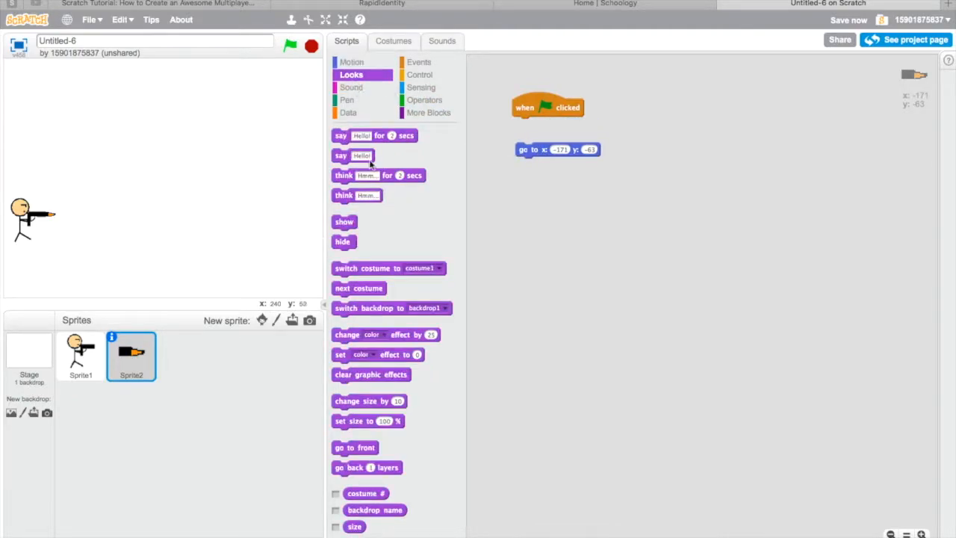
drag(344, 242, 523, 124)
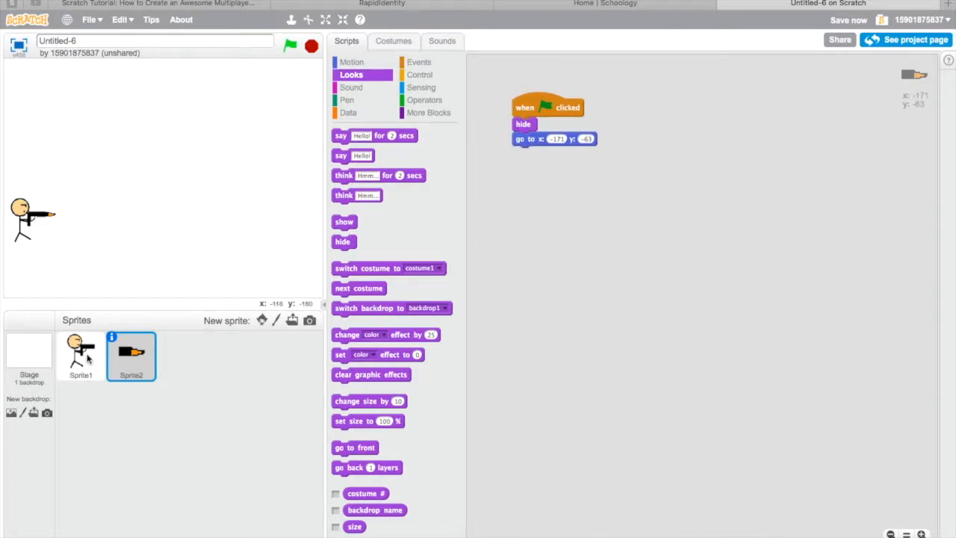
click(80, 355)
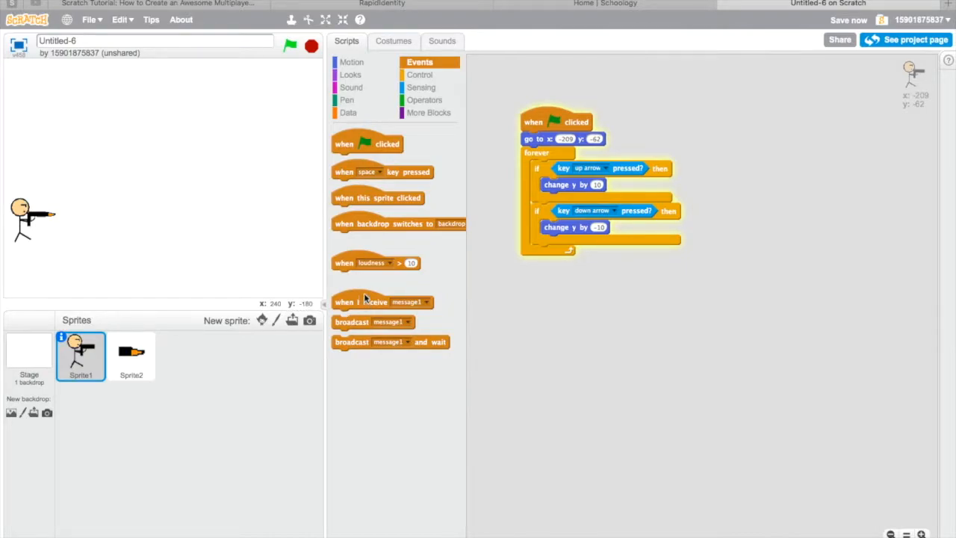
New green-flag script for the gunman: forever, if space pressed broadcast message1.
drag(367, 144, 595, 337)
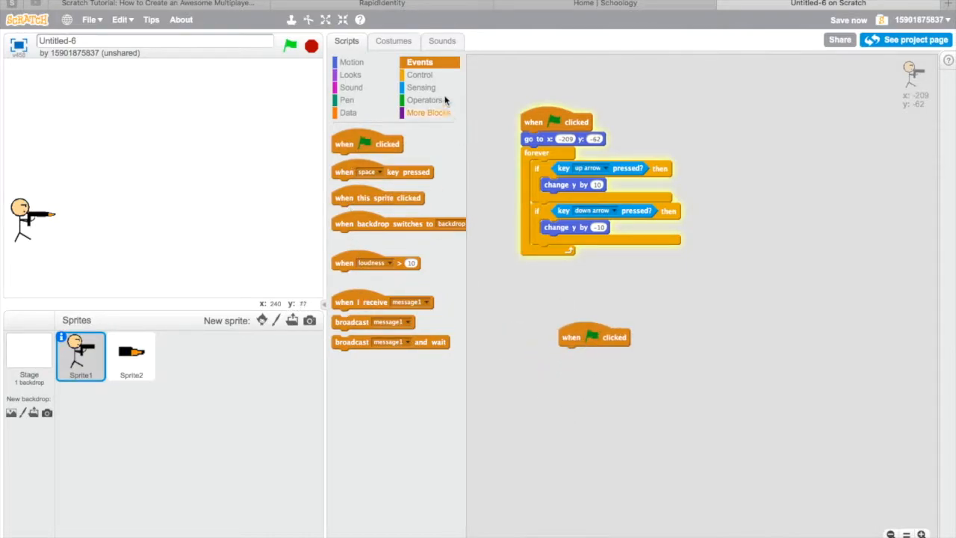
click(420, 75)
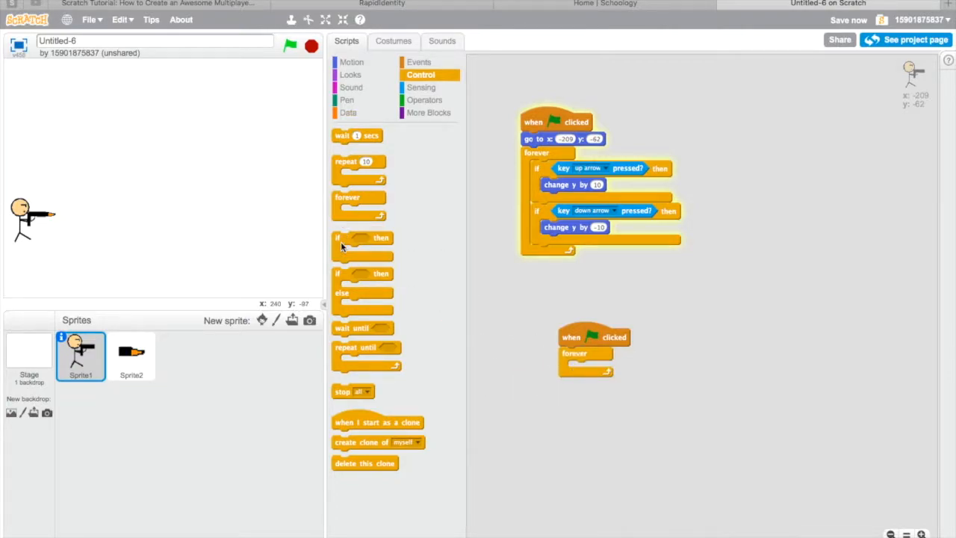
click(421, 87)
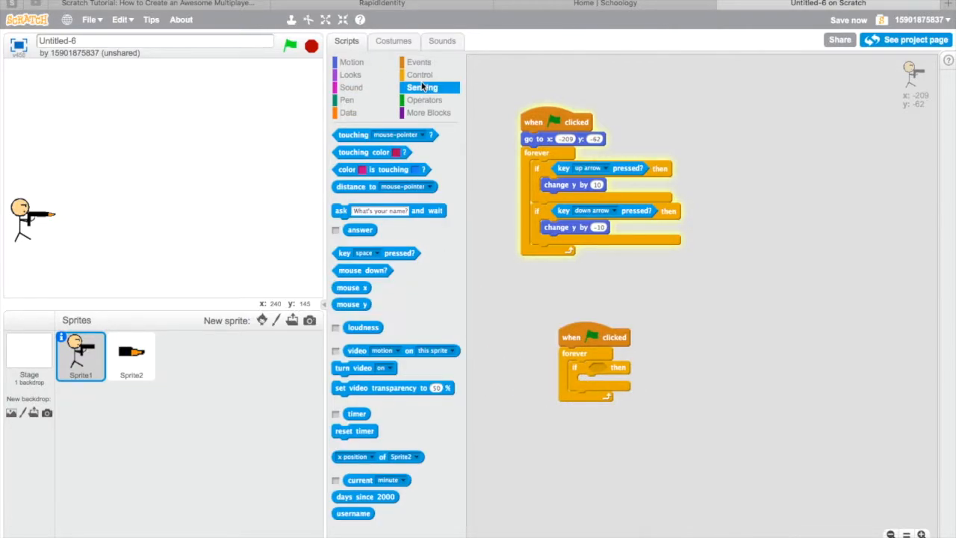
mouse_move(352, 267)
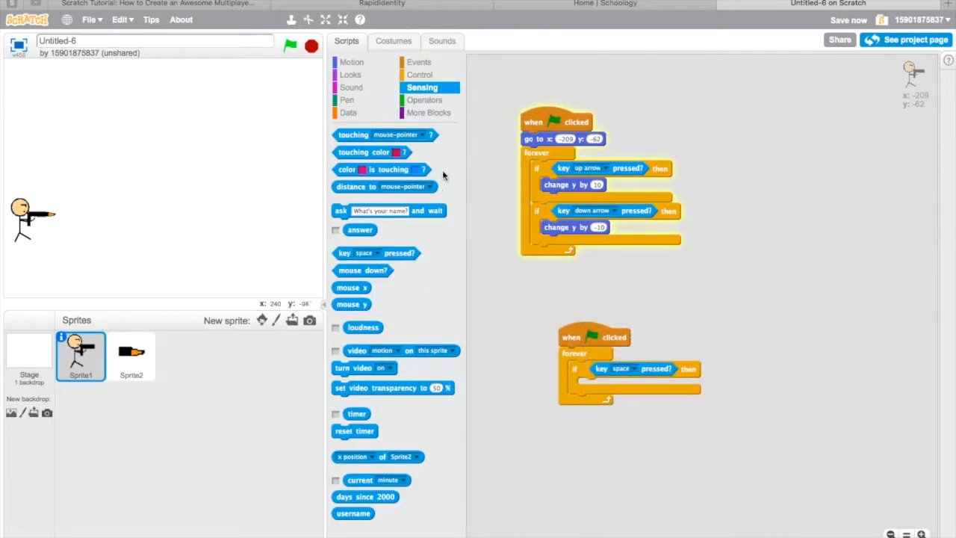
click(419, 63)
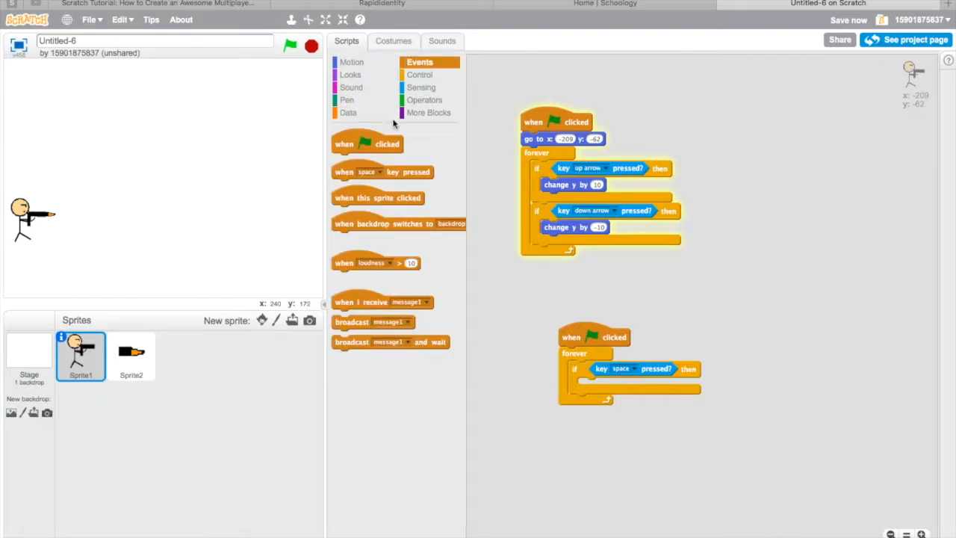
drag(353, 321, 600, 385)
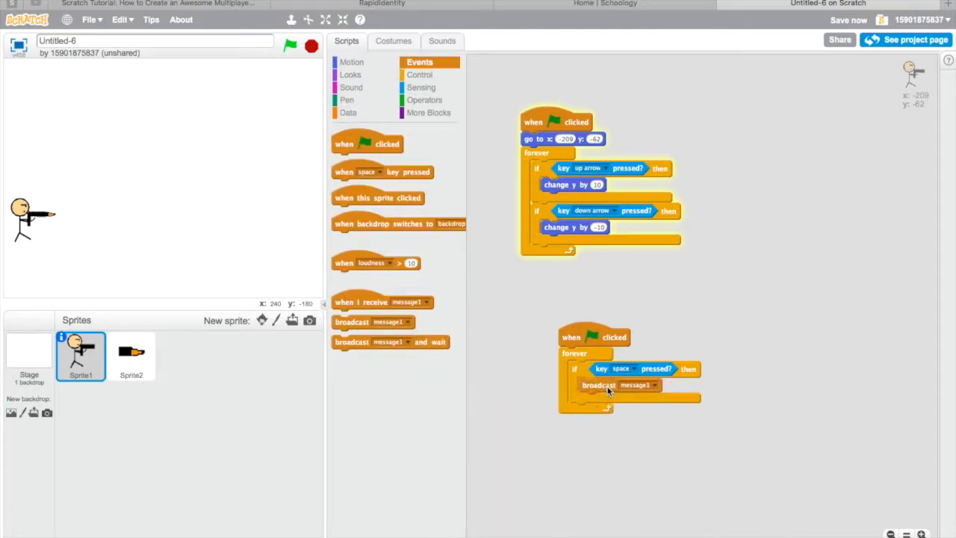
click(131, 355)
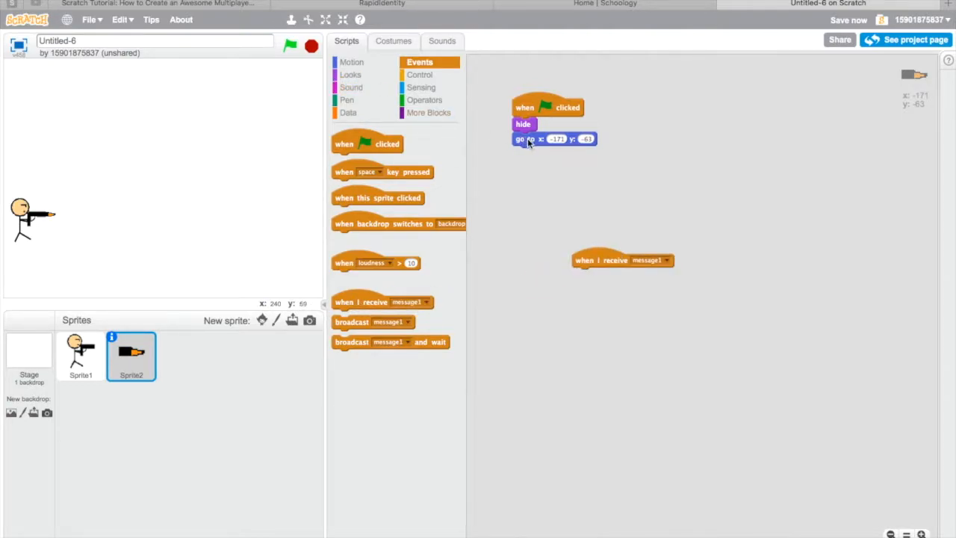
When the bullet receives message1, go to Sprite1's position.
click(352, 63)
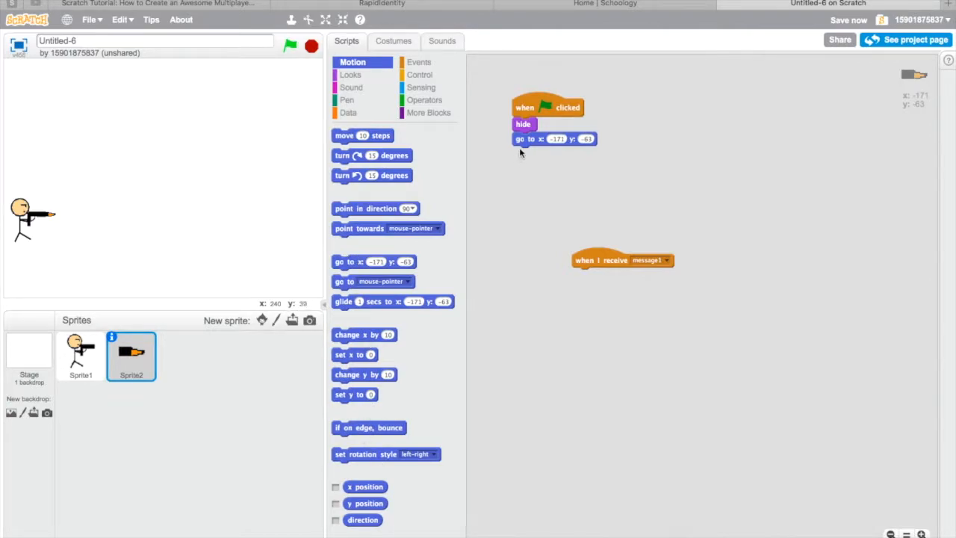
drag(537, 137, 590, 275)
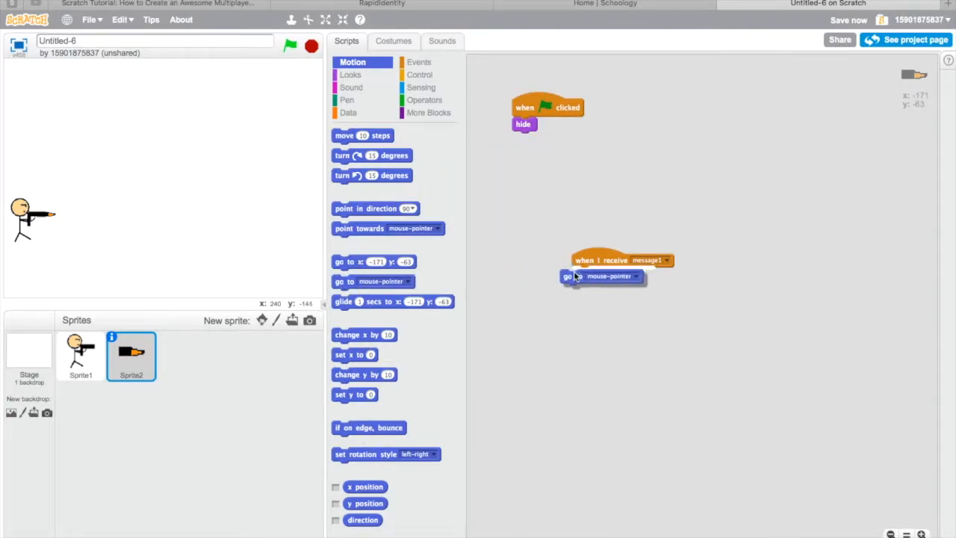
click(635, 275)
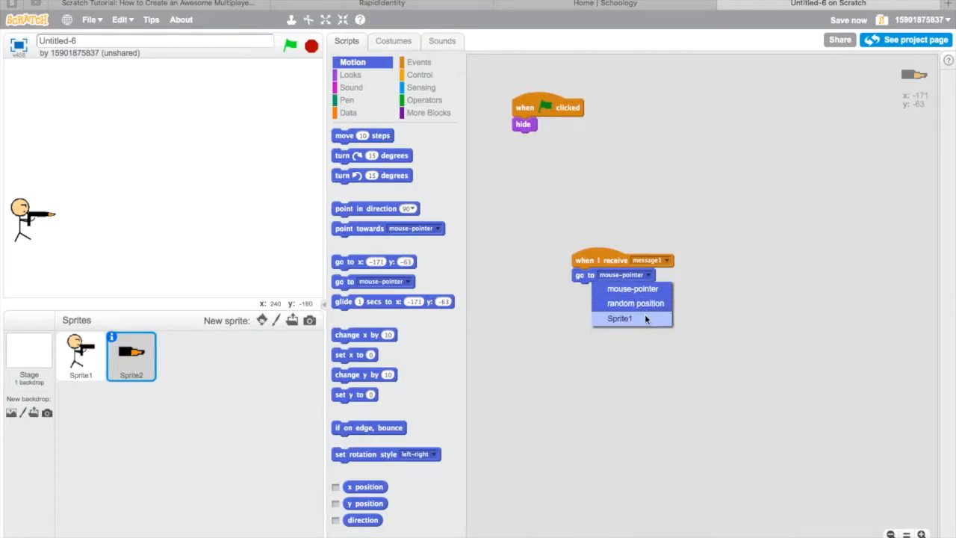
click(619, 318)
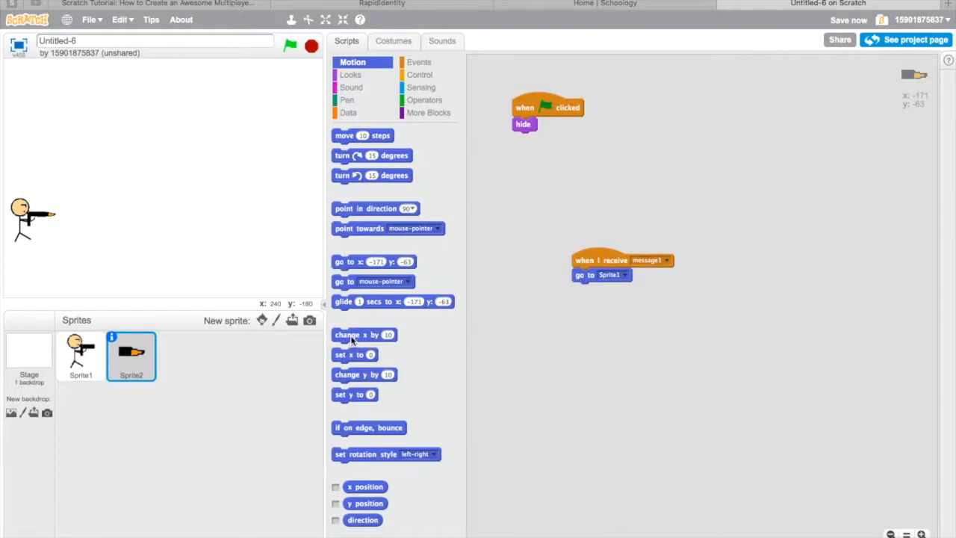
Then forever change x by 10 so the bullet flies right.
drag(365, 335, 603, 290)
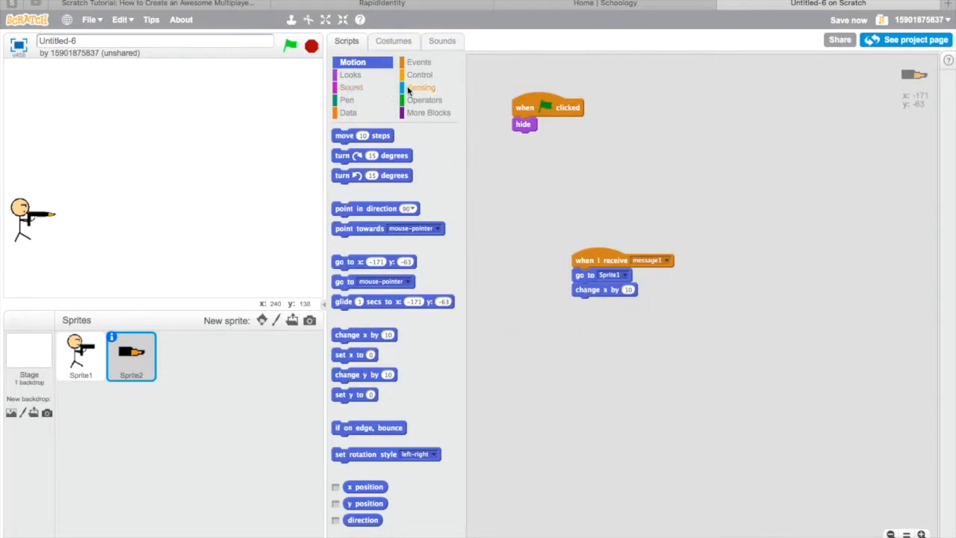
click(420, 74)
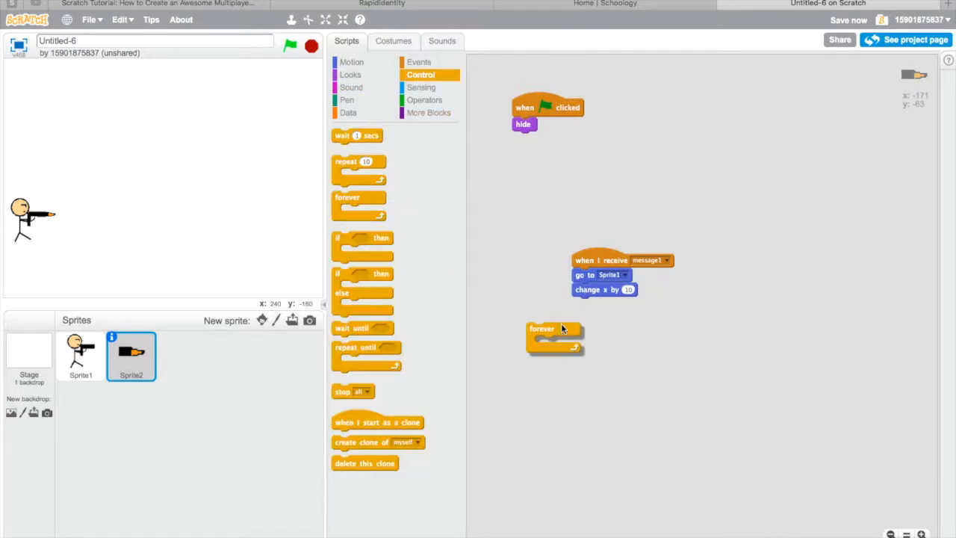
drag(541, 329, 590, 291)
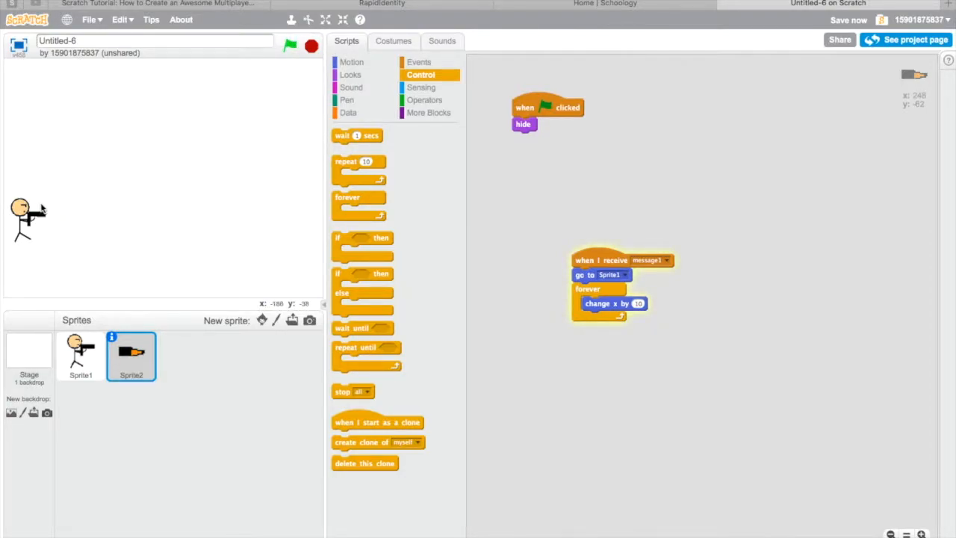
click(393, 40)
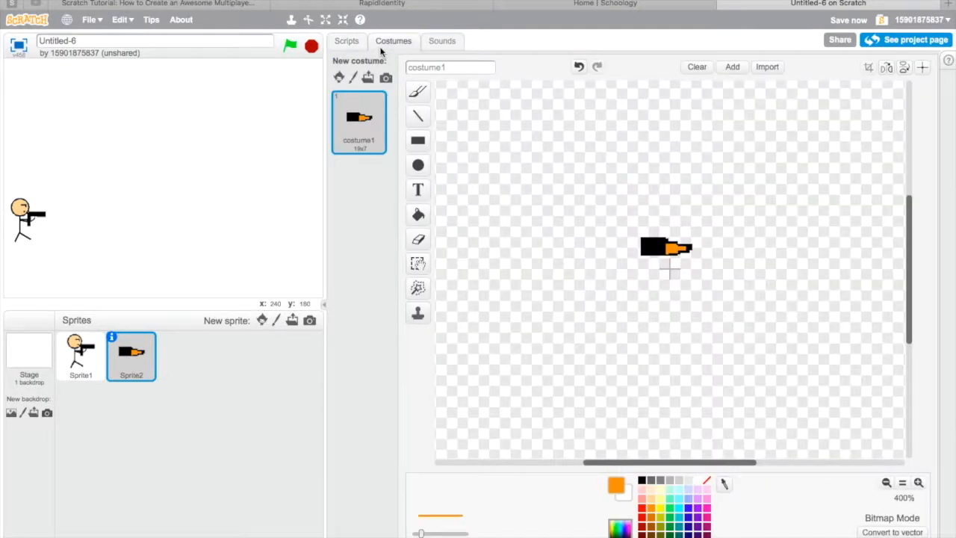
Reset the bullet costume centre and add a show block after going to Sprite1.
click(925, 67)
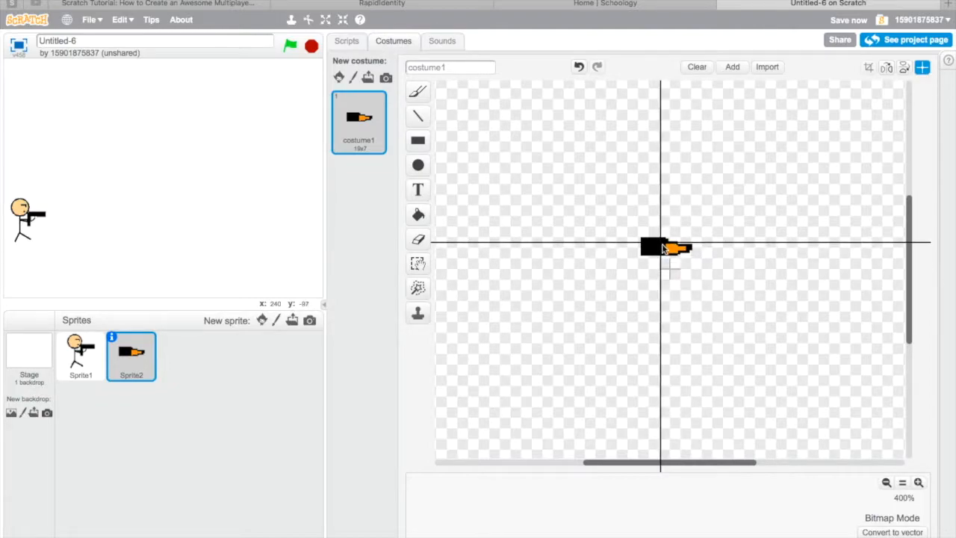
click(346, 42)
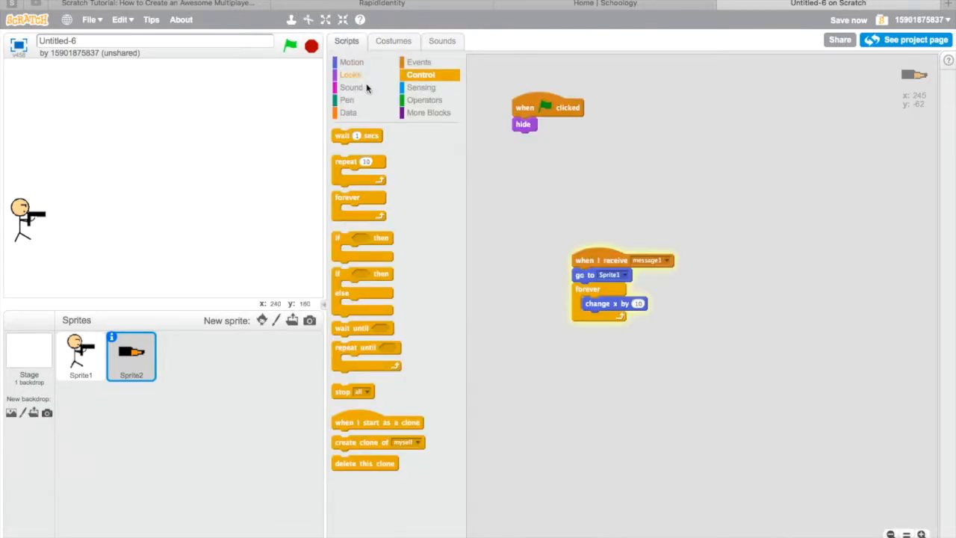
click(351, 74)
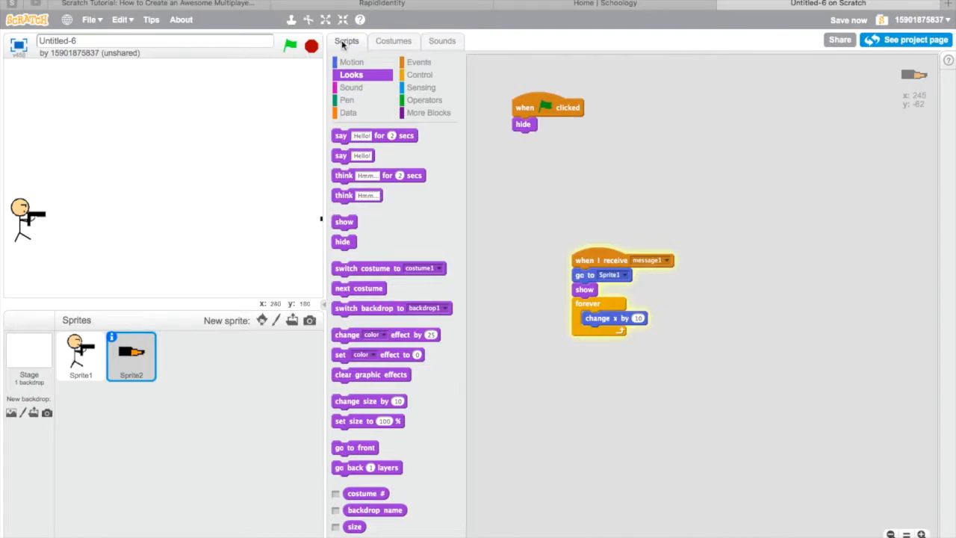
click(392, 40)
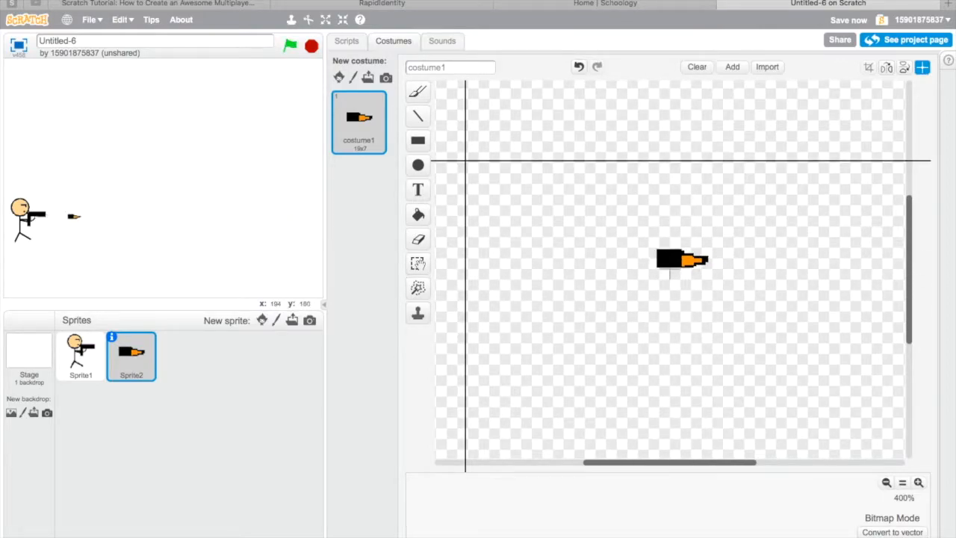
Adjust the costume centre again and add a brief wait before the bullet shows.
click(347, 40)
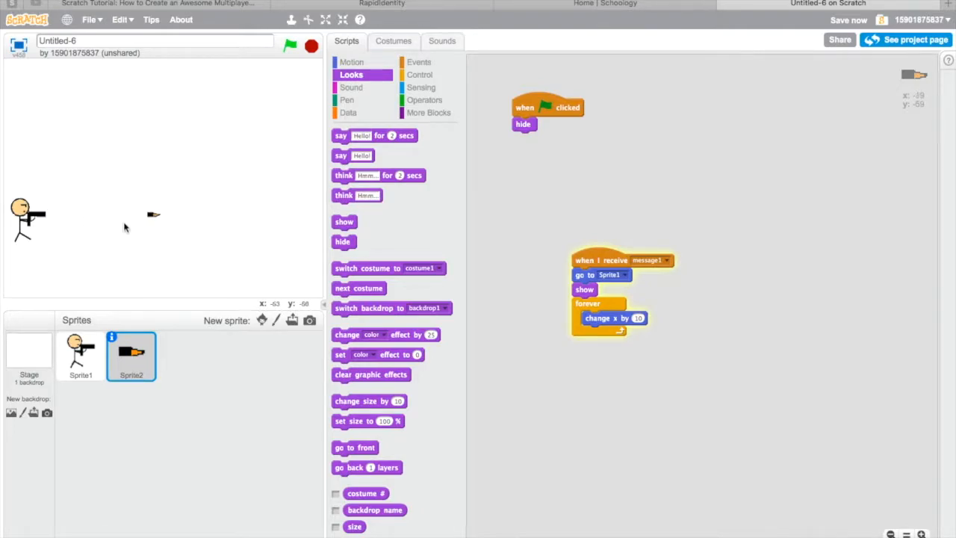
mouse_move(321, 209)
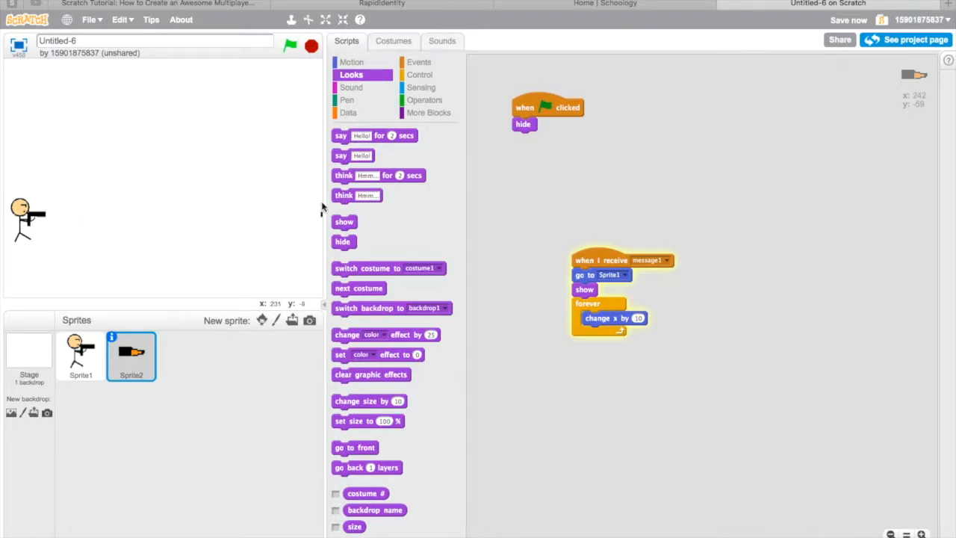
mouse_move(209, 105)
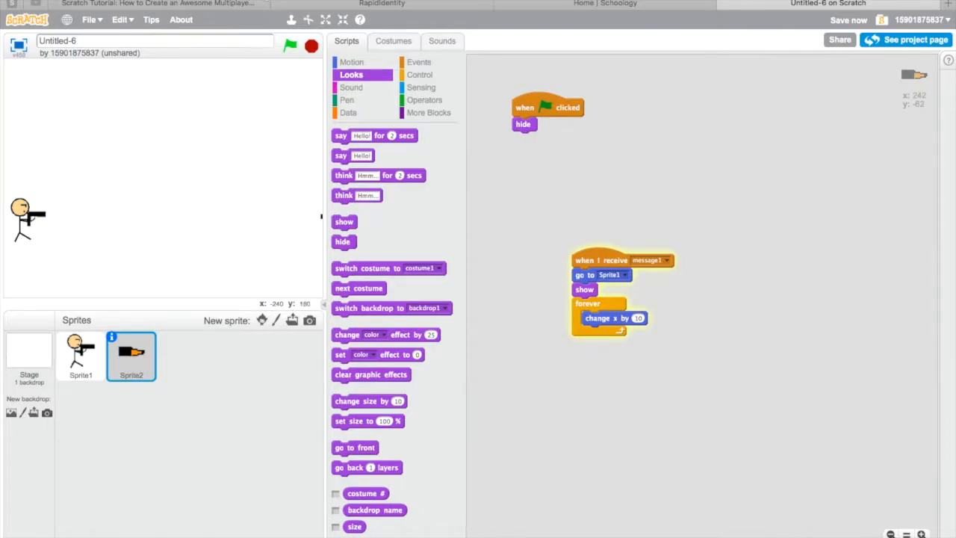
click(393, 40)
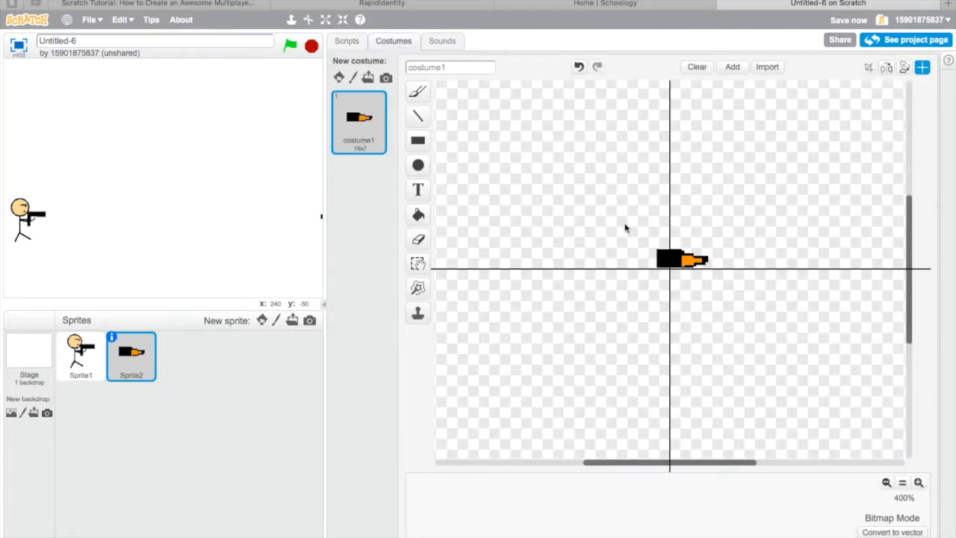
mouse_move(670, 279)
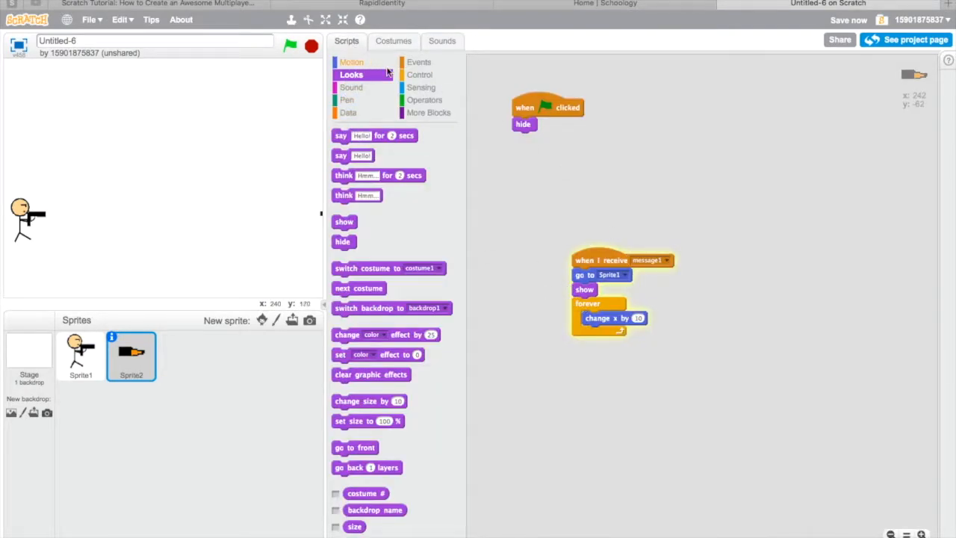
click(419, 75)
text(0.5)
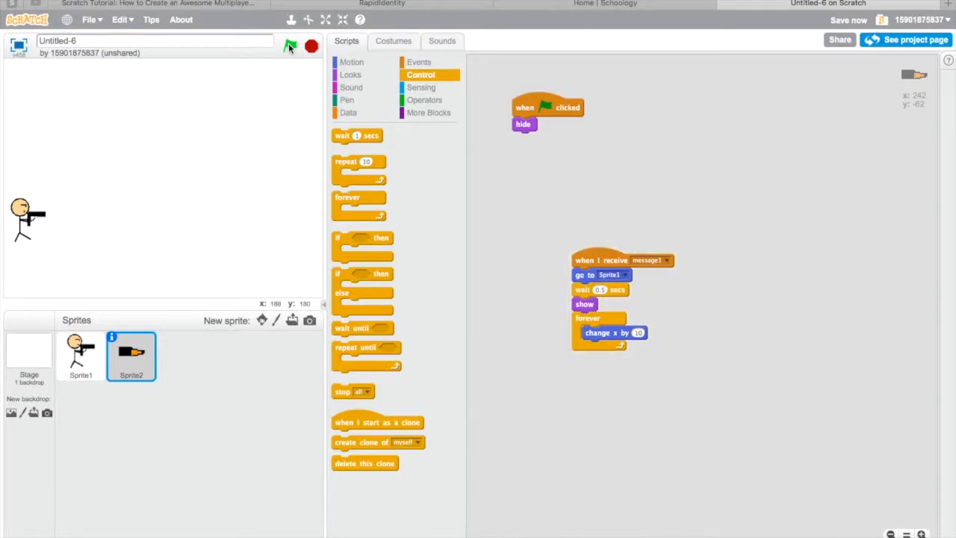
Test, then remove the wait so the bullet shows right after reaching the gunman.
click(290, 45)
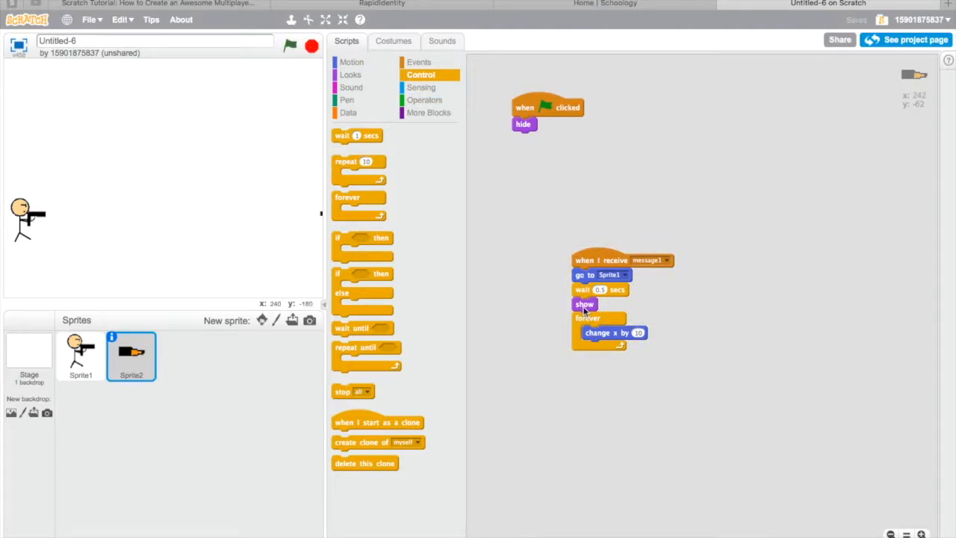
mouse_move(600, 290)
text(1)
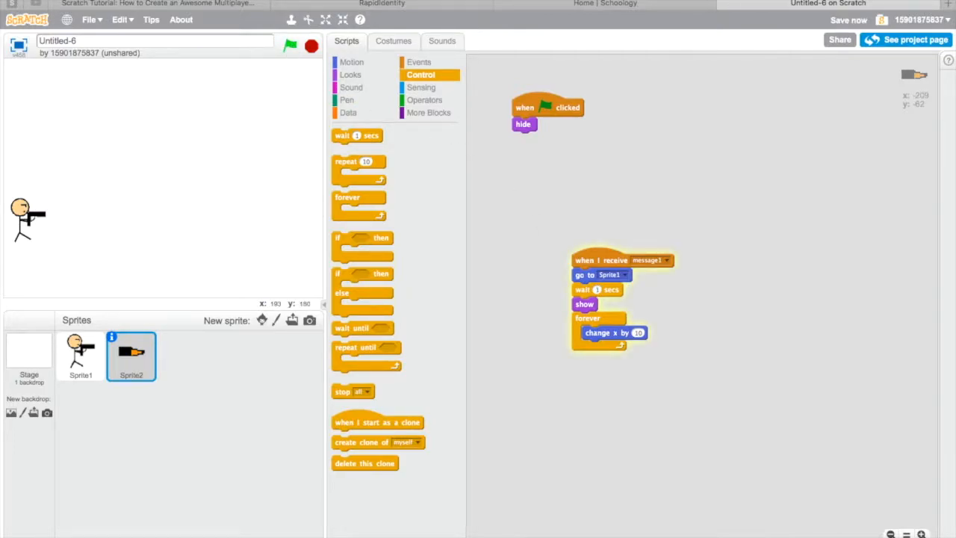
click(311, 46)
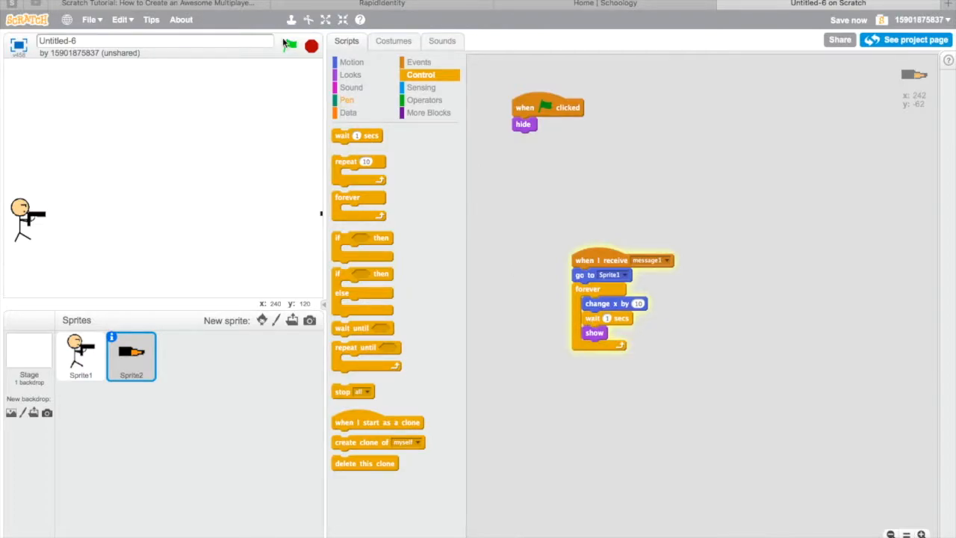
click(290, 45)
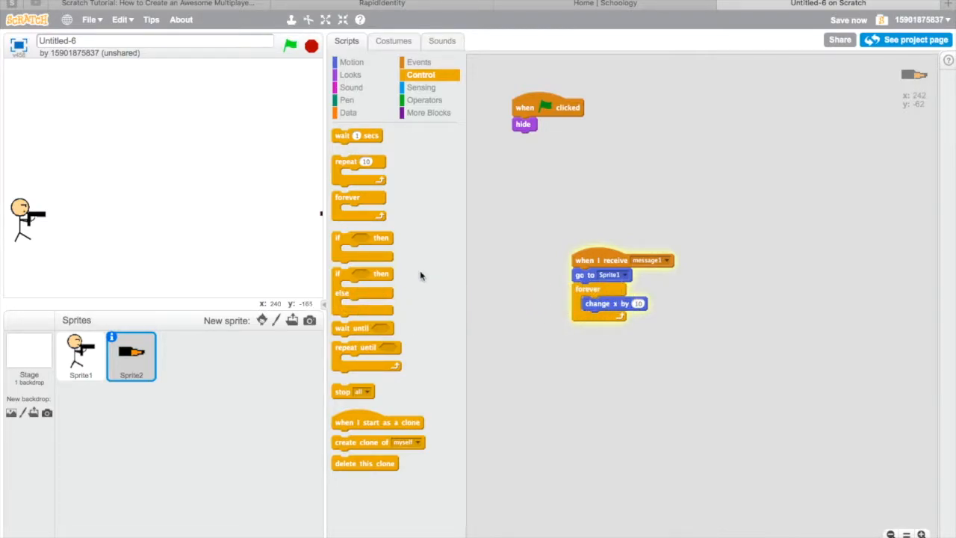
click(351, 74)
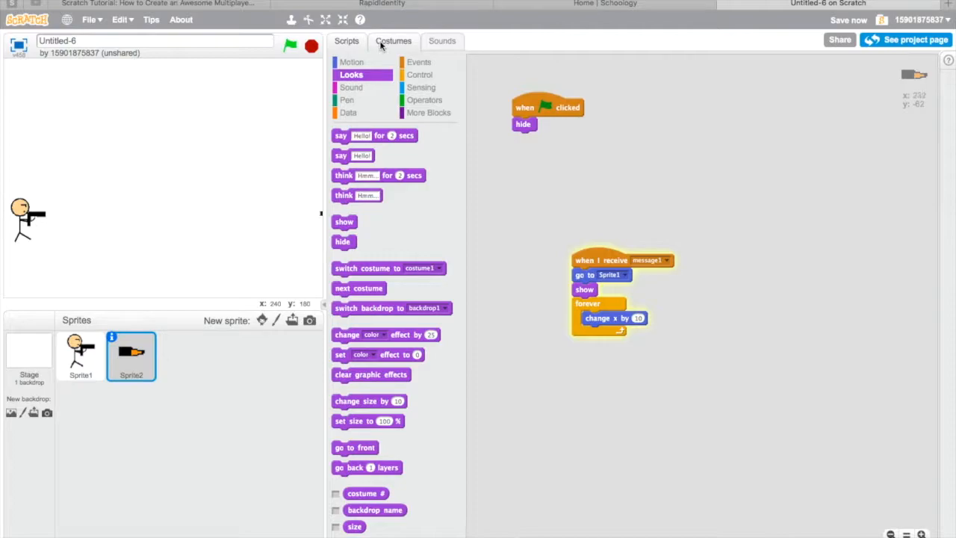
Drag the bullet image onto the costume crosshair to recentre it.
click(394, 41)
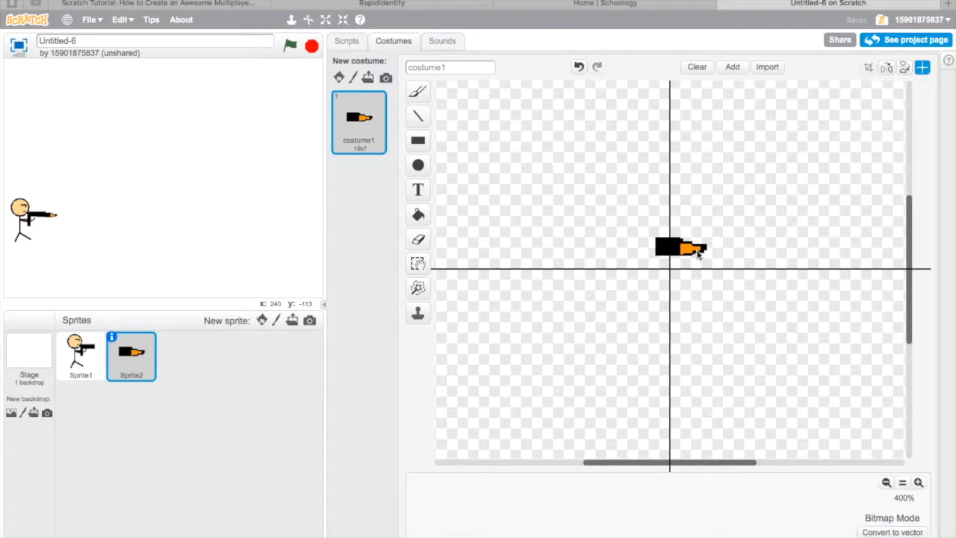
drag(680, 246, 765, 257)
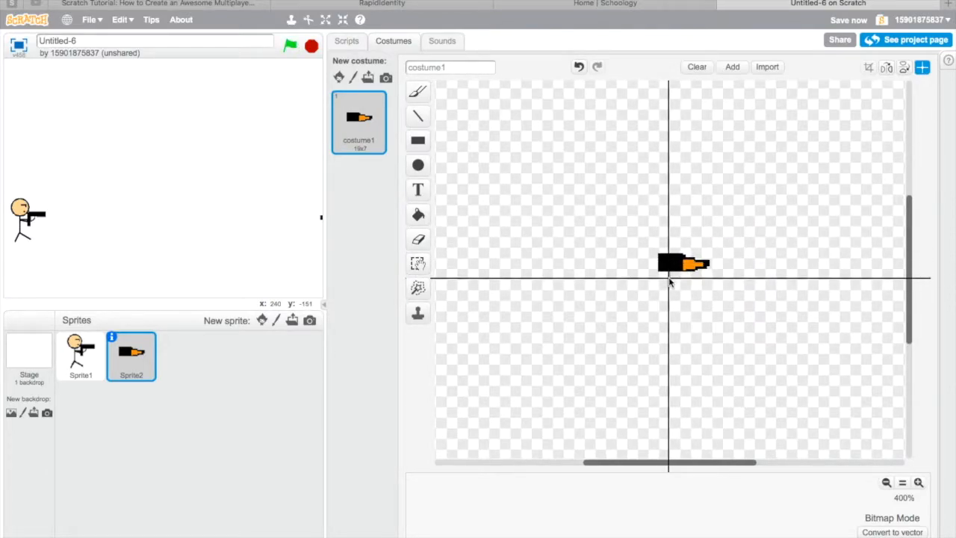
click(346, 42)
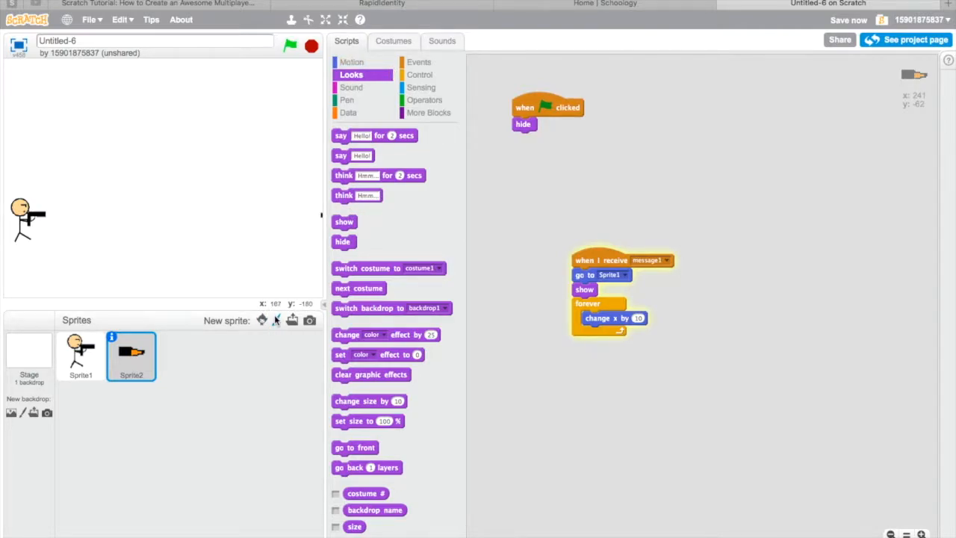
mouse_move(261, 320)
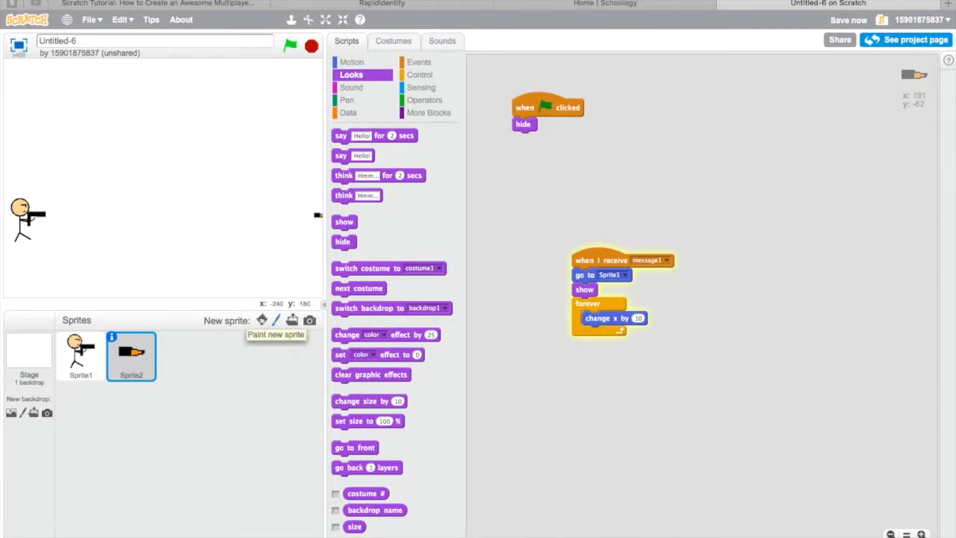
Try a create clone of myself block, remove it, then paint a new sprite.
click(420, 75)
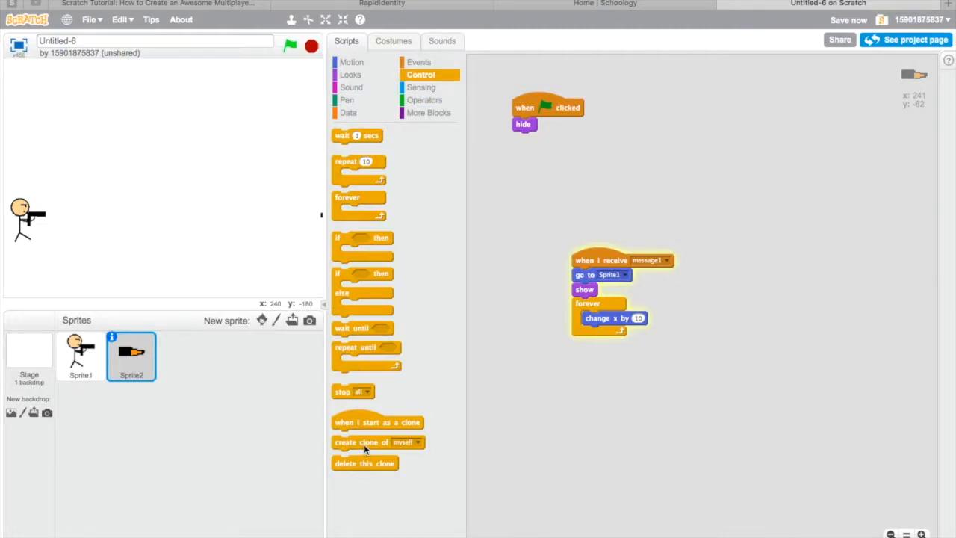
drag(377, 442, 611, 330)
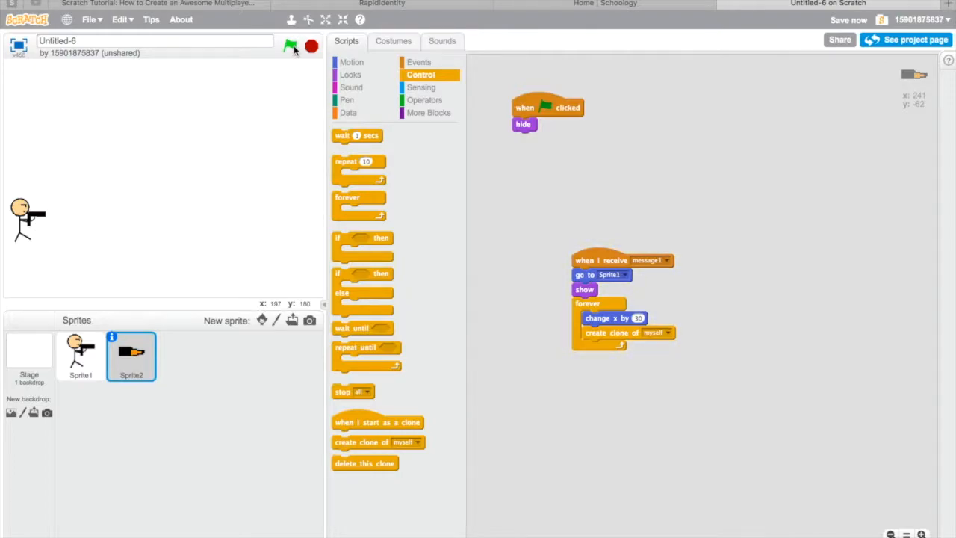
click(290, 47)
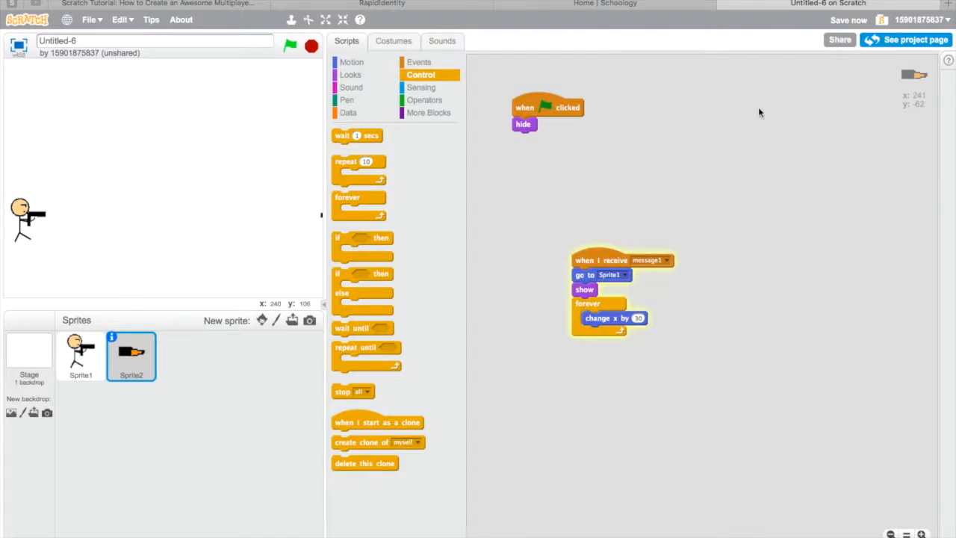
mouse_move(335, 269)
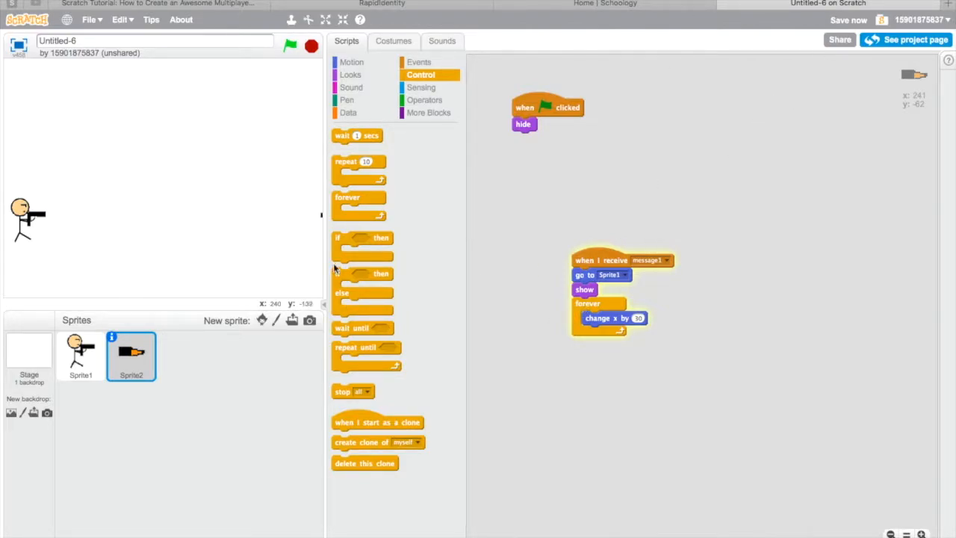
click(278, 320)
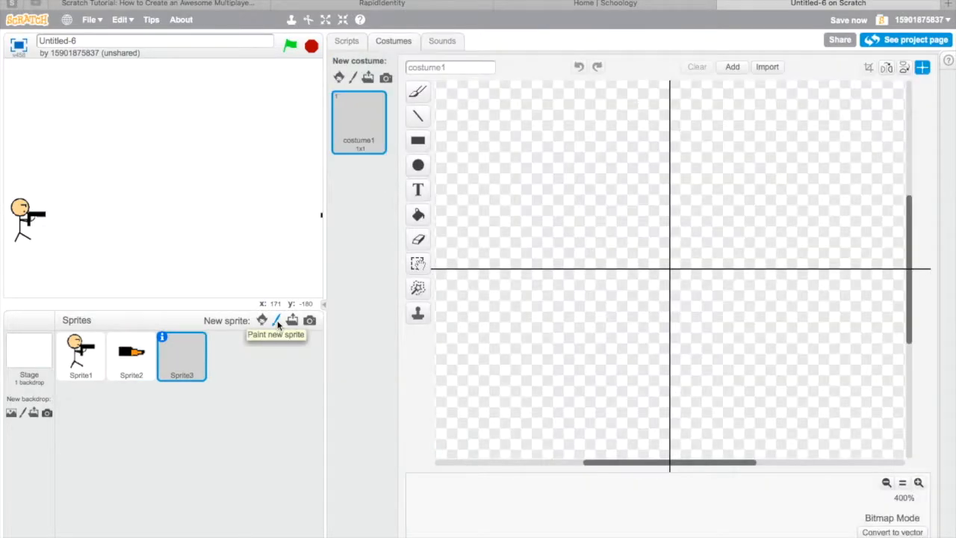
Draw the zombie costume from filled dark-green rectangles: head, body, outstretched arm, legs, black eye, red mouth.
click(419, 141)
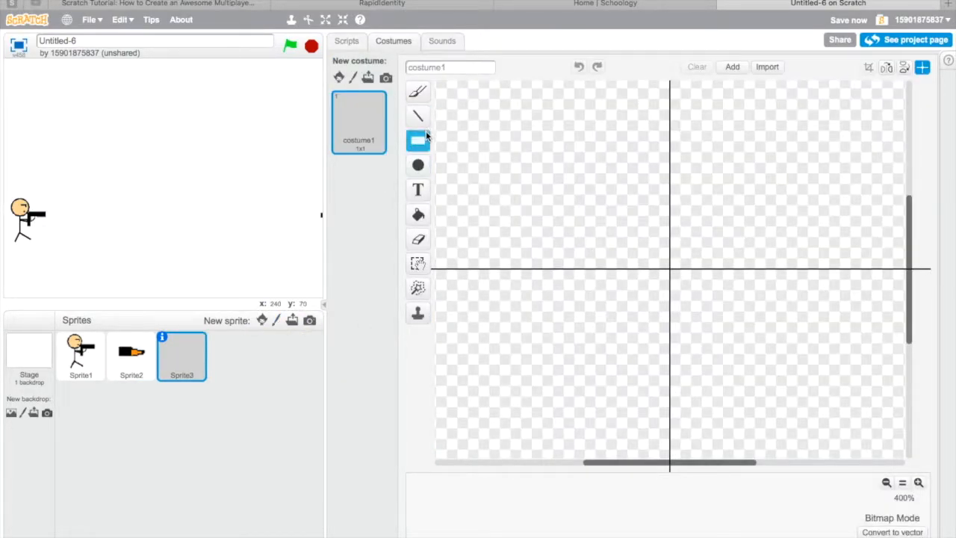
click(418, 140)
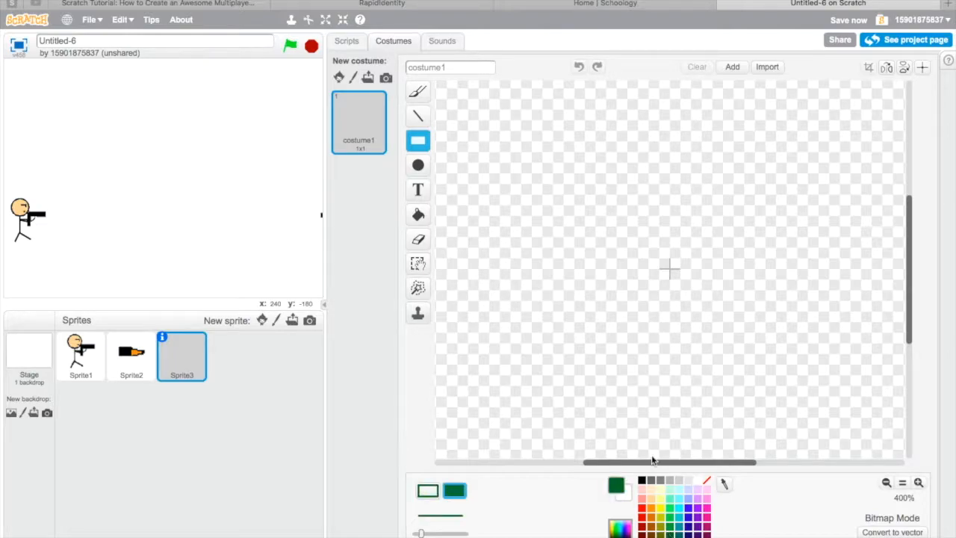
drag(615, 203, 729, 306)
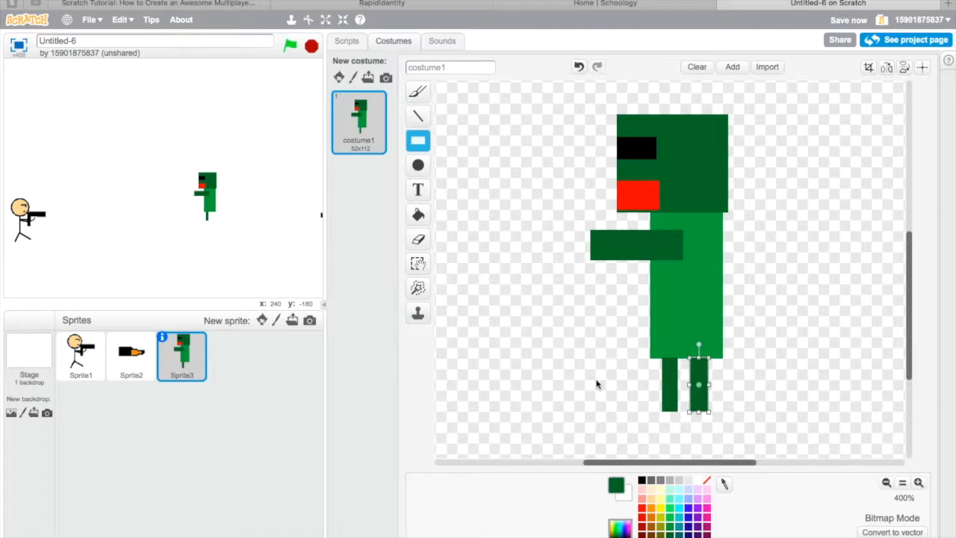
click(347, 41)
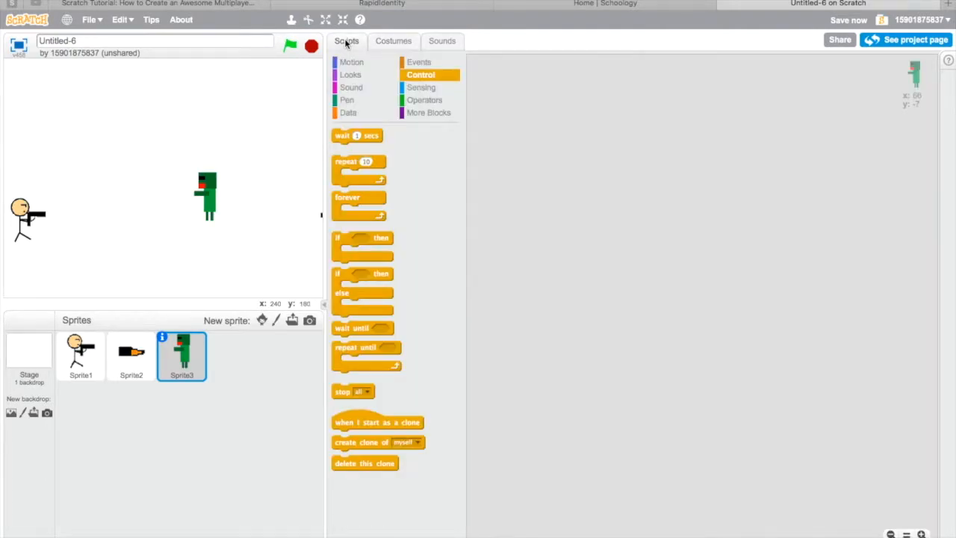
Start a green-flag script for the zombie that sets its horizontal starting position.
click(418, 63)
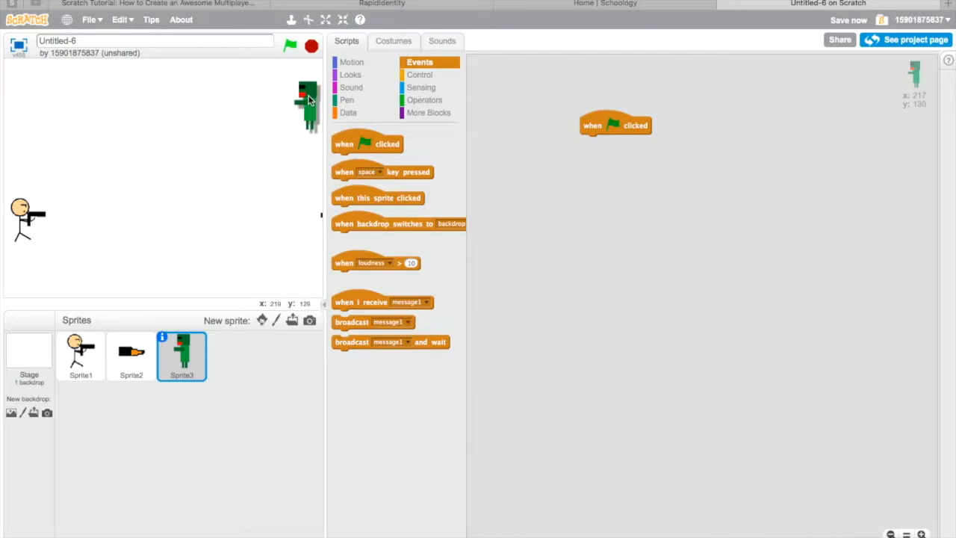
drag(308, 105, 310, 90)
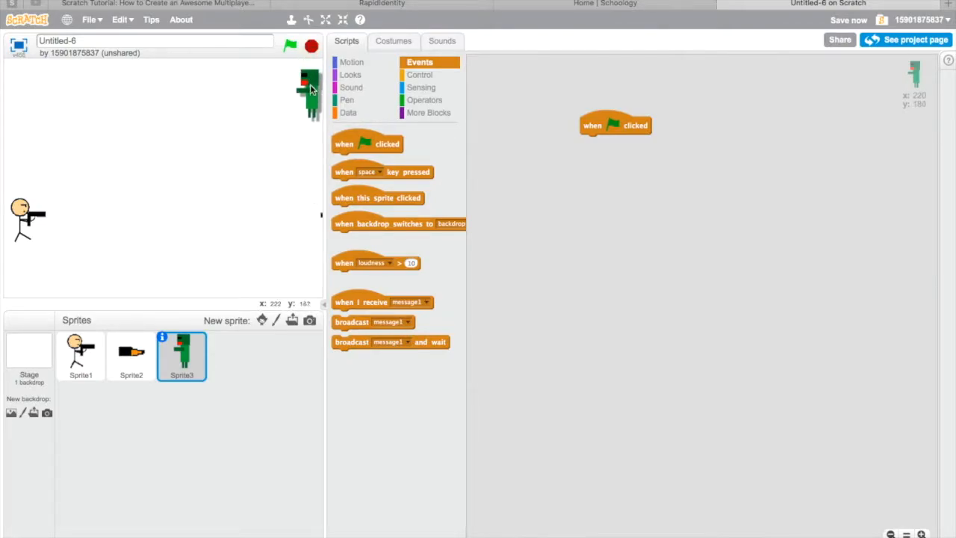
drag(311, 89, 311, 206)
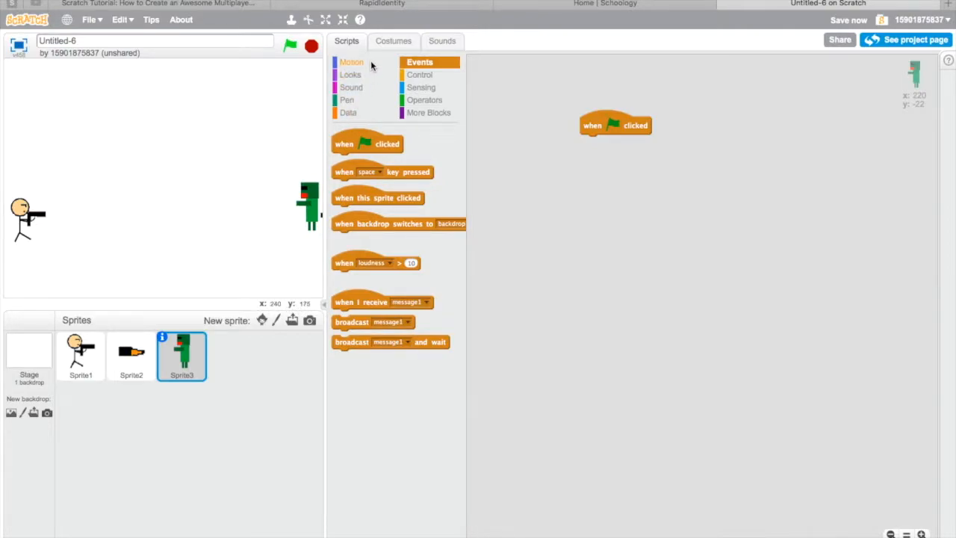
click(351, 63)
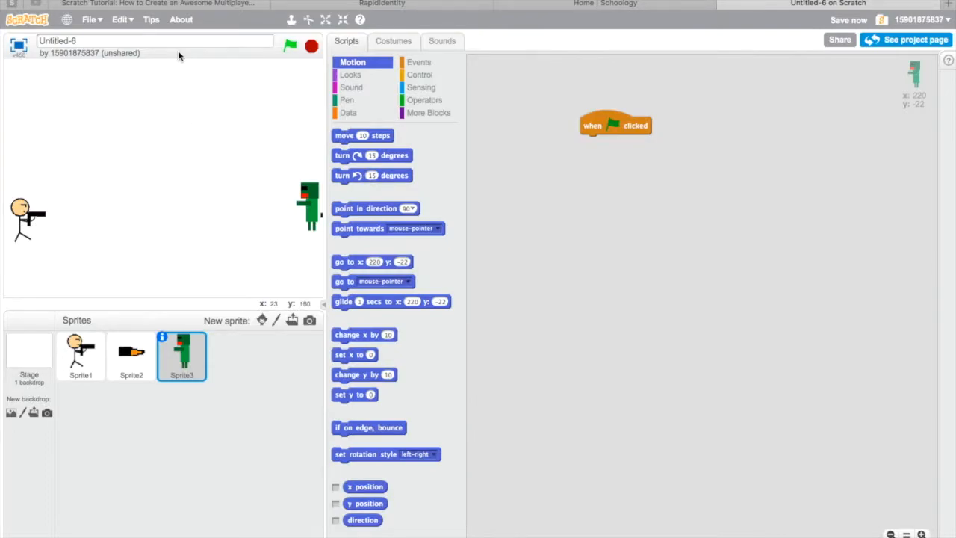
mouse_move(251, 186)
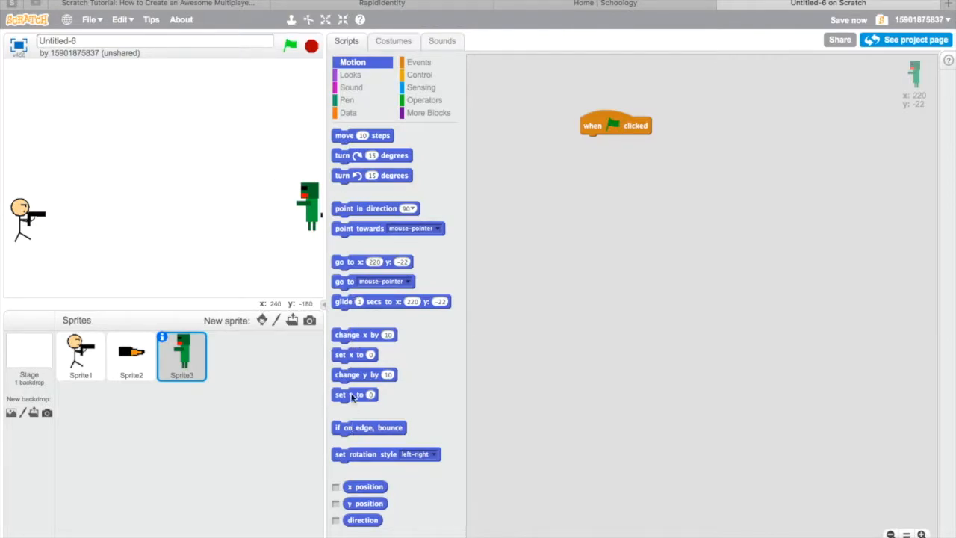
drag(356, 394, 601, 142)
text(240)
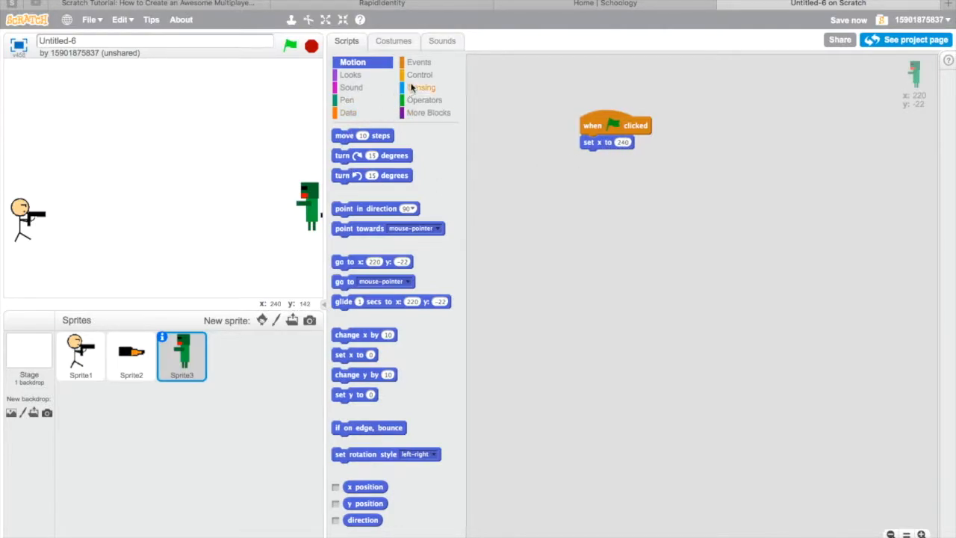
Attach a forever loop under the flag hat with a 'change x by' so the zombie keeps moving left.
click(421, 74)
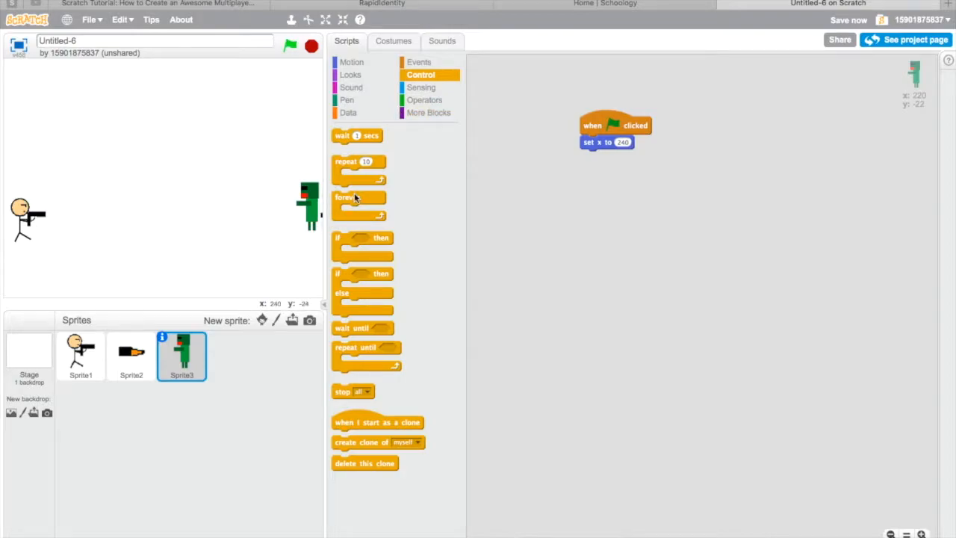
drag(359, 197, 607, 161)
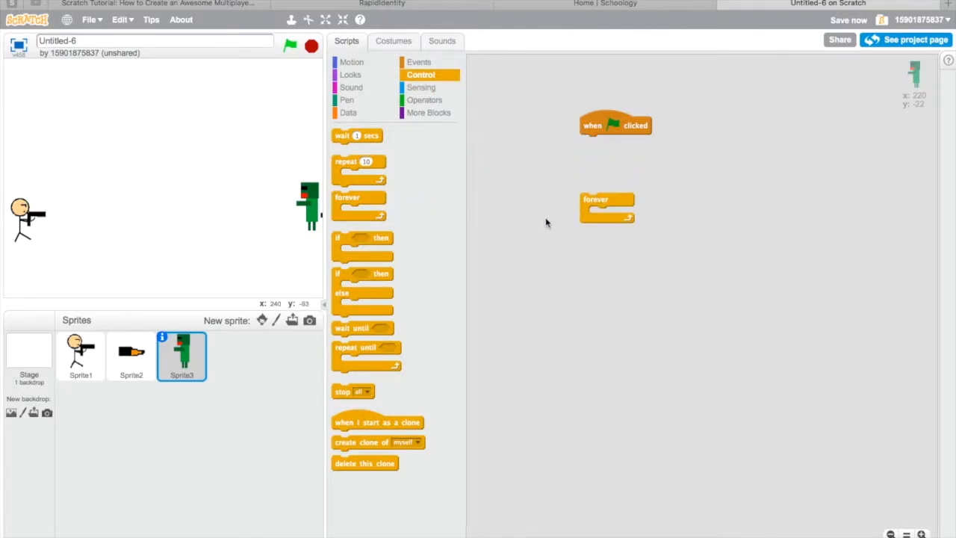
drag(594, 199, 597, 142)
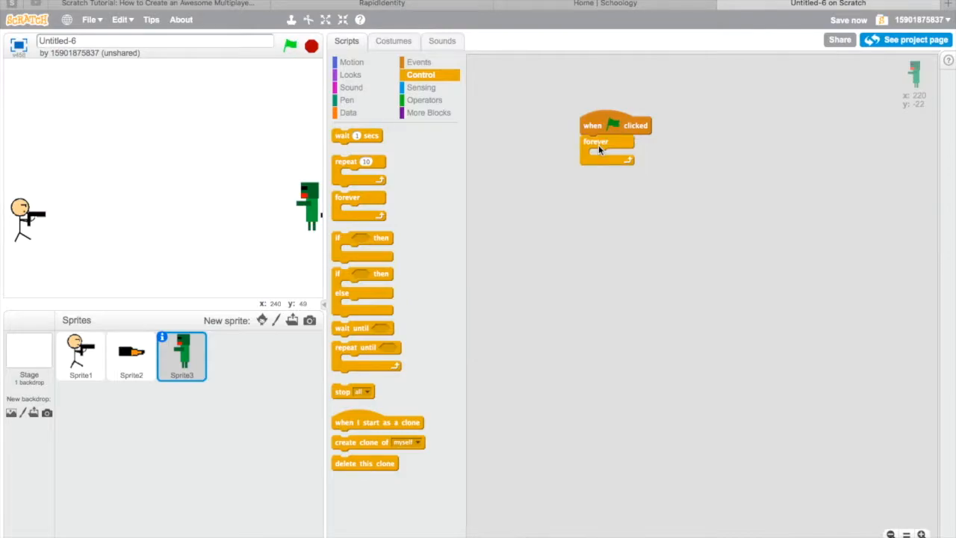
click(351, 63)
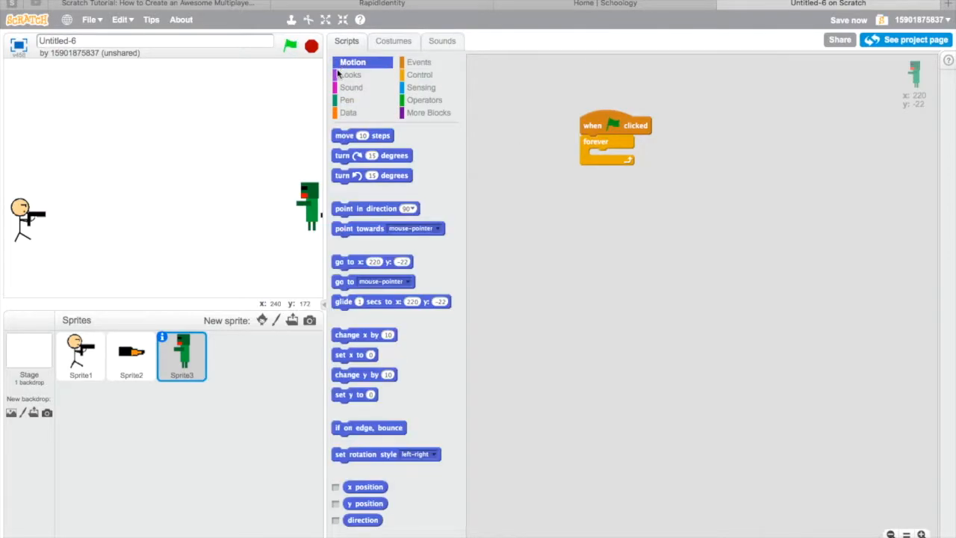
drag(364, 335, 597, 162)
text(-10)
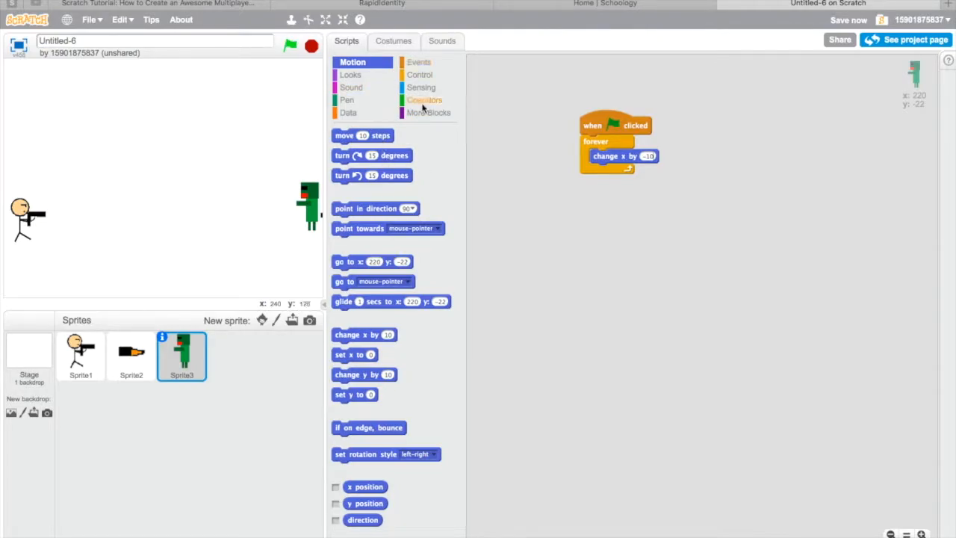
Make the zombie go to the right edge at a 'pick random' y height at start, entering 15 and 158.
click(424, 99)
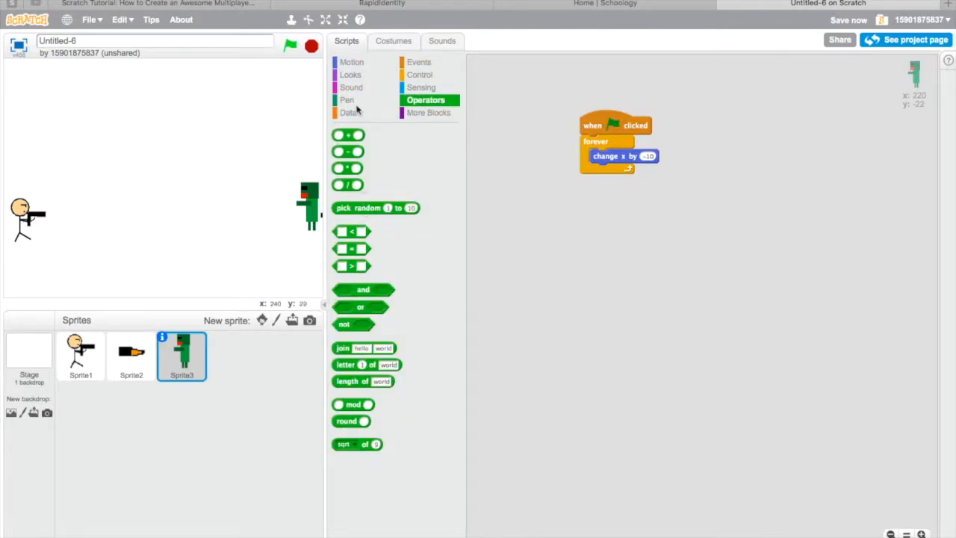
click(352, 63)
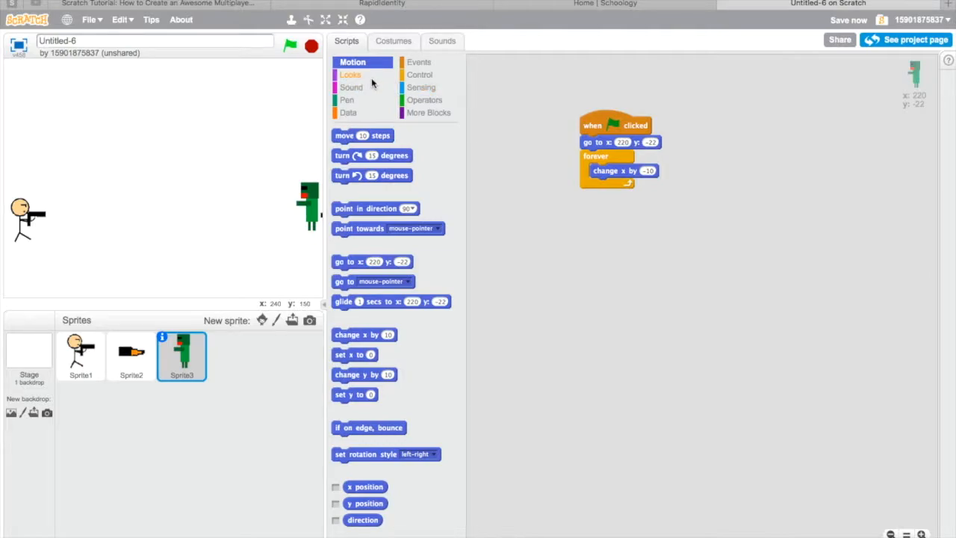
click(424, 99)
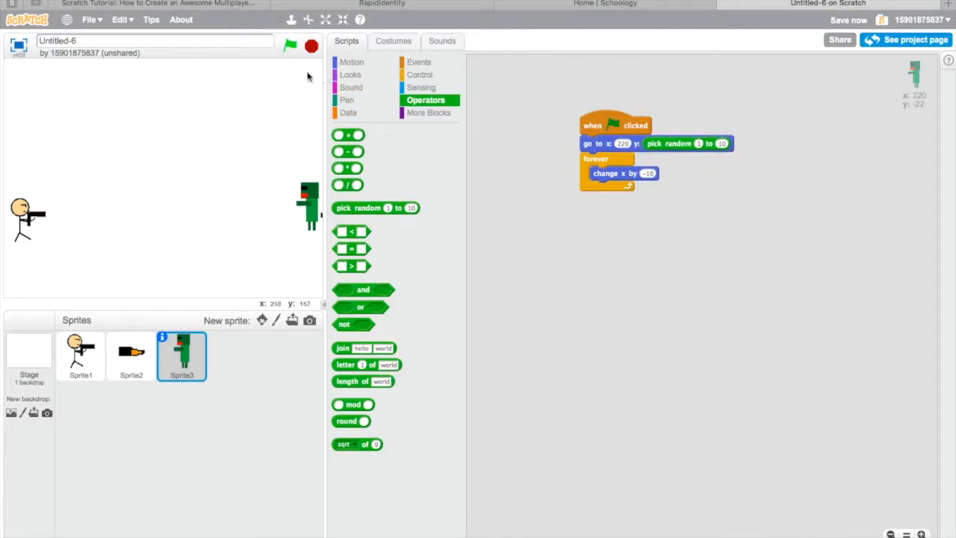
mouse_move(312, 276)
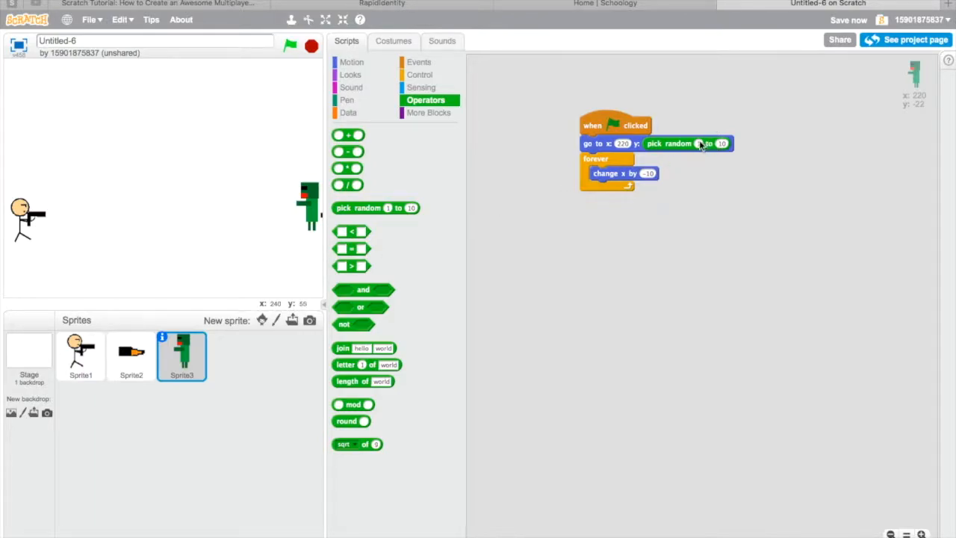
text(15)
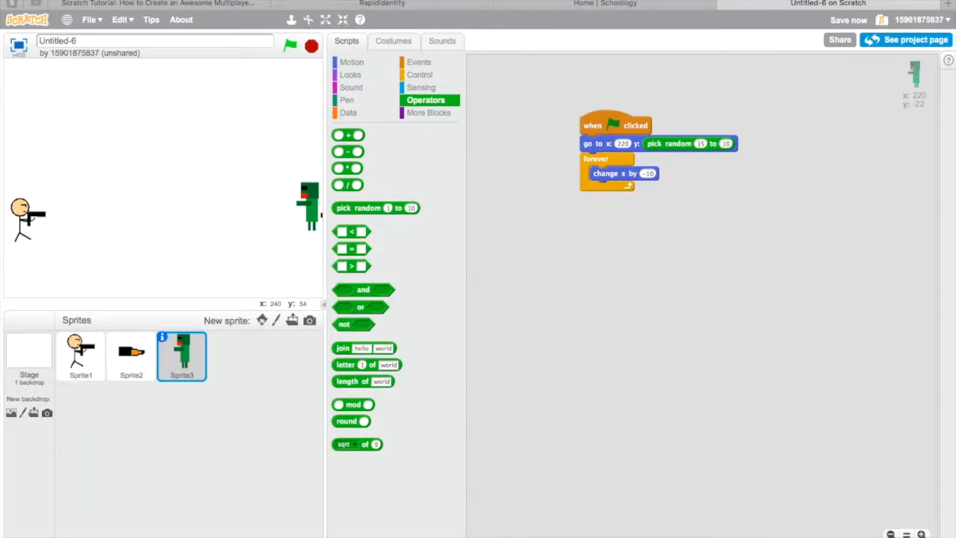
text(158)
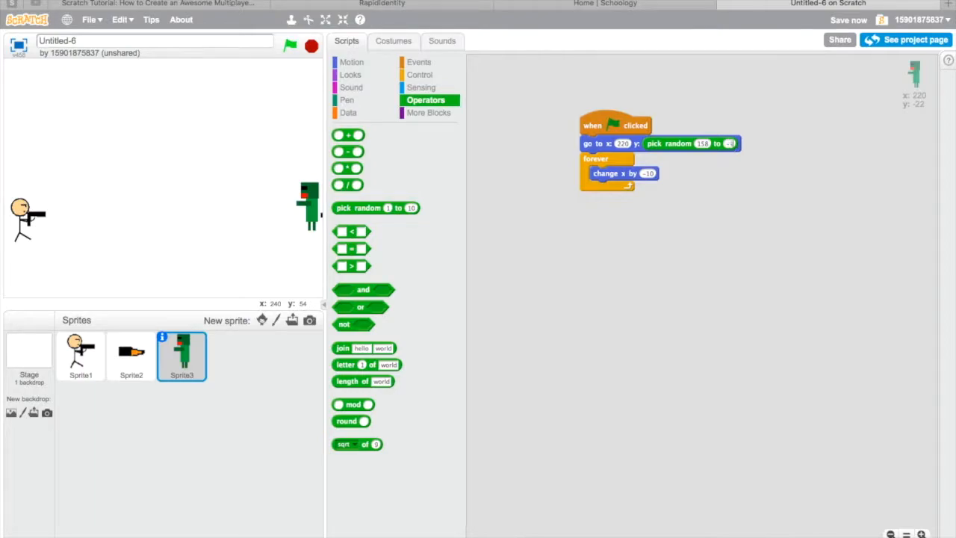
Run the game a few times to test the zombie, then duplicate the zombie sprite.
click(290, 47)
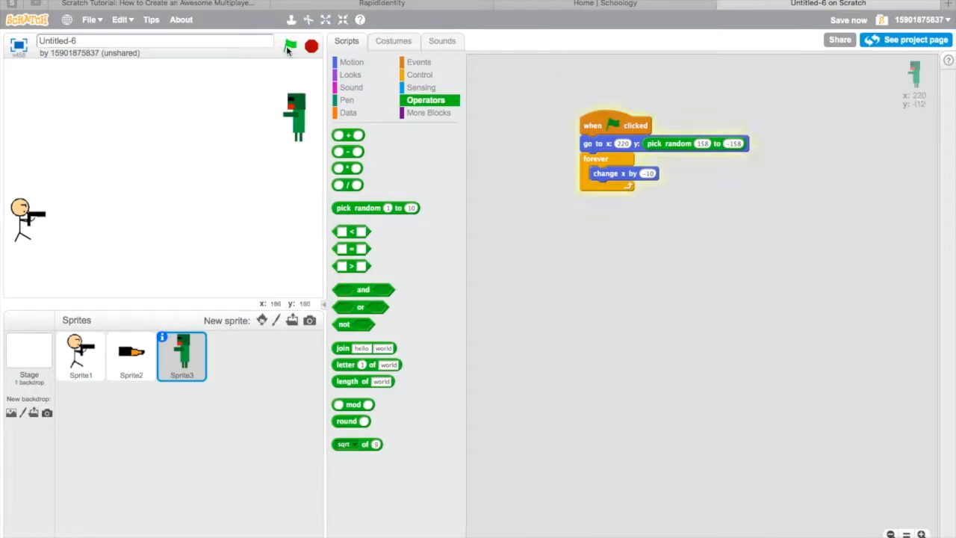
click(290, 47)
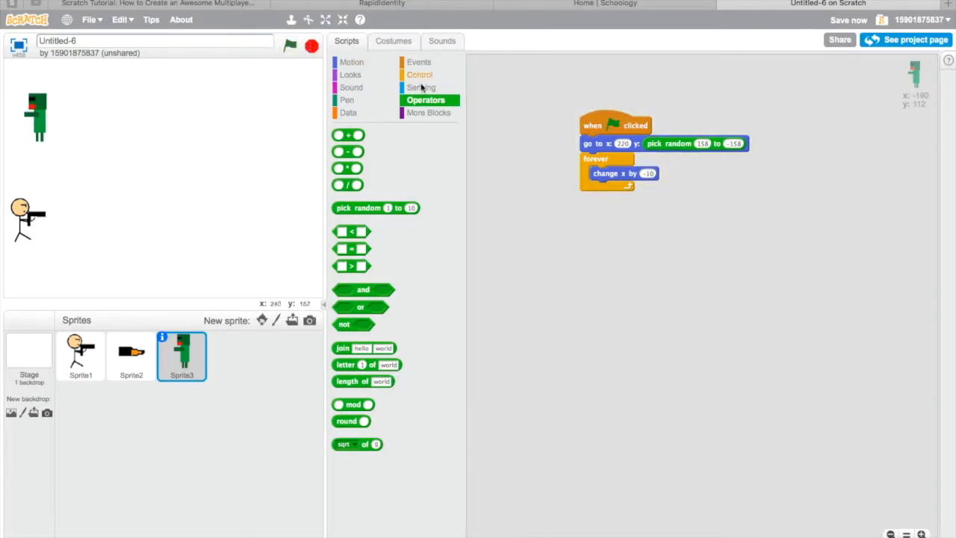
click(847, 20)
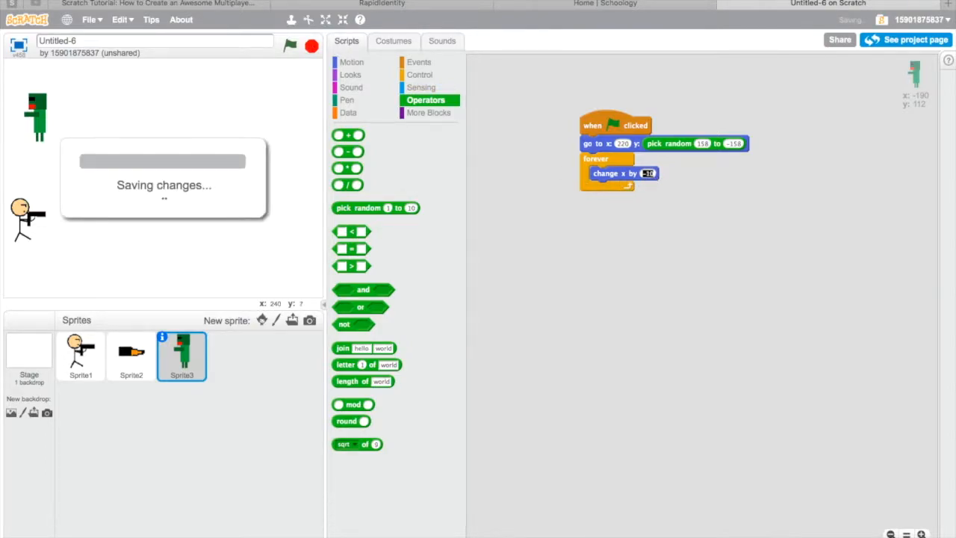
click(290, 46)
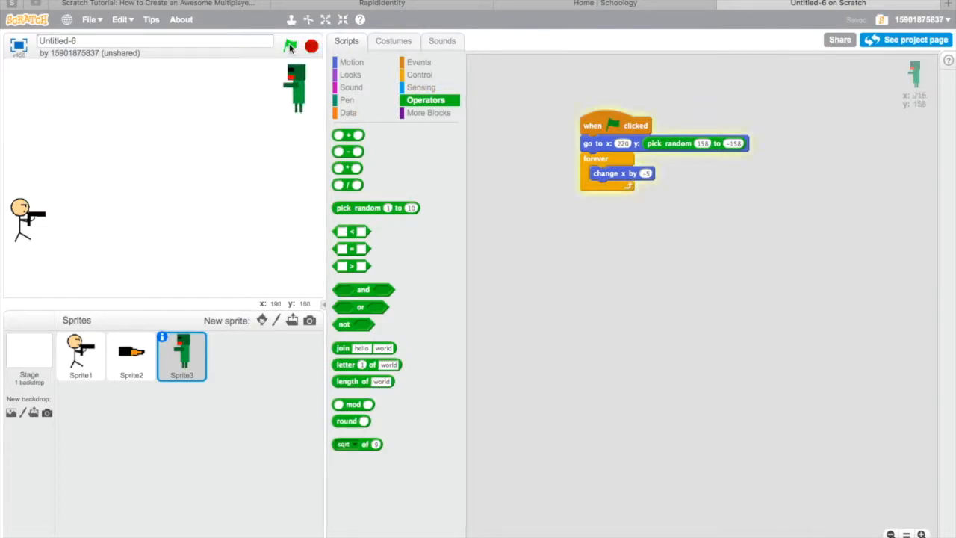
click(290, 44)
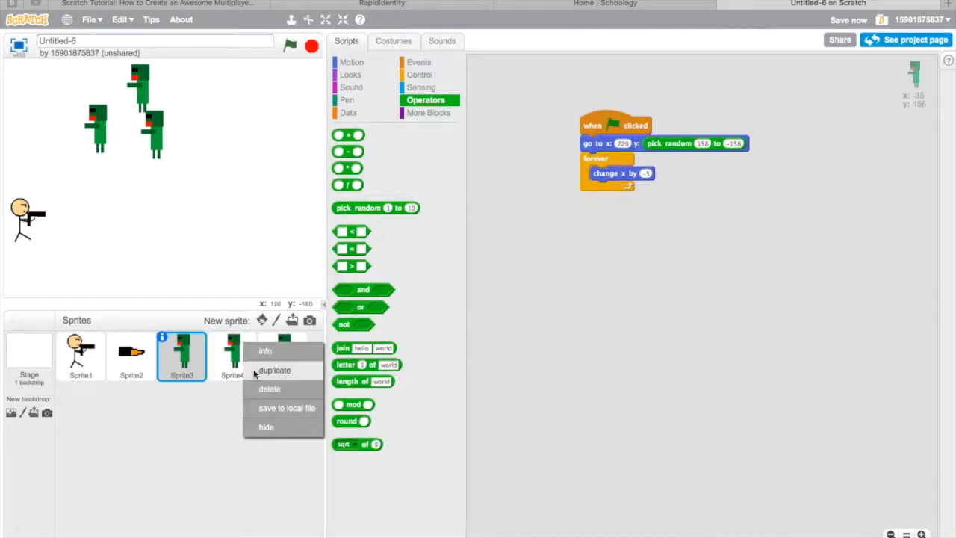
Delete the duplicated zombie sprite so only the original zombie remains.
click(274, 370)
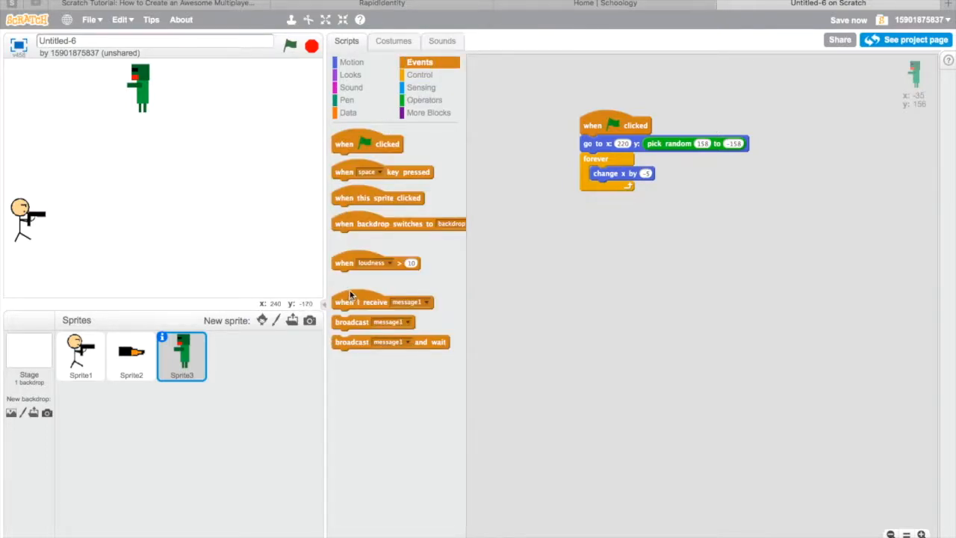
Make the zombie hide and respawn at a random right-edge height when touching the bullet, then test it.
click(419, 75)
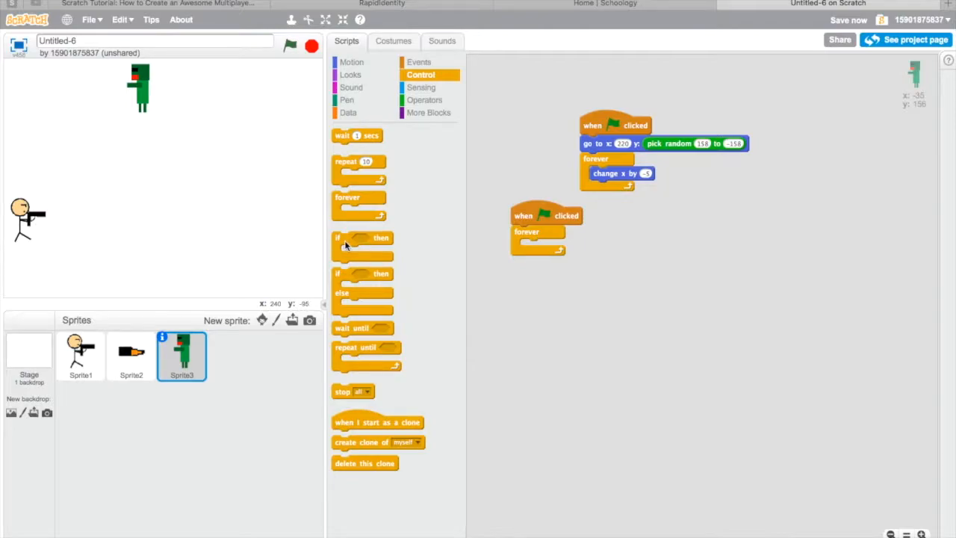
click(421, 87)
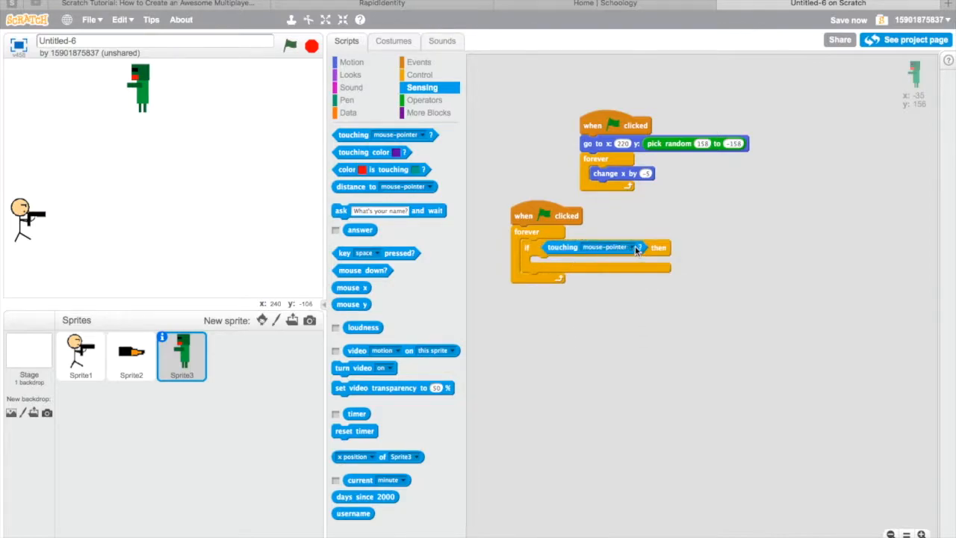
click(627, 248)
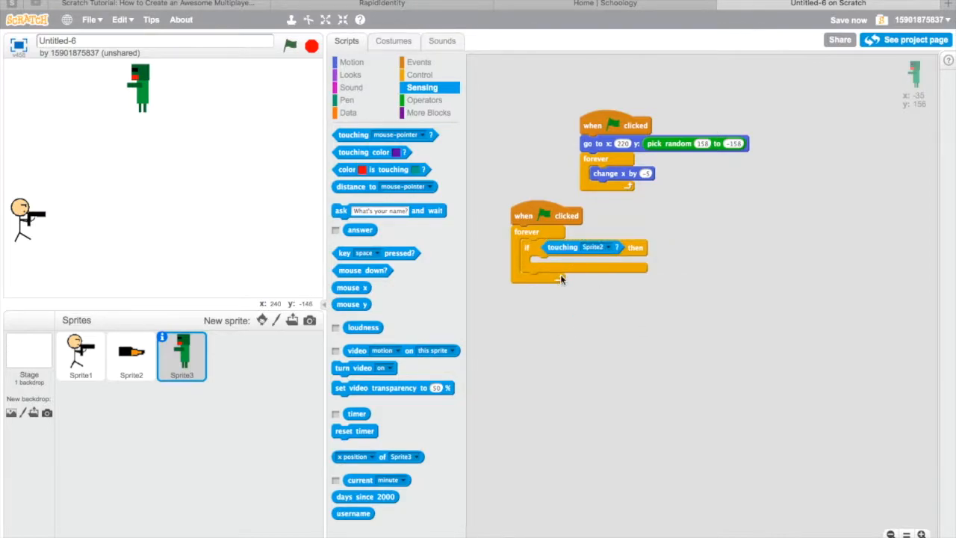
click(351, 74)
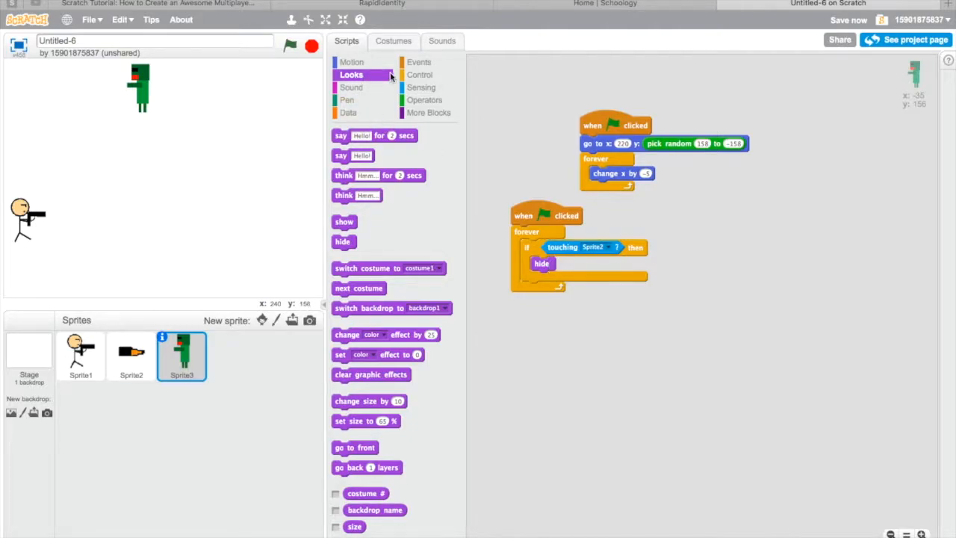
click(352, 63)
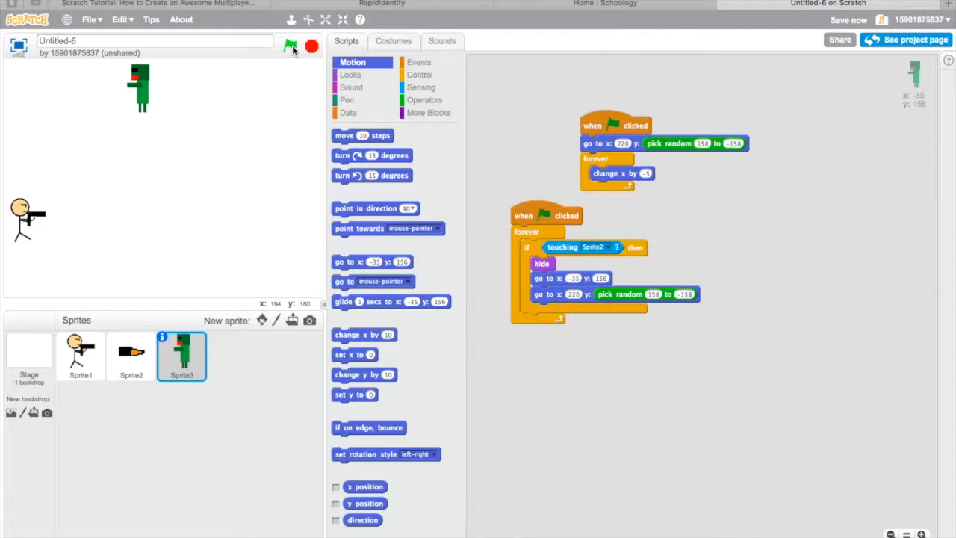
click(290, 46)
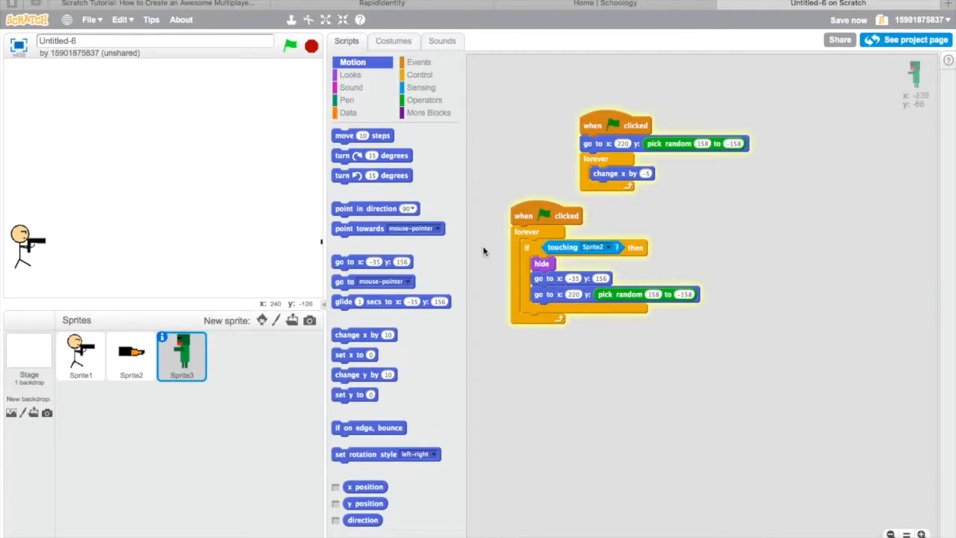
Add 'show' blocks so the zombie appears at start and after the 2-second wait, then select the bullet sprite.
click(419, 74)
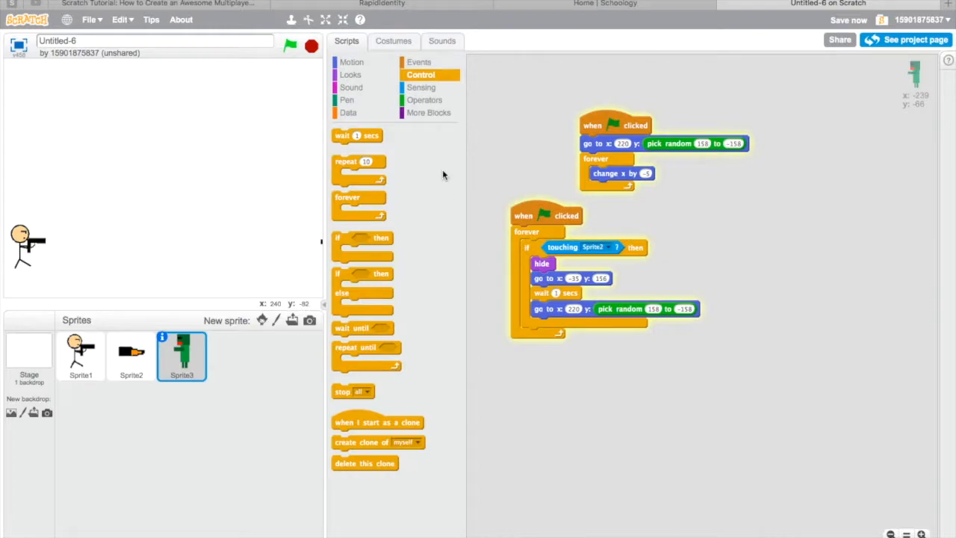
click(351, 75)
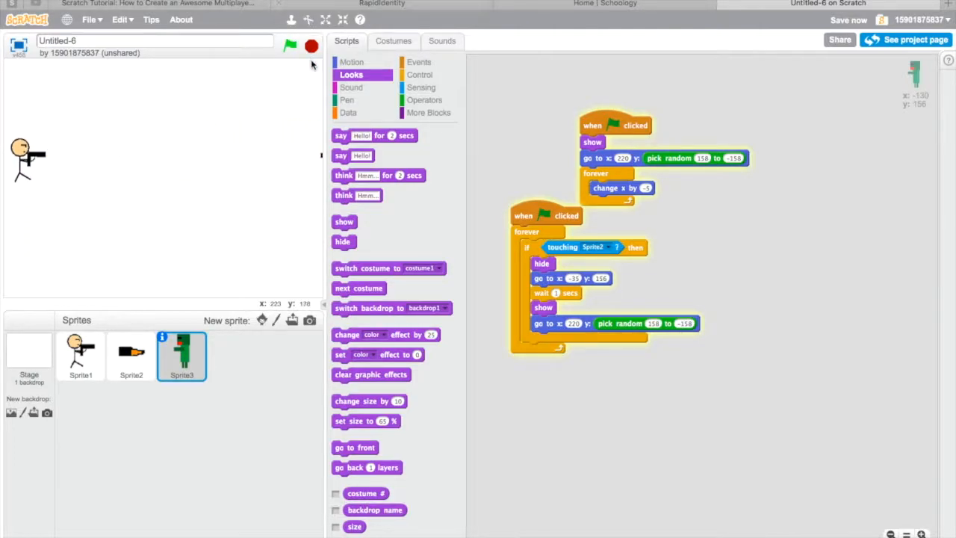
click(131, 355)
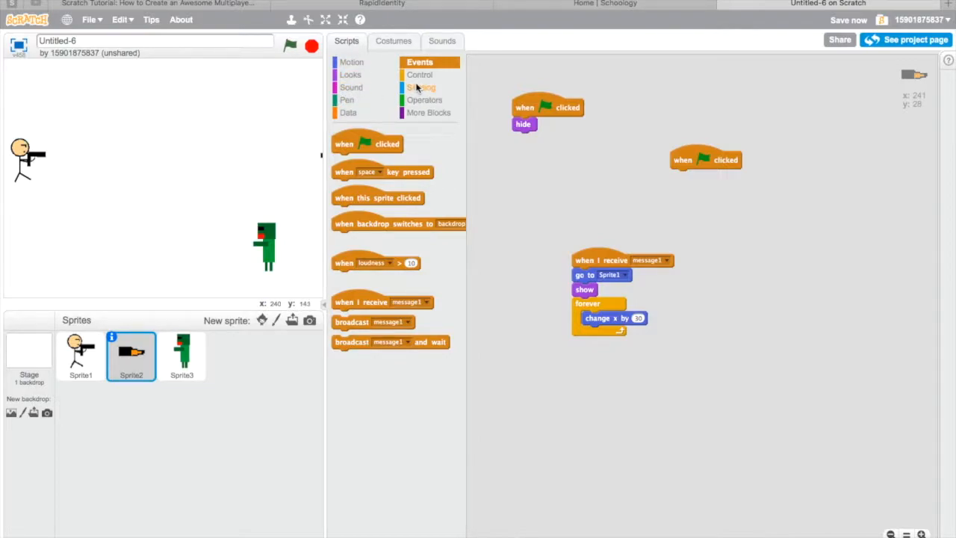
Give the bullet a forever loop that hides it when touching the edge, then run and stop the game.
click(420, 75)
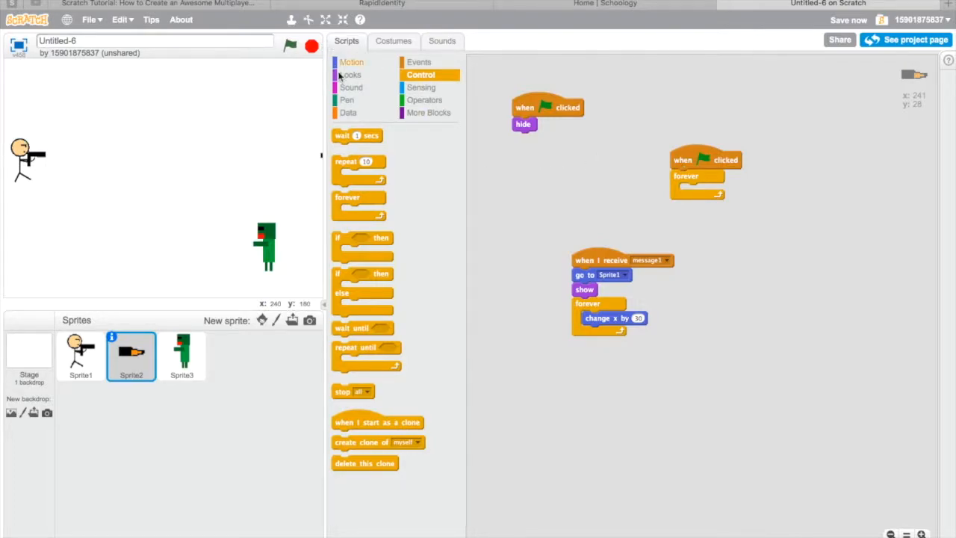
click(421, 87)
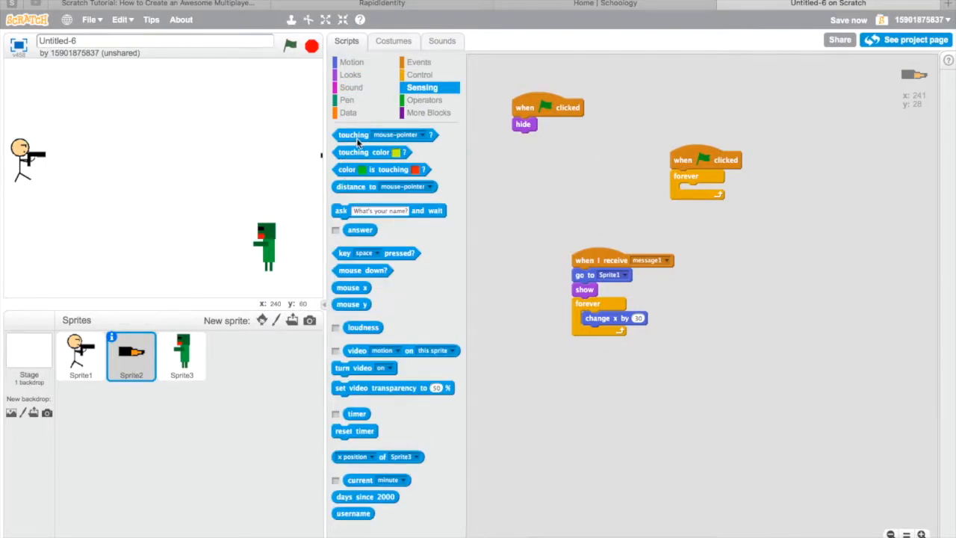
click(803, 273)
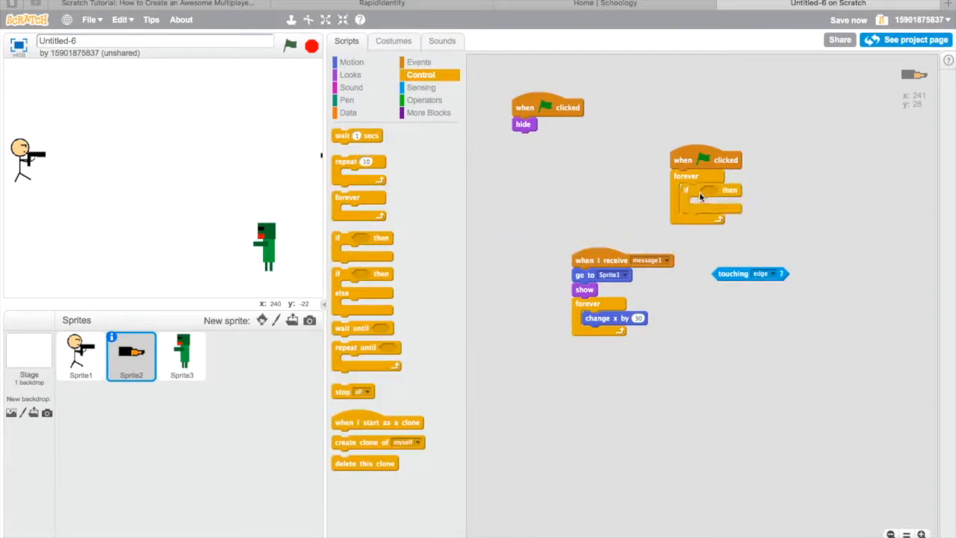
drag(749, 274, 735, 191)
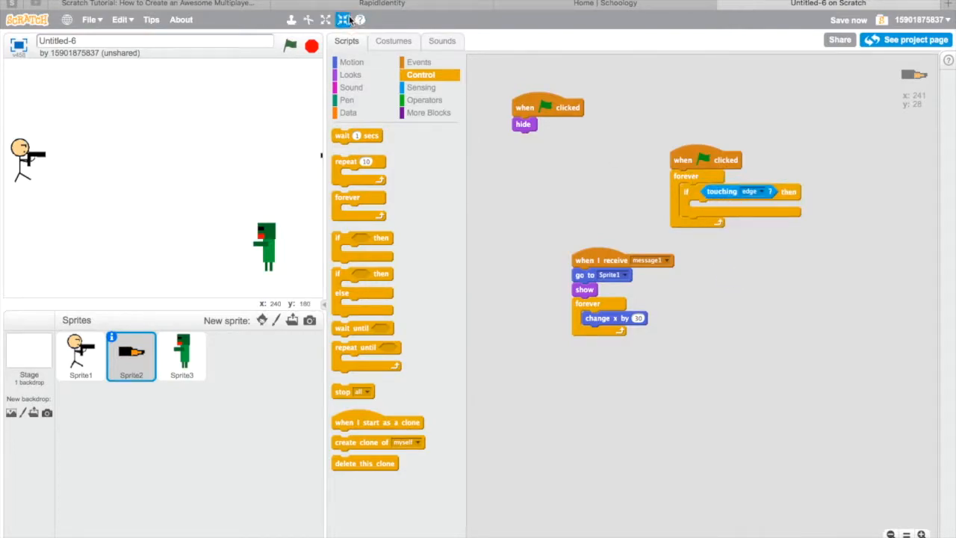
click(351, 74)
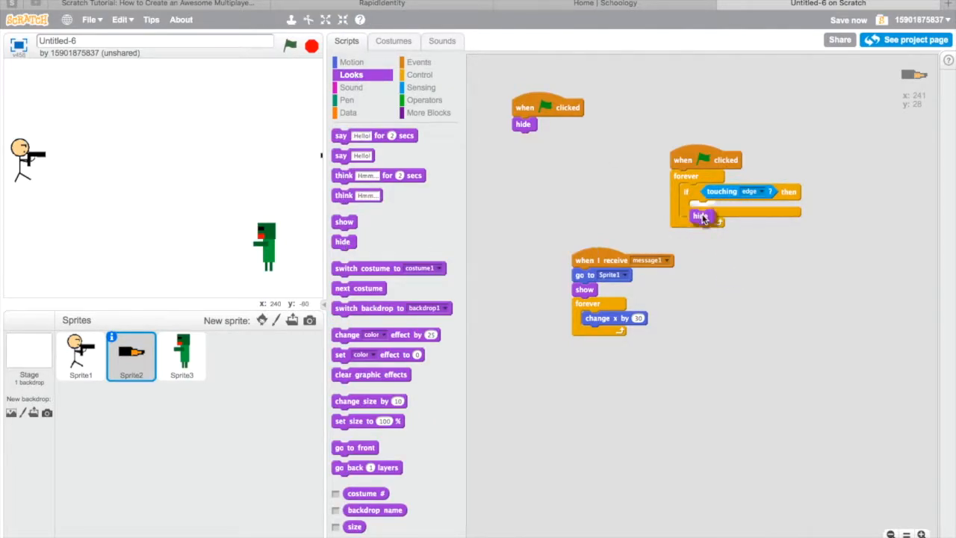
click(289, 47)
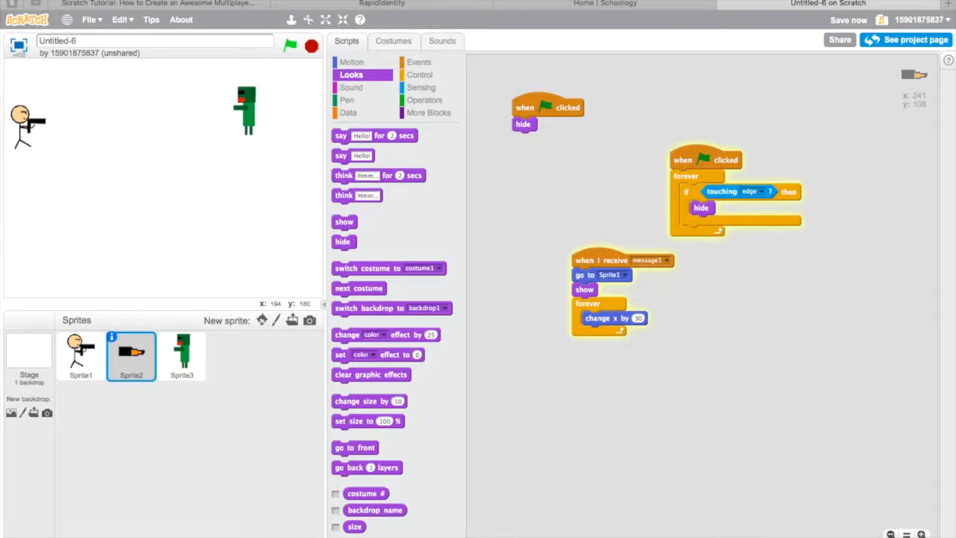
click(311, 47)
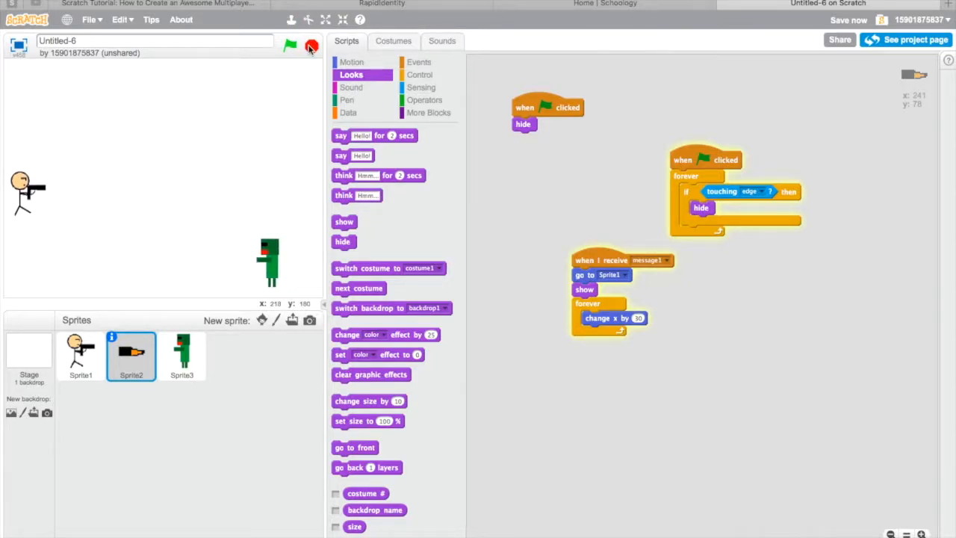
Duplicate the zombie sprite into several copies, then select the Stage.
right_click(182, 351)
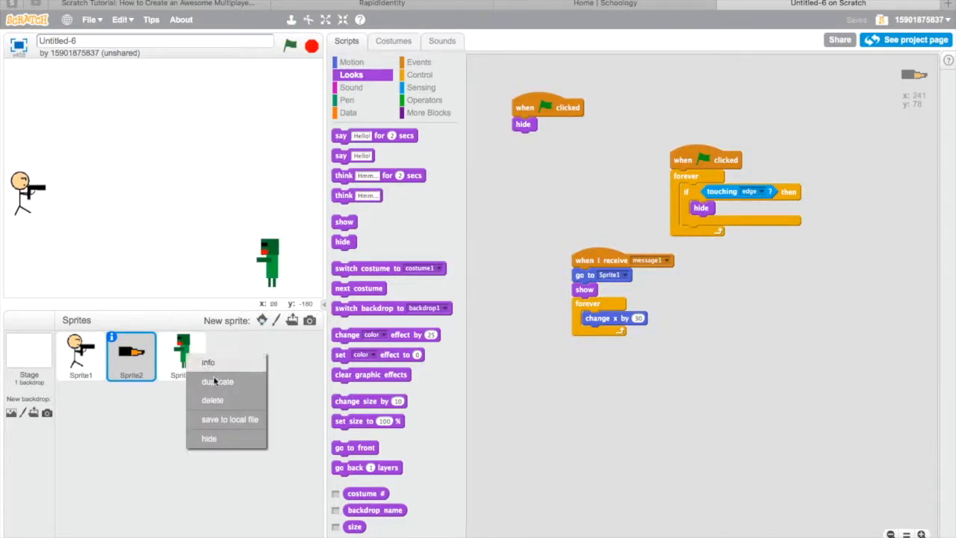
click(218, 382)
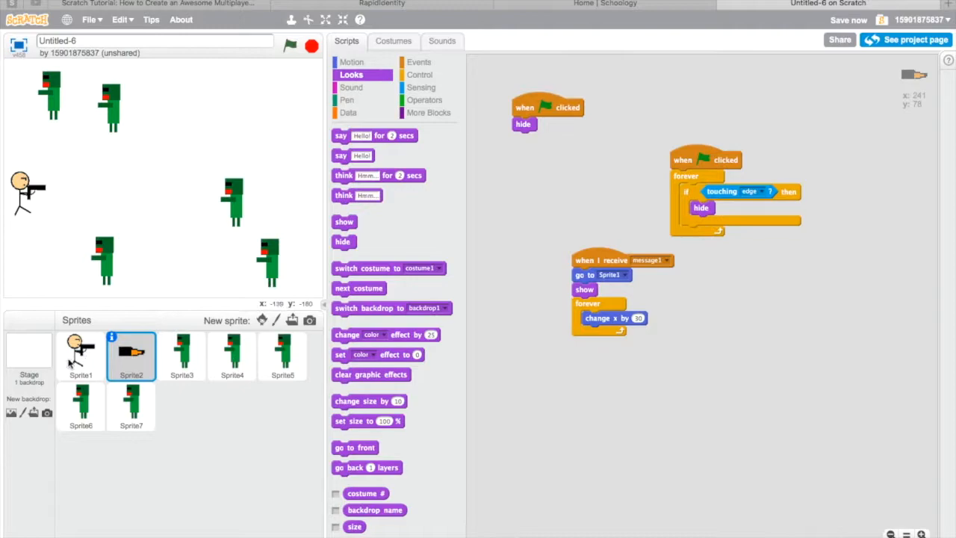
click(29, 359)
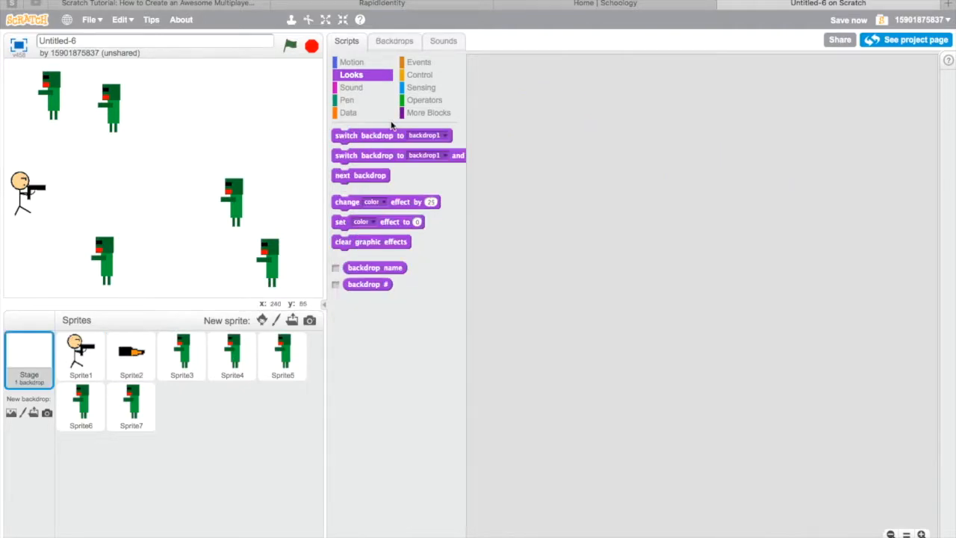
Paint the stage backdrop with a grey gradient fill and a red rectangle down the left edge.
click(395, 41)
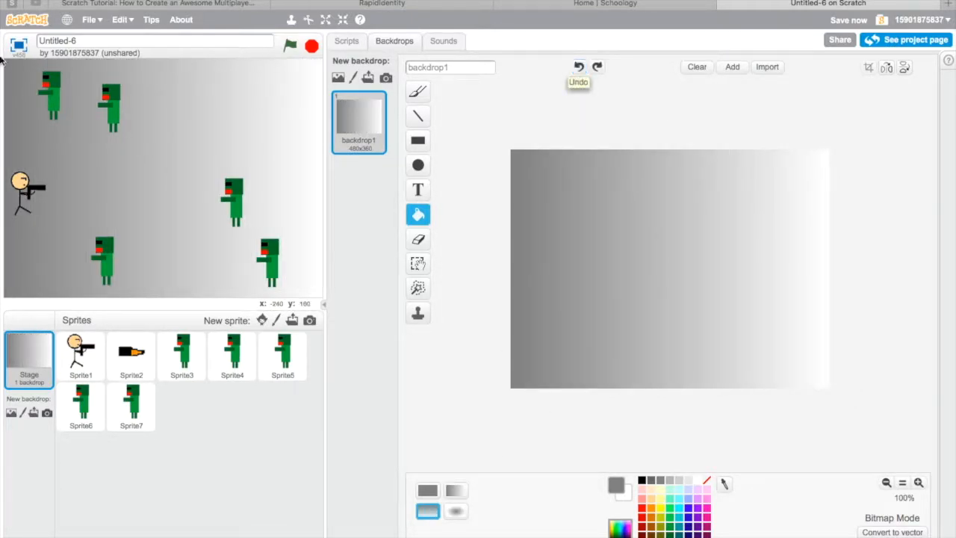
click(418, 141)
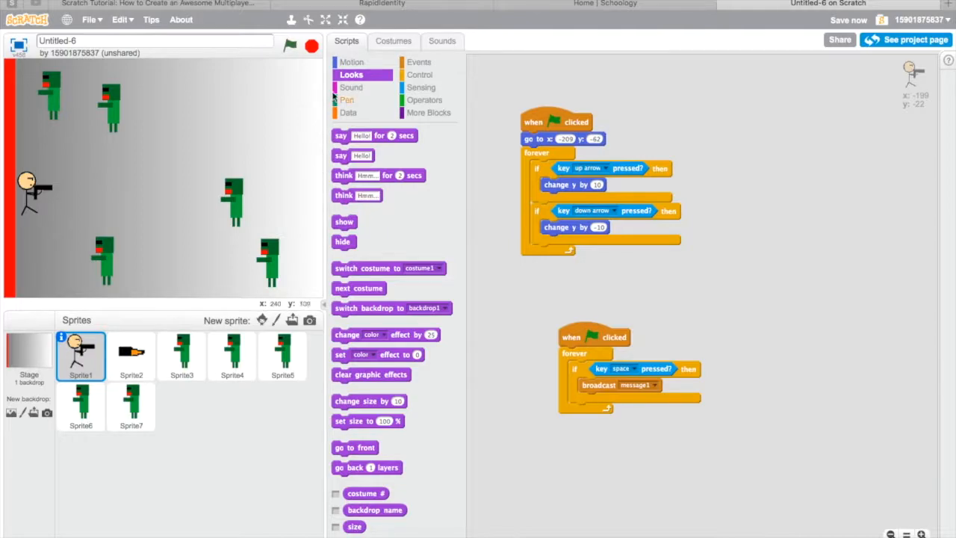
Pull a 'go to x y' block into the gunman's scripts and position it in the workspace.
click(352, 62)
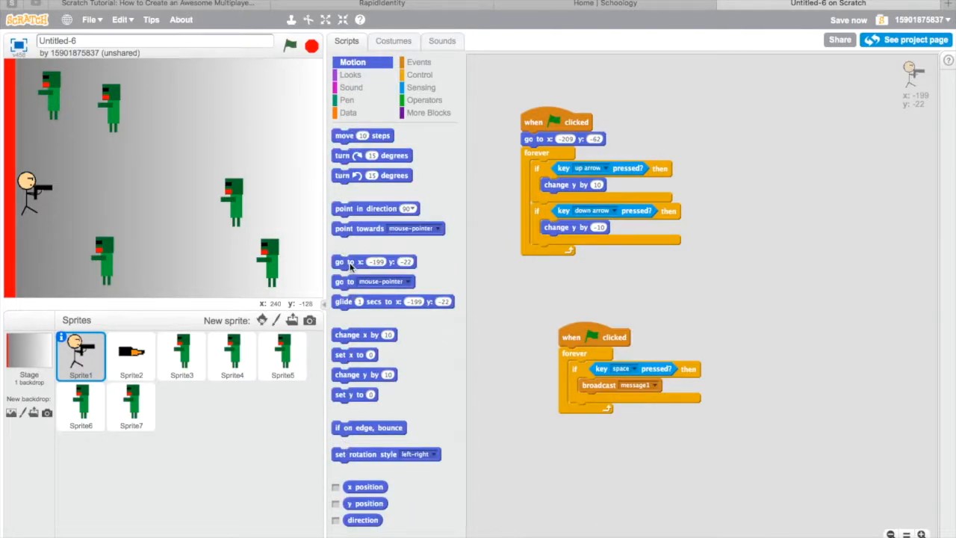
drag(361, 261, 686, 131)
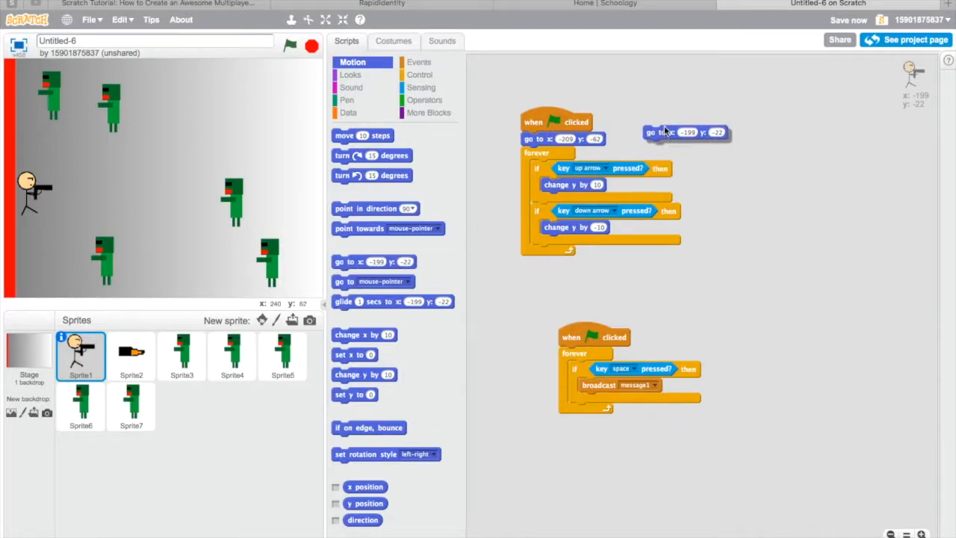
drag(686, 132, 562, 139)
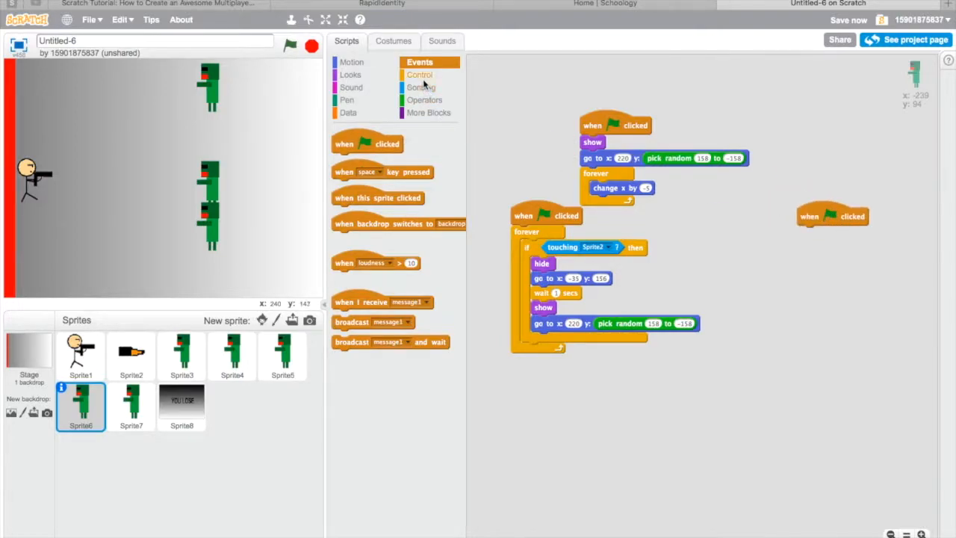
Build the zombie copy's forever 'if touching edge' script: hide, wait 2 secs, show, go to x 220 random y.
click(420, 75)
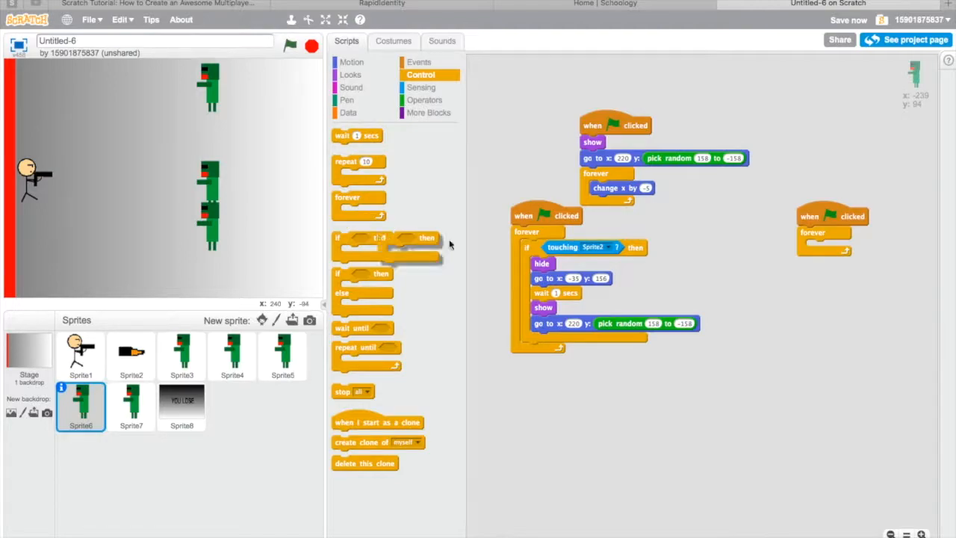
click(422, 87)
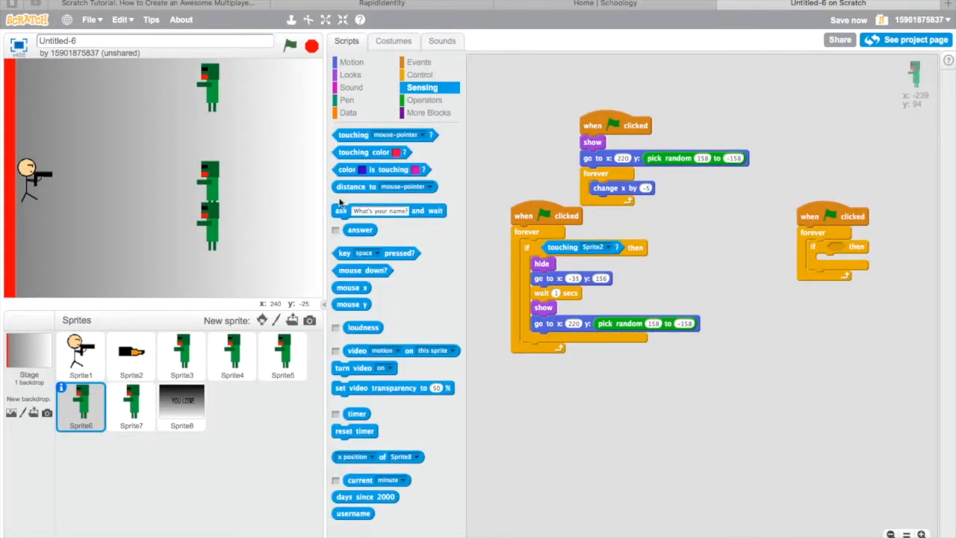
drag(382, 135, 859, 251)
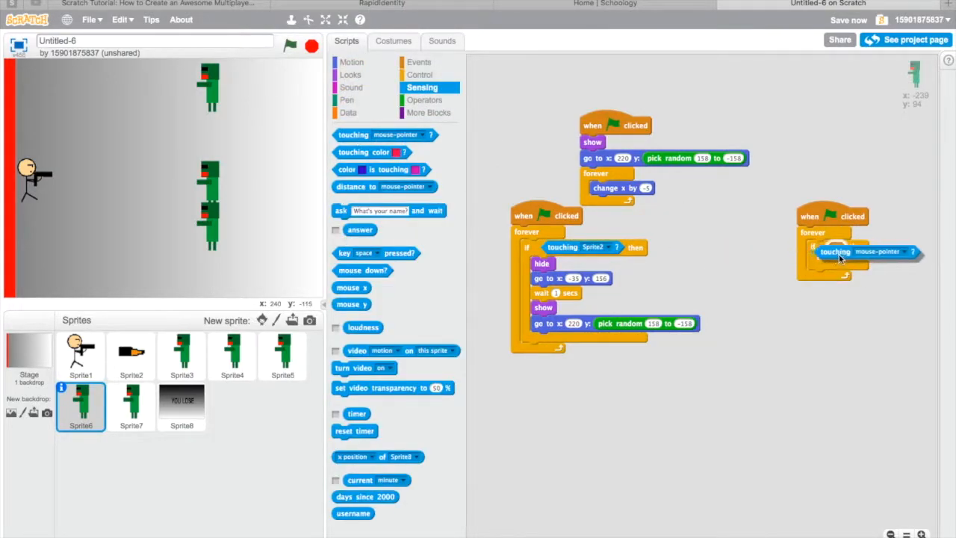
drag(867, 251, 769, 254)
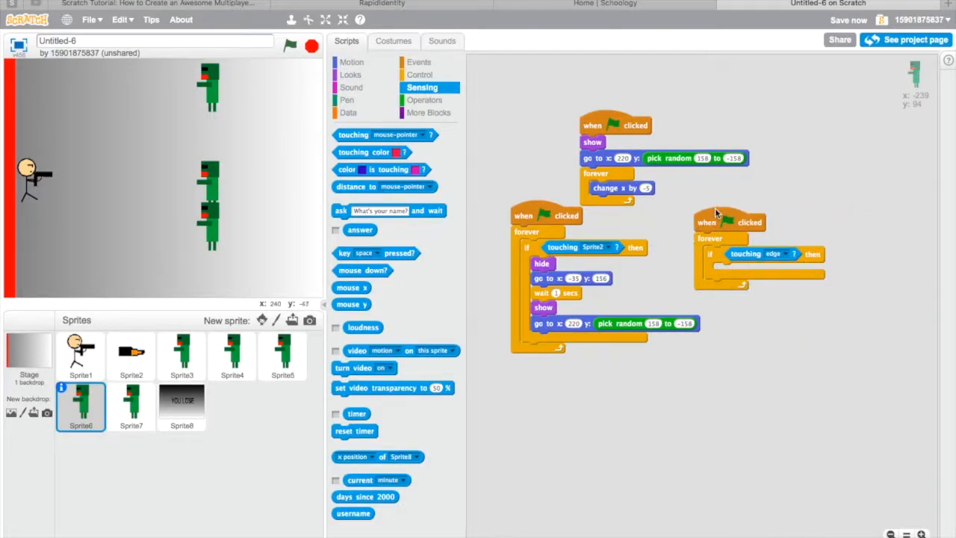
right_click(541, 263)
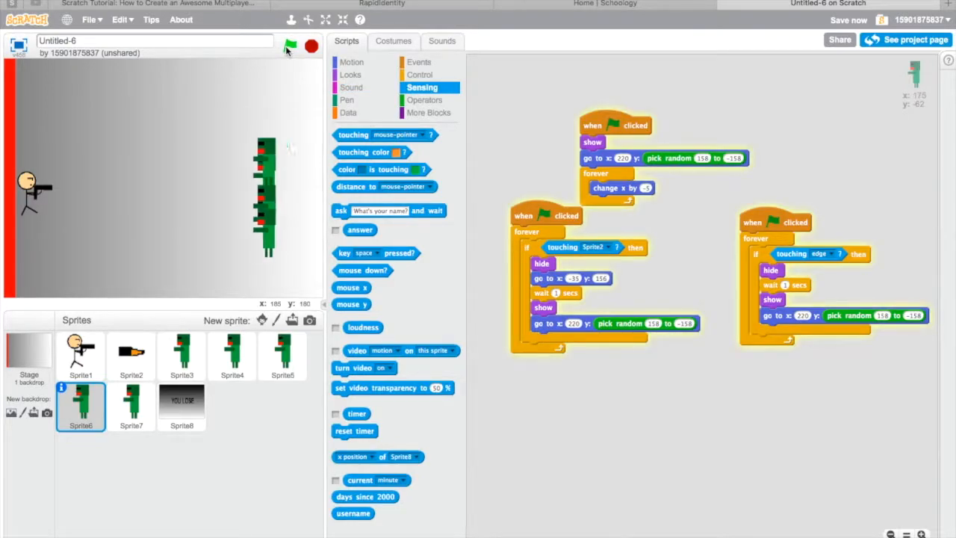
Run, stop and rerun the game to test the zombies' edge respawning.
click(290, 47)
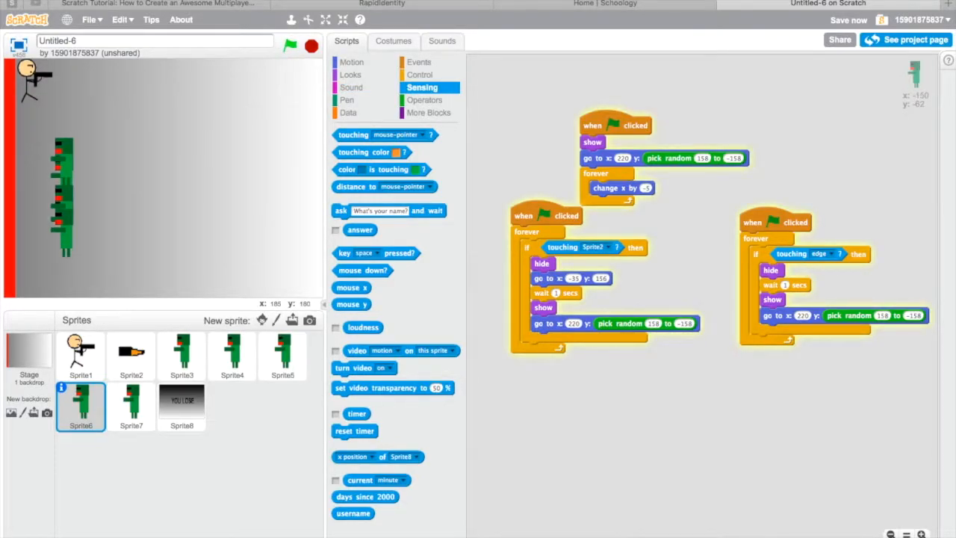
click(310, 46)
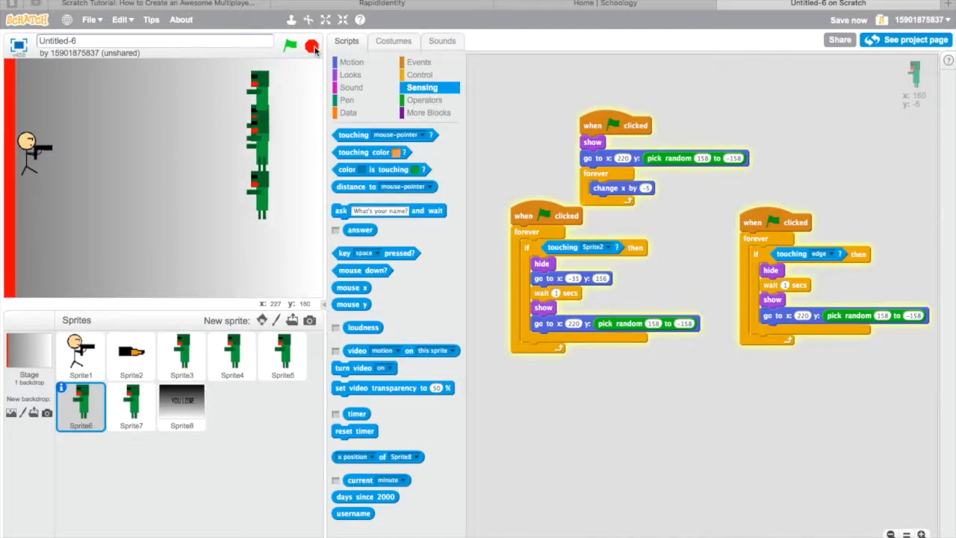
click(348, 114)
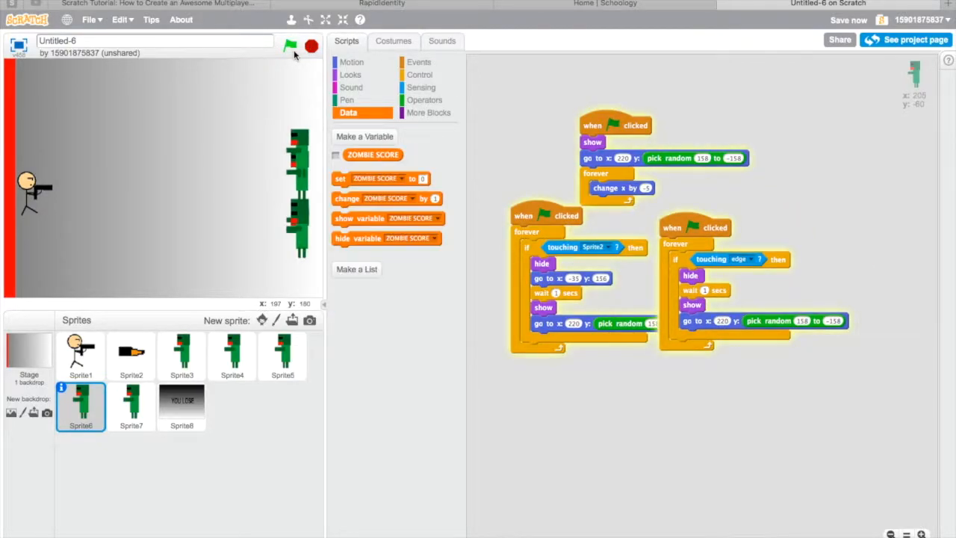
click(290, 46)
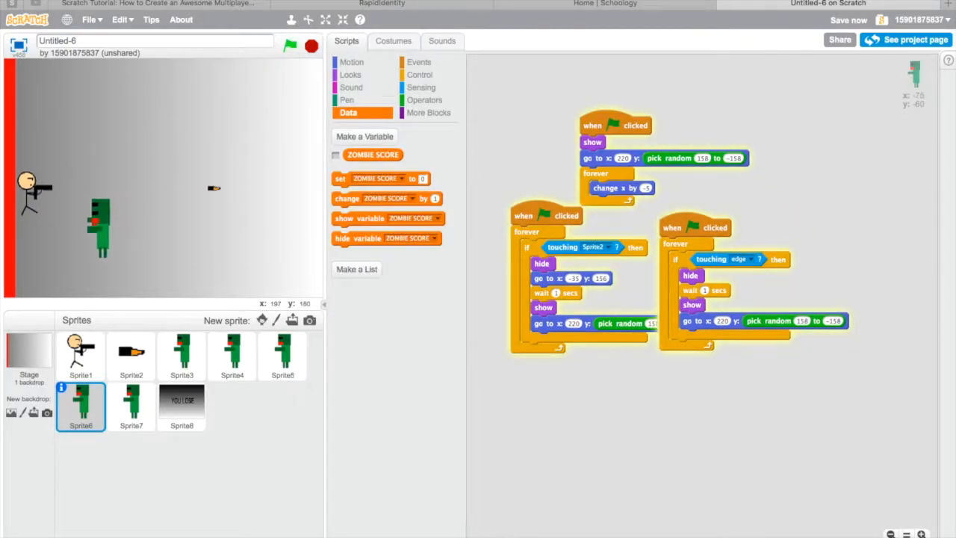